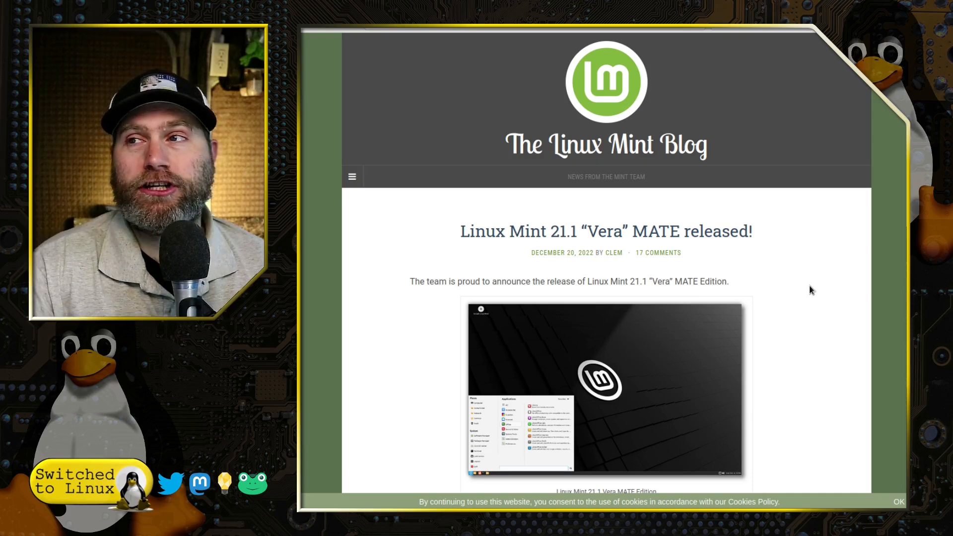
pyautogui.moveTo(779, 262)
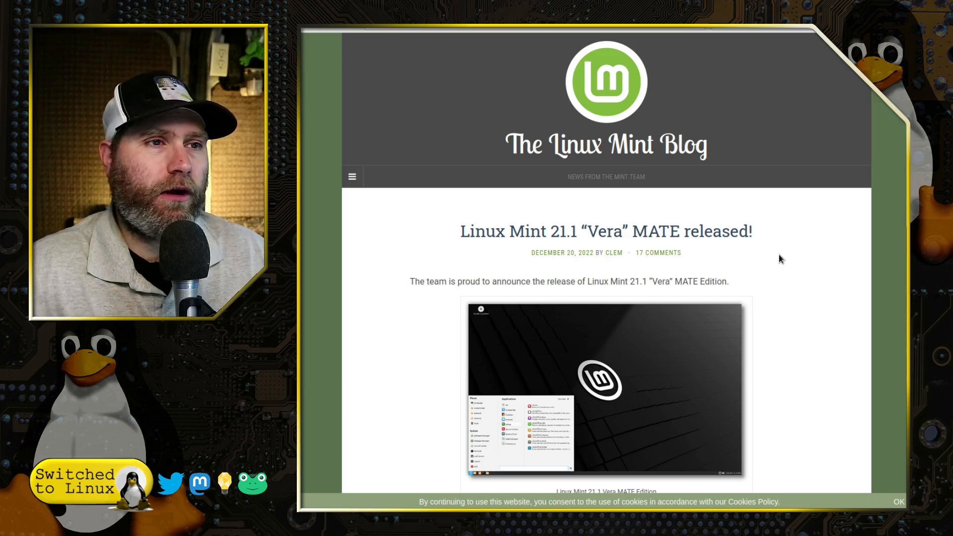
# Scroll down the Linux Mint 21.1 announcement post to reach the MATE Release Notes link.
pyautogui.scroll(-3)
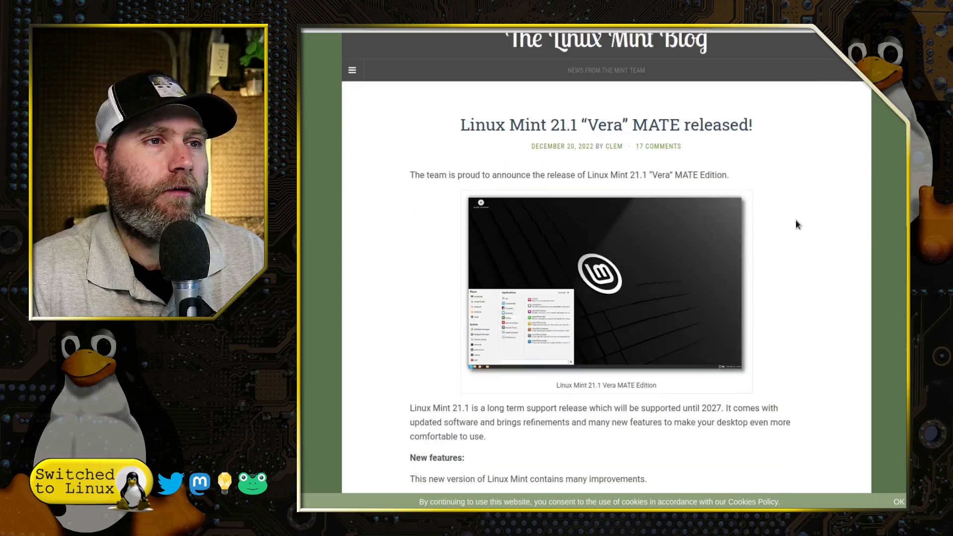
pyautogui.scroll(-3)
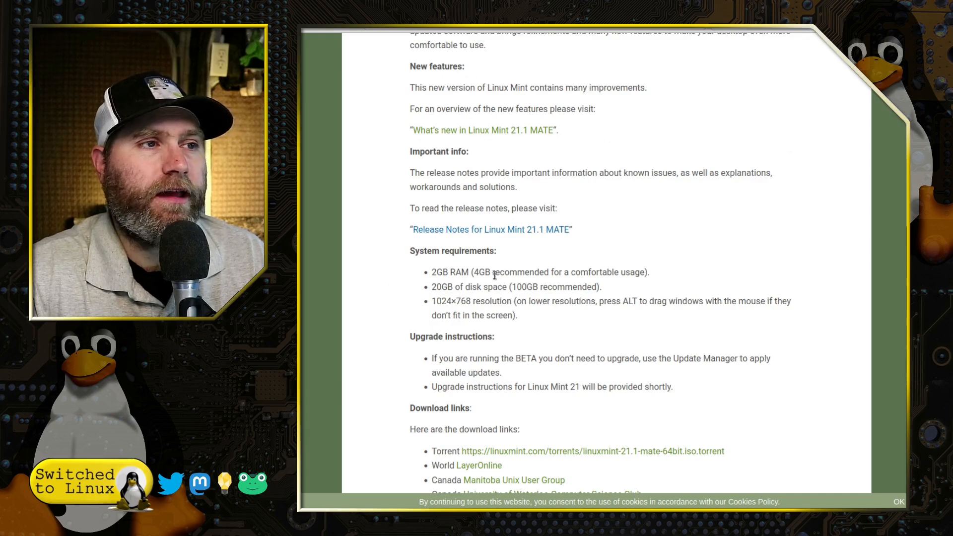
pyautogui.moveTo(516, 274)
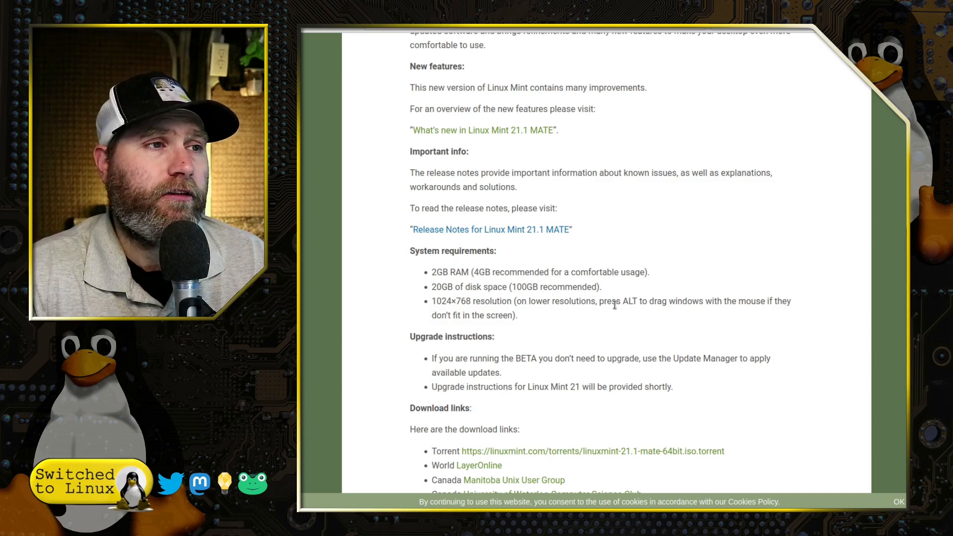
pyautogui.moveTo(613, 344)
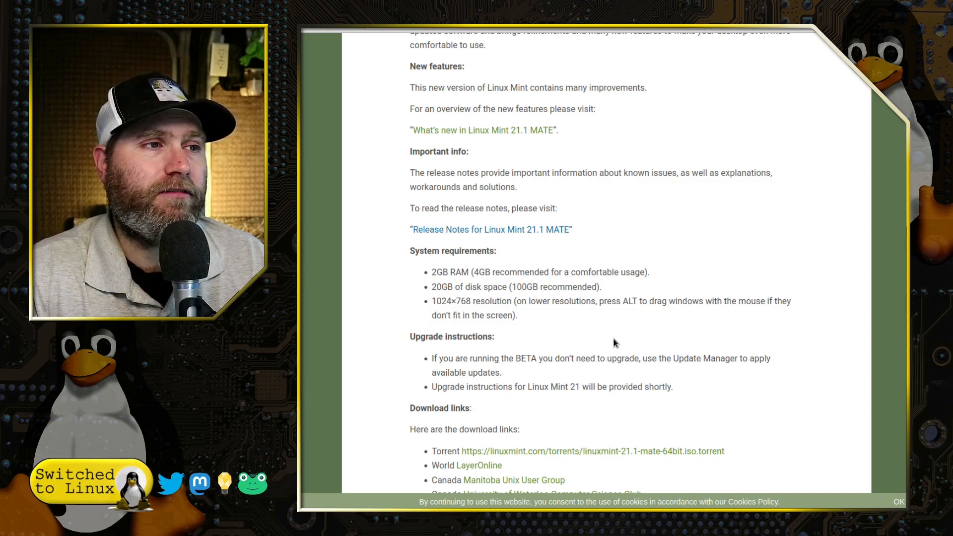
pyautogui.scroll(-3)
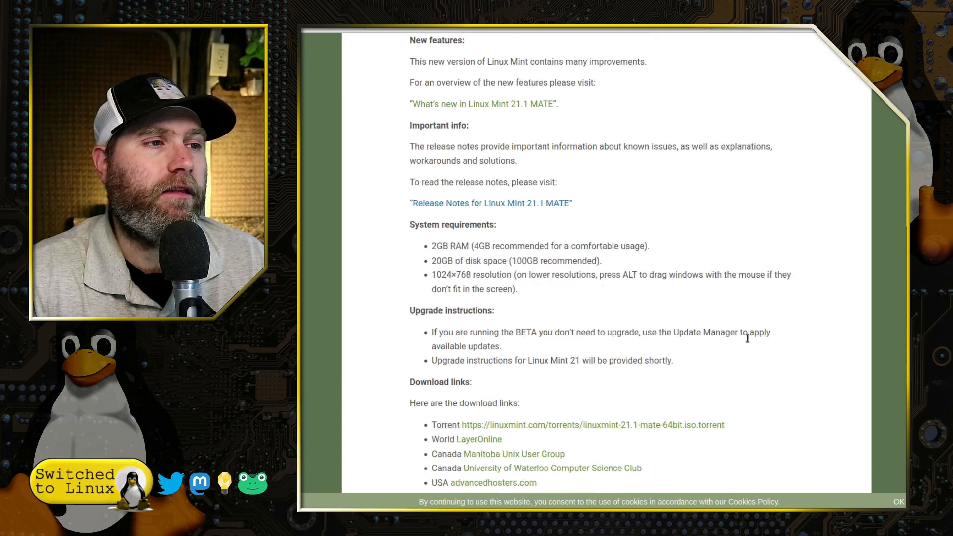
pyautogui.scroll(-3)
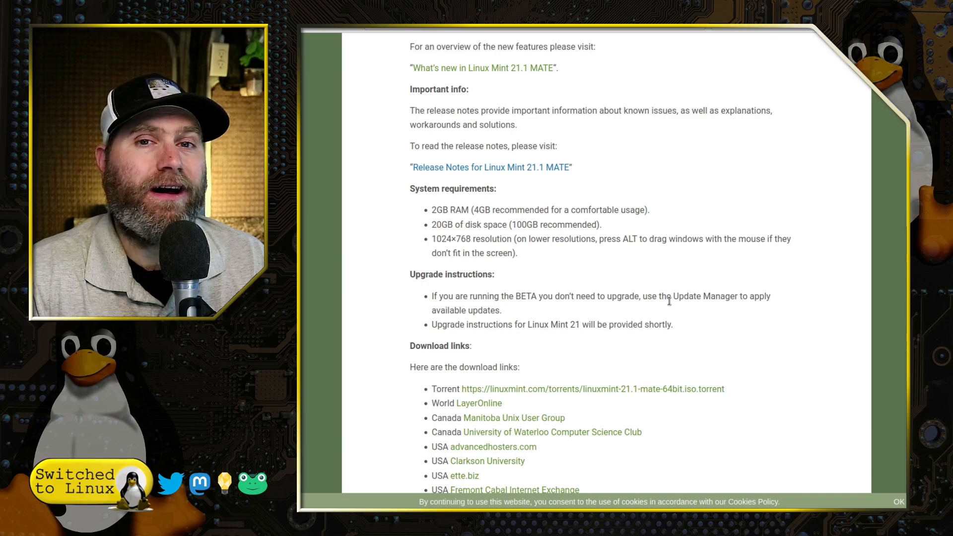
pyautogui.scroll(3)
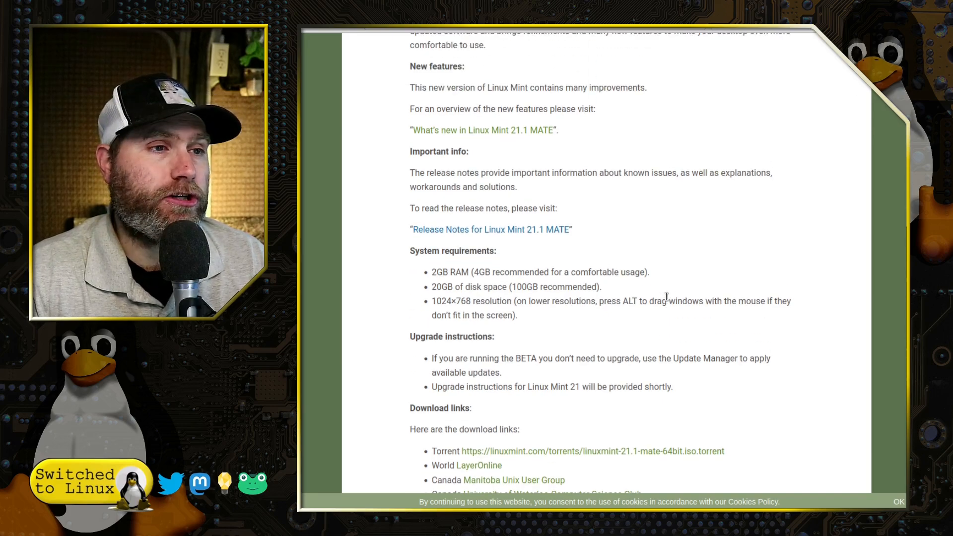
pyautogui.scroll(-3)
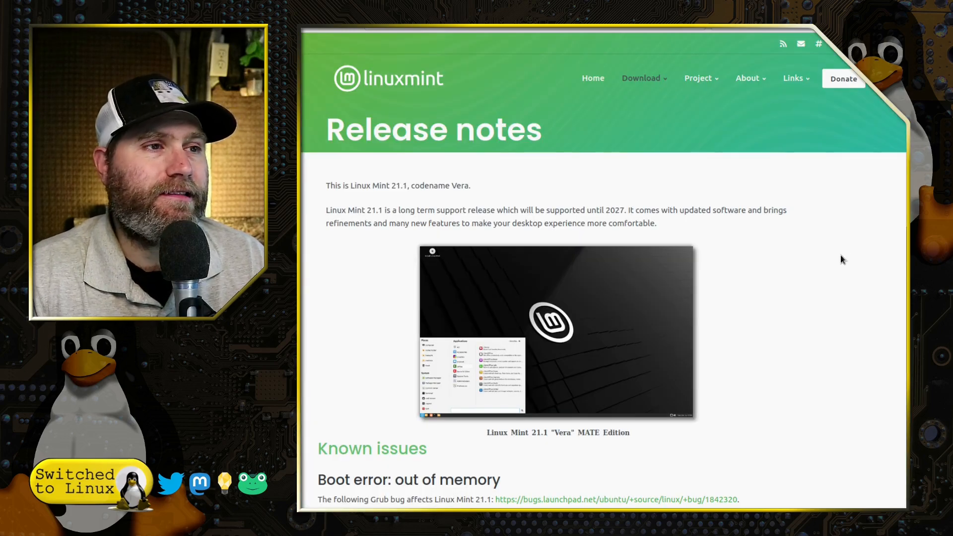
pyautogui.scroll(-3)
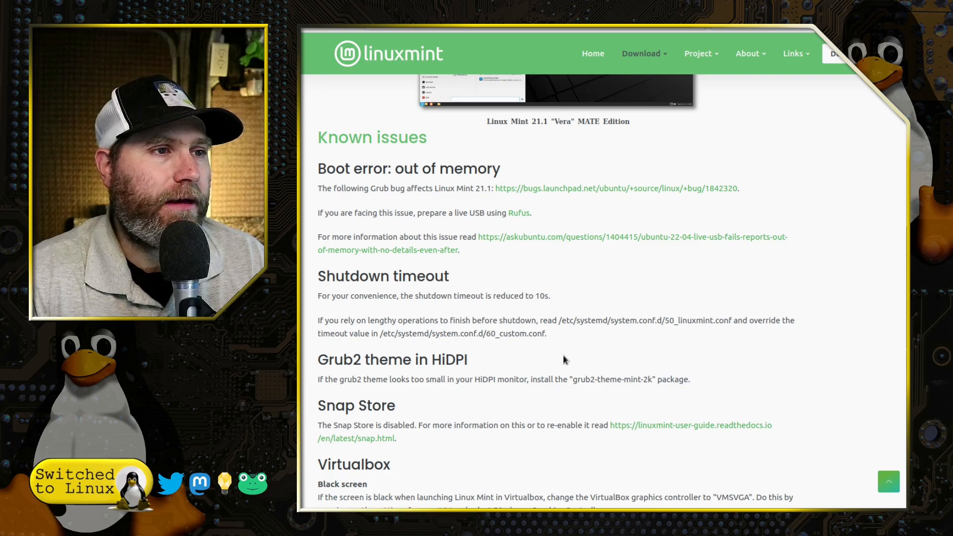
pyautogui.scroll(-3)
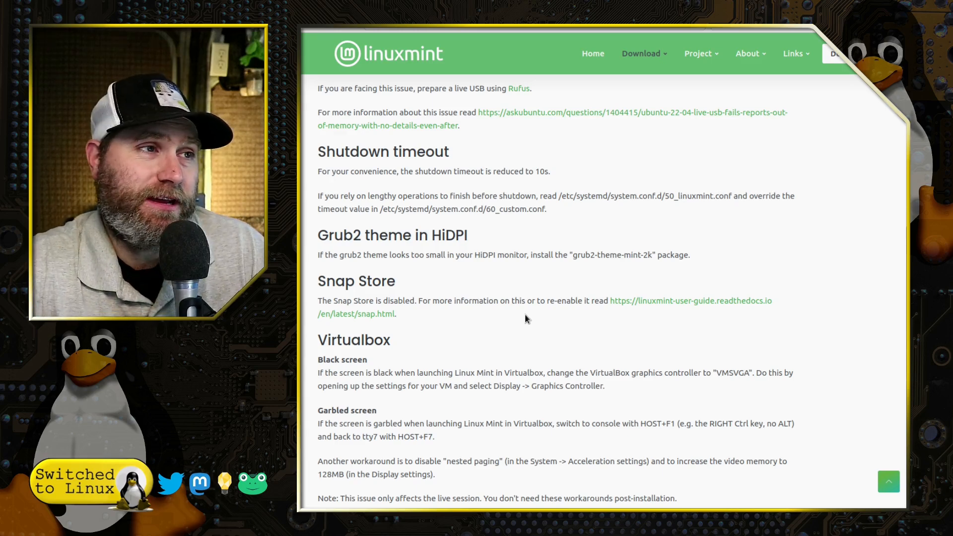
pyautogui.moveTo(519, 252)
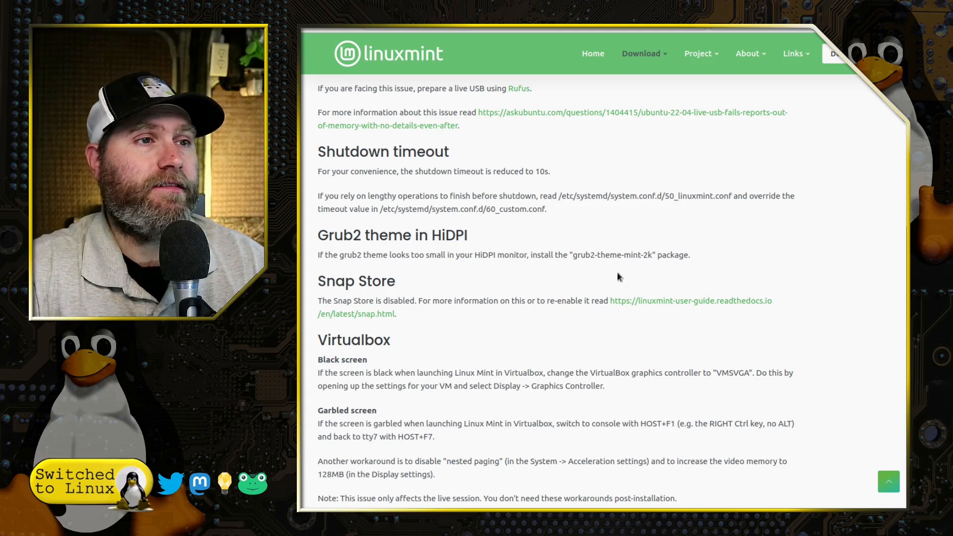
pyautogui.doubleClick(578, 255)
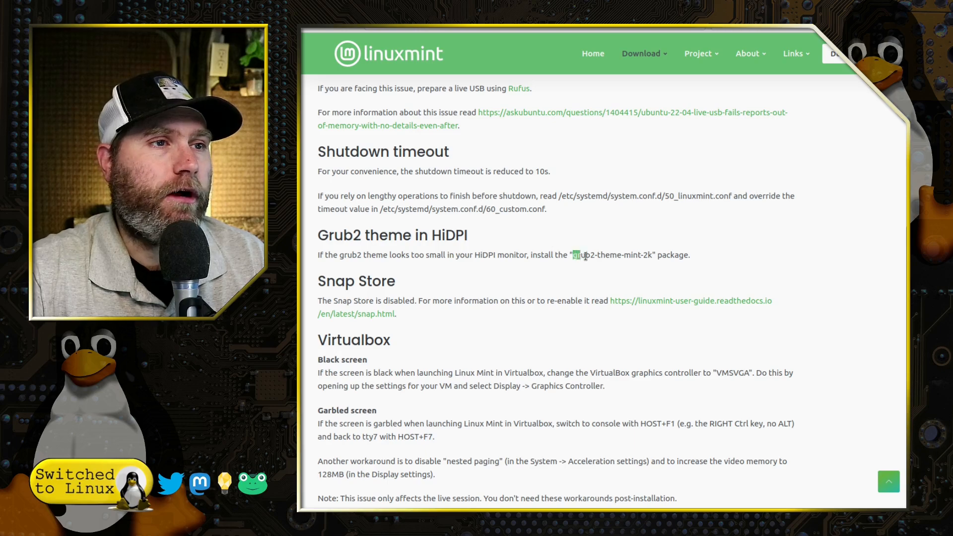
pyautogui.scroll(-3)
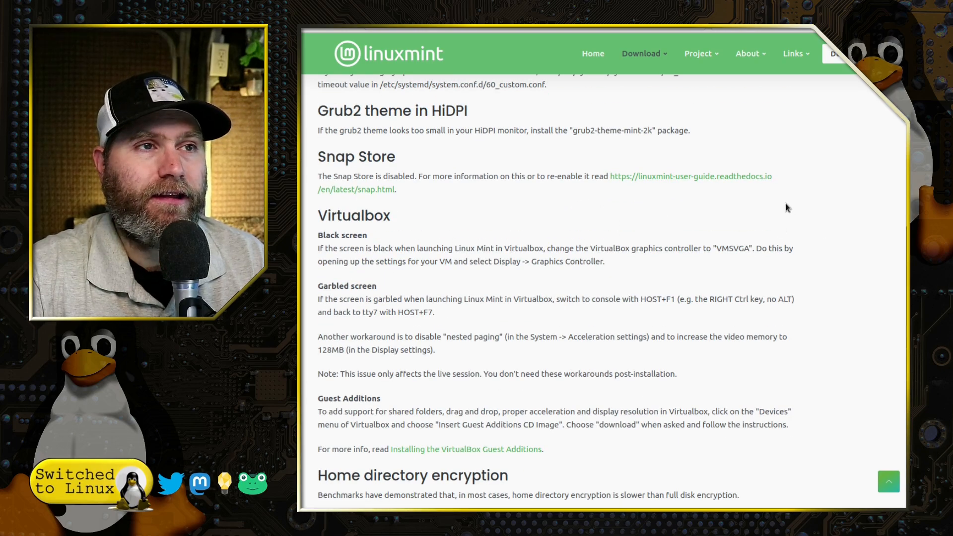
pyautogui.moveTo(716, 187)
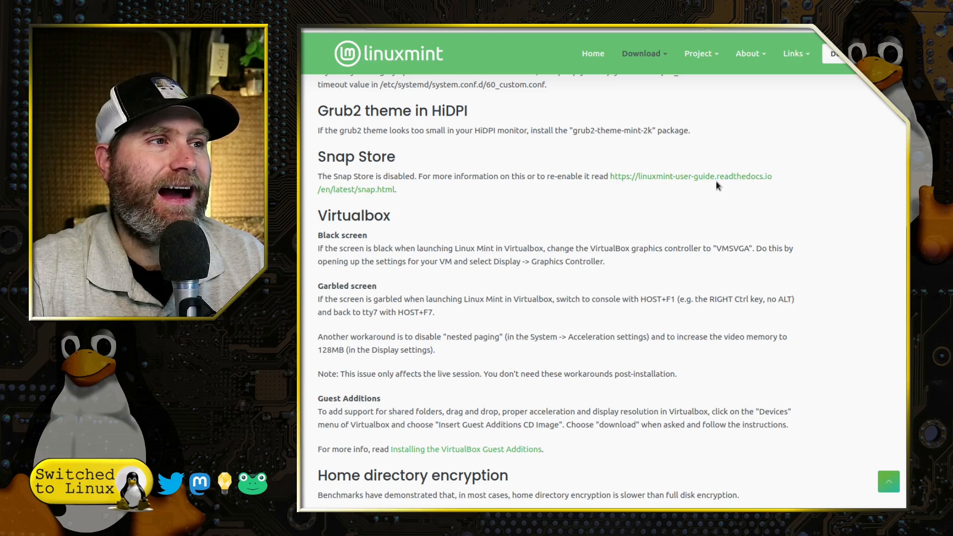
pyautogui.moveTo(396, 228)
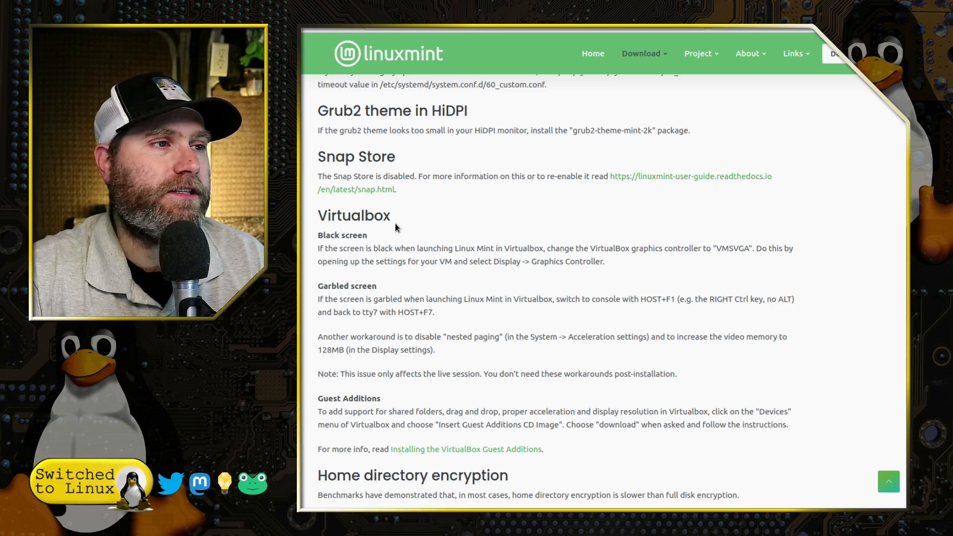
# Read through the remaining known issues and tips, reaching the What's new in 21.1 MATE link.
pyautogui.scroll(-3)
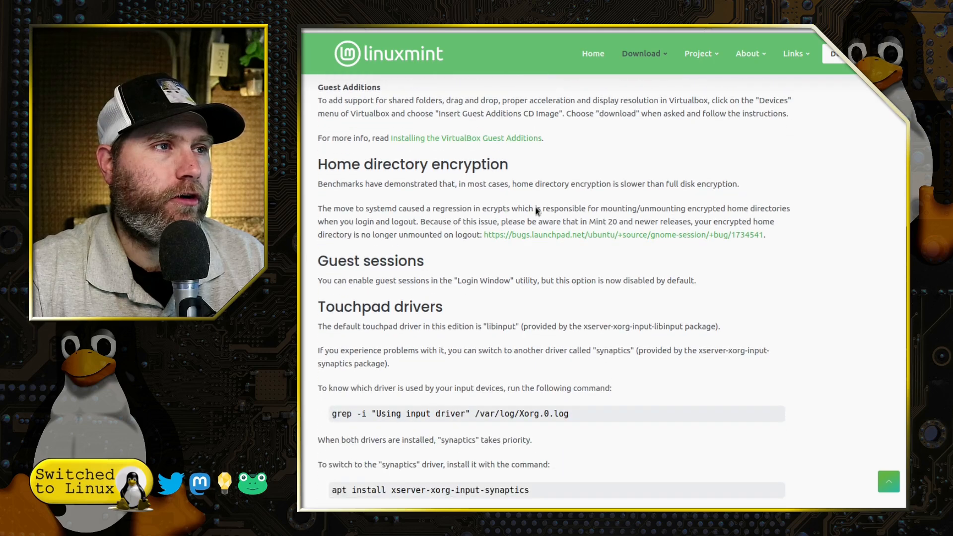
pyautogui.moveTo(571, 225)
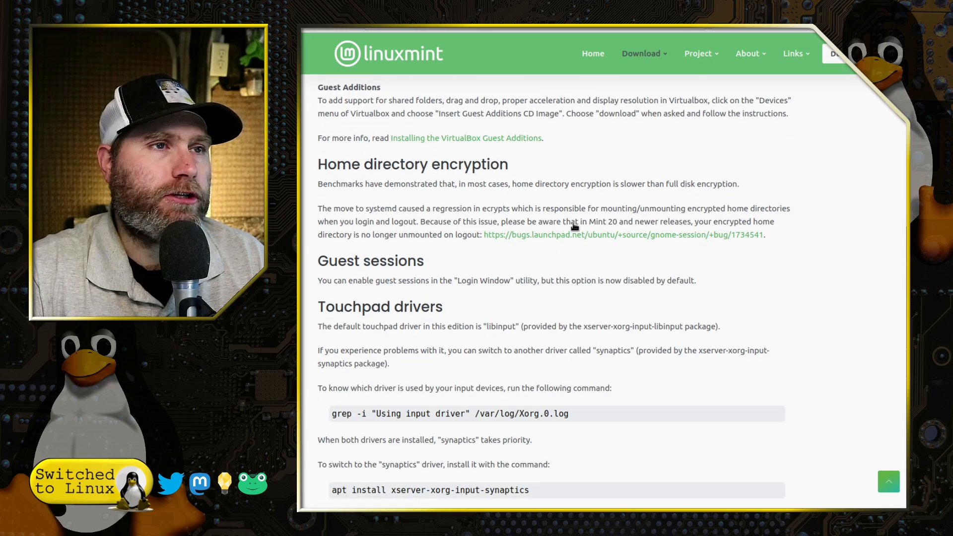
pyautogui.moveTo(552, 260)
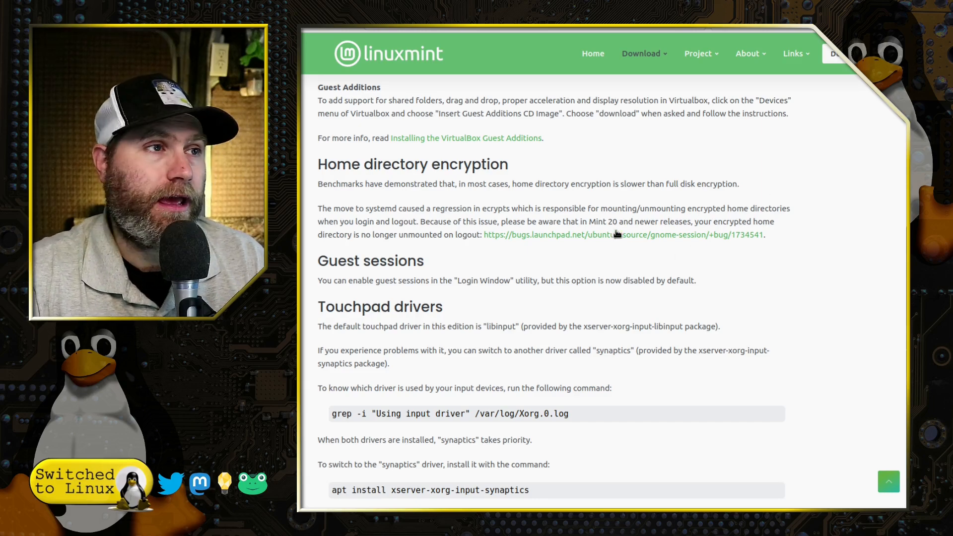
pyautogui.scroll(-3)
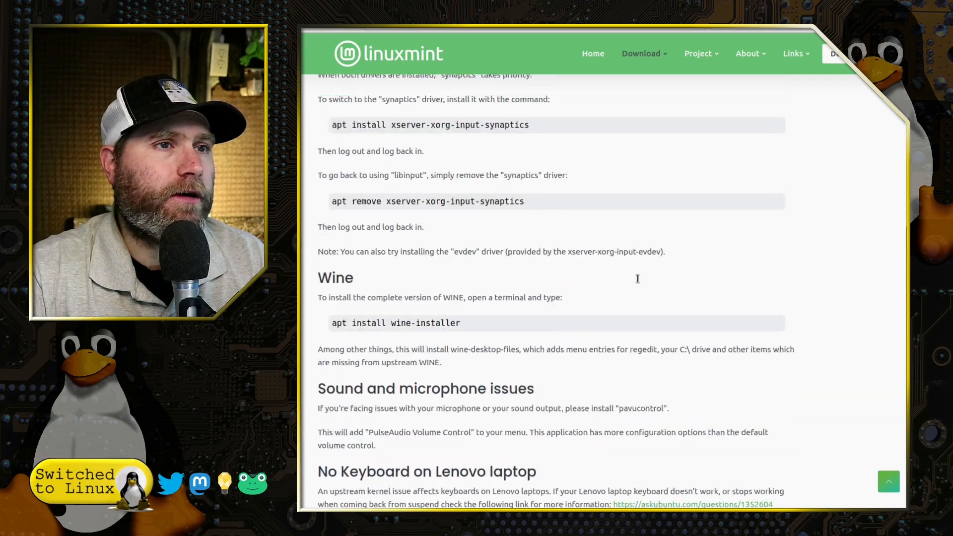
pyautogui.scroll(3)
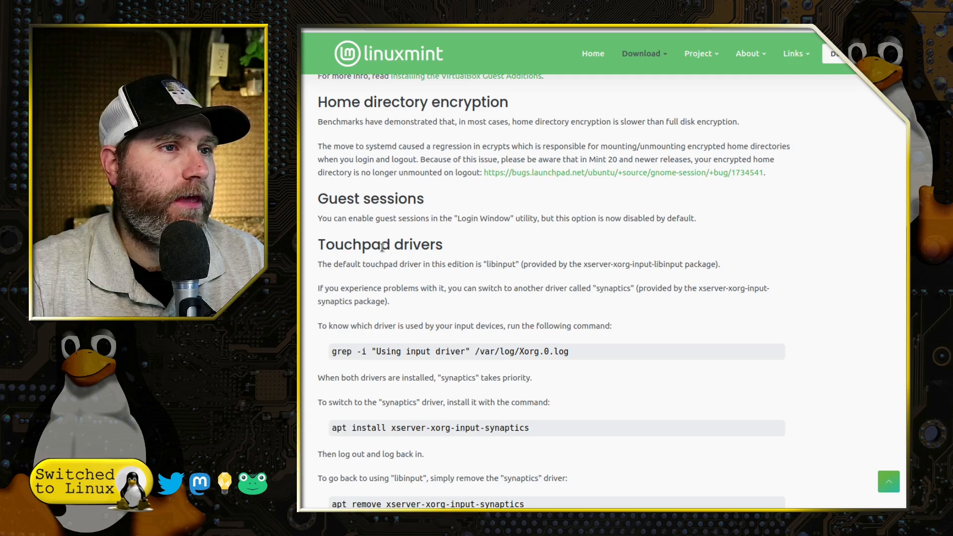
pyautogui.scroll(-3)
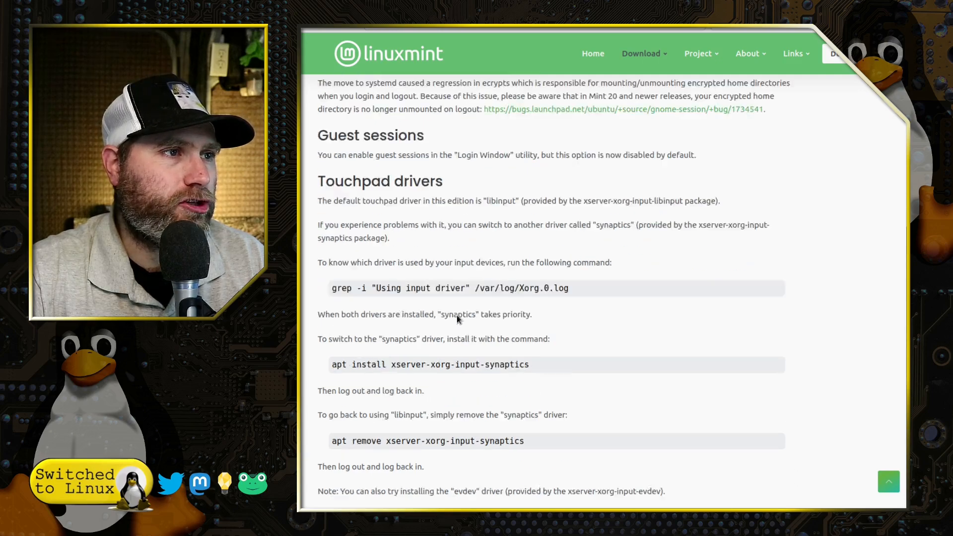
pyautogui.scroll(-3)
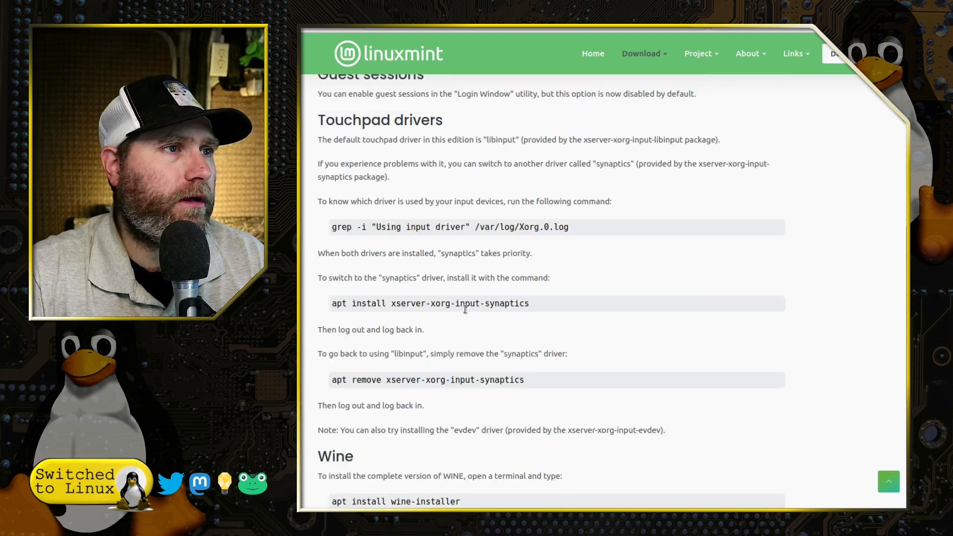
pyautogui.scroll(-3)
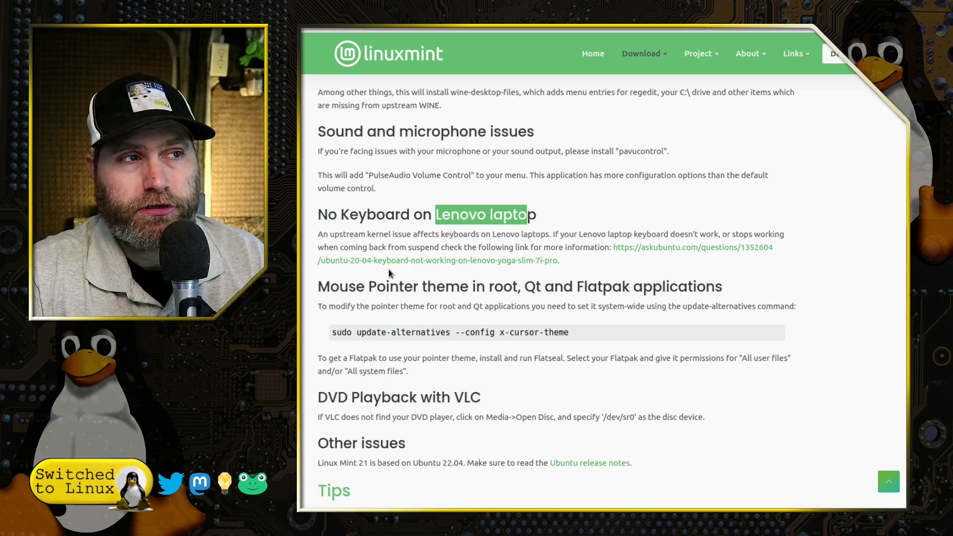
pyautogui.scroll(-3)
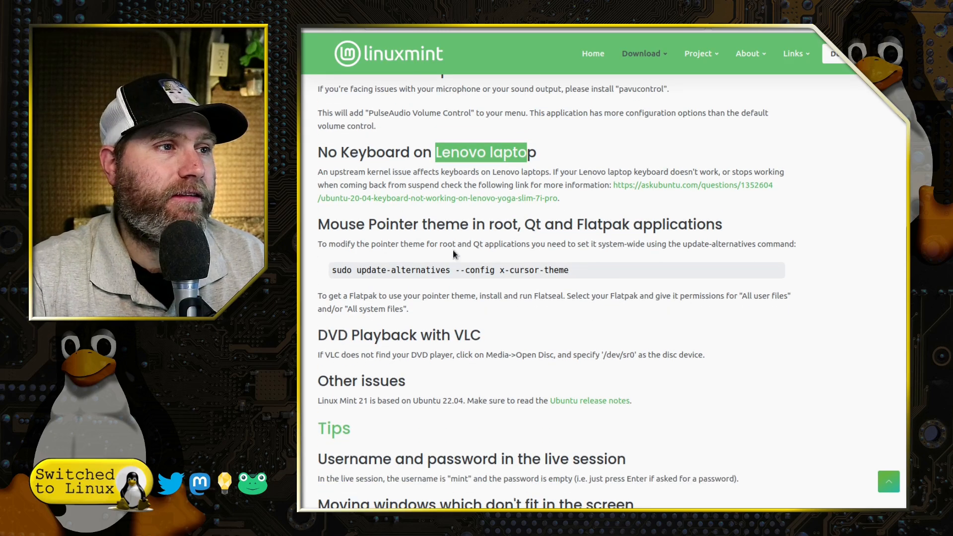
pyautogui.scroll(-3)
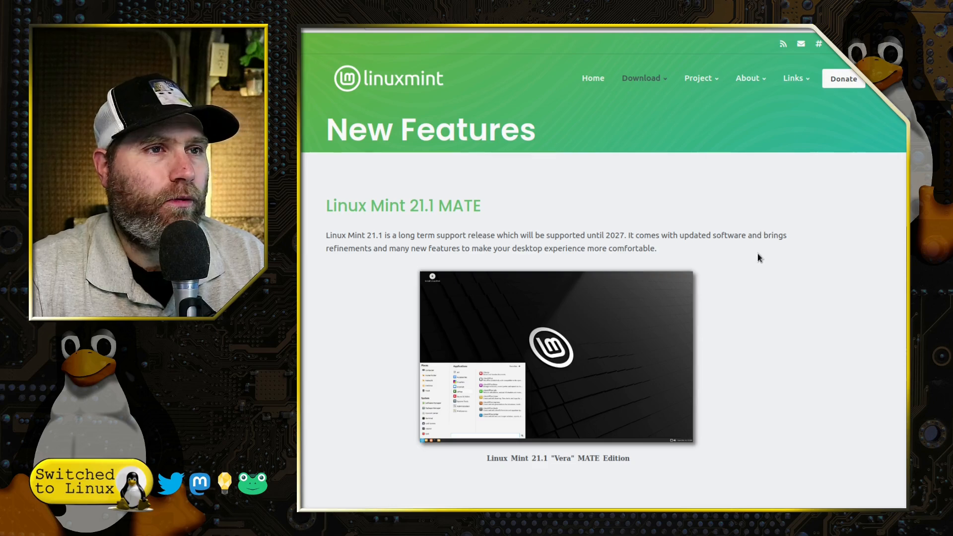
# Read the New Features page through Look and feel, Desktop and Vibrant Colors to the legacy green look.
pyautogui.scroll(-3)
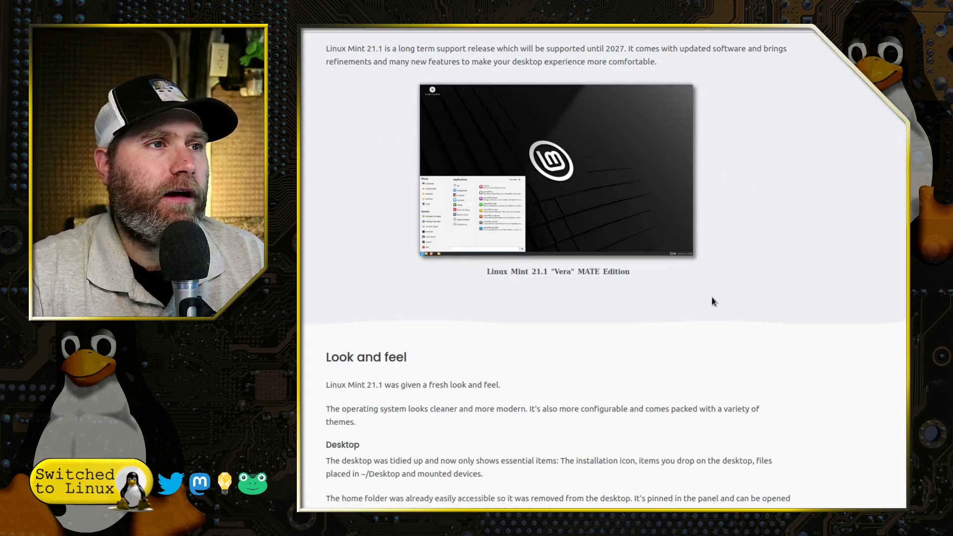
pyautogui.moveTo(708, 303)
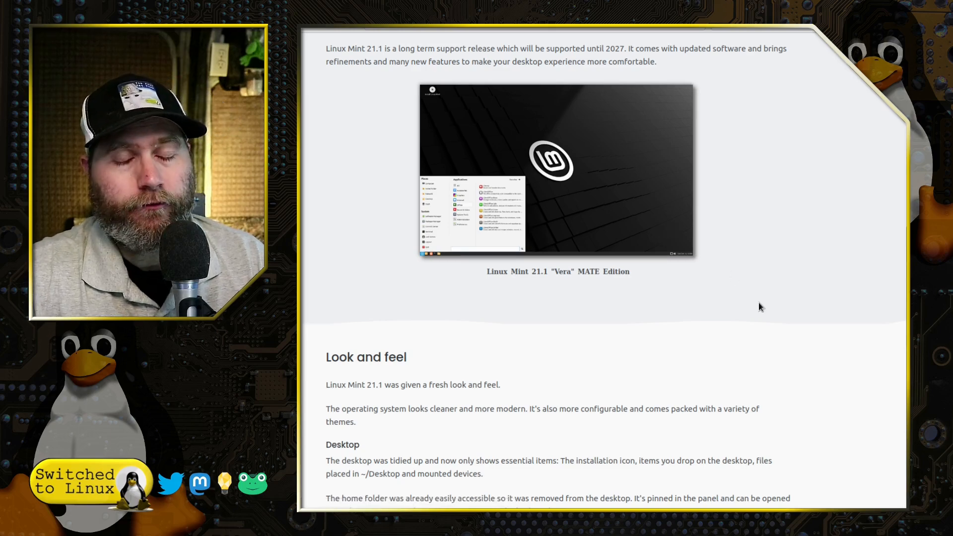
pyautogui.scroll(-3)
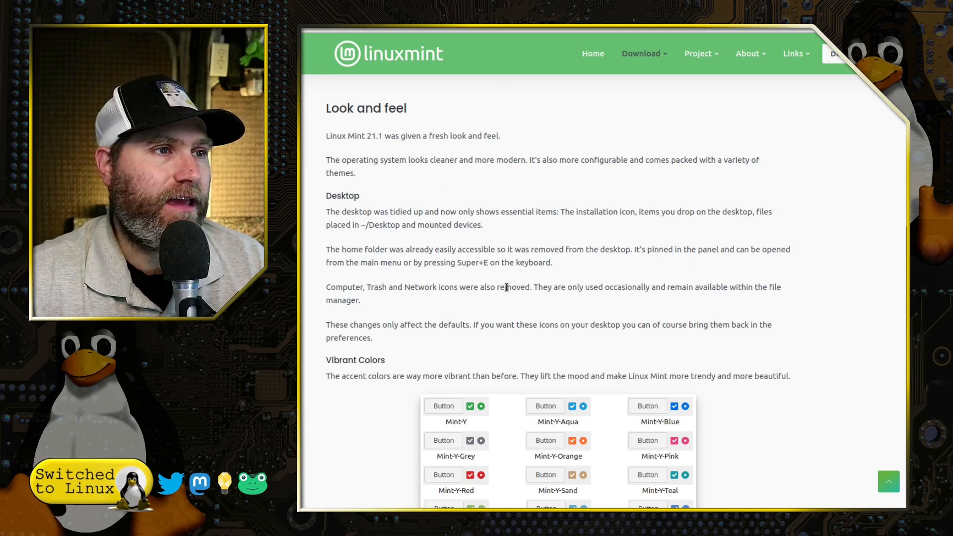
pyautogui.scroll(-3)
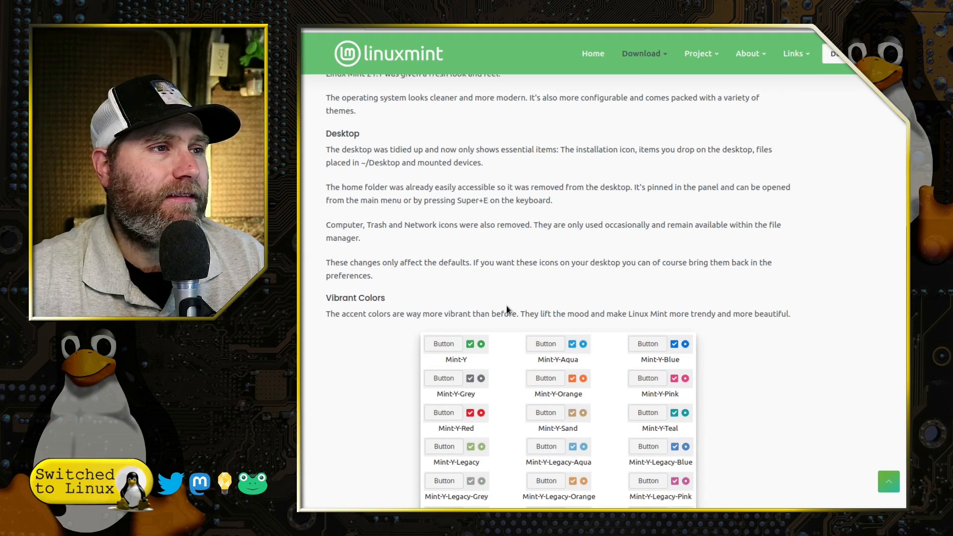
pyautogui.scroll(-3)
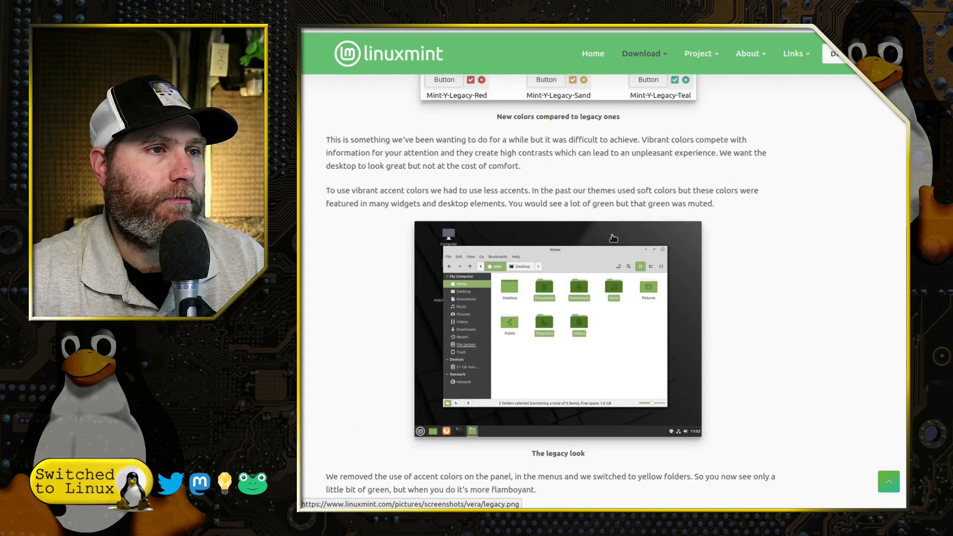
pyautogui.scroll(-3)
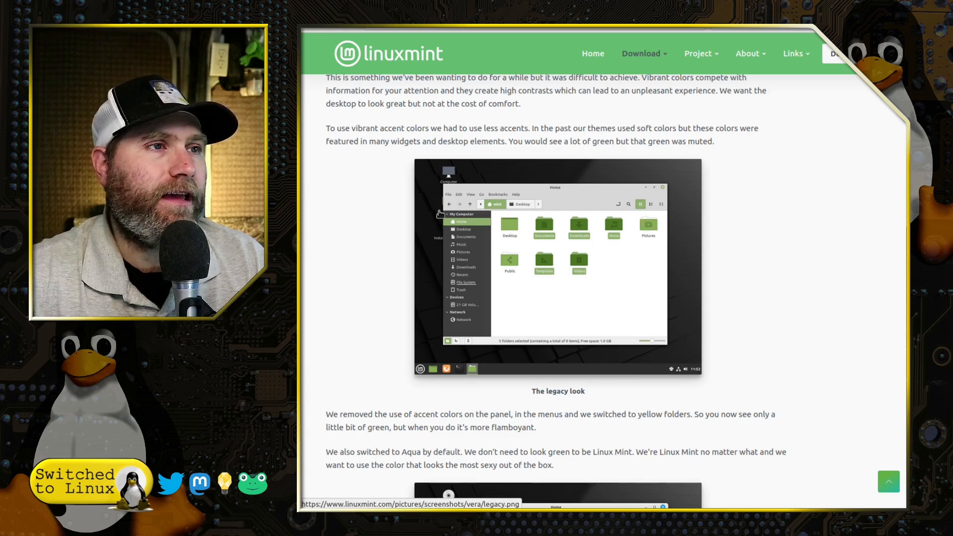
# Read past the new Aqua look and the welcome screen's favourite-colour step down to Legacy Options.
pyautogui.scroll(-3)
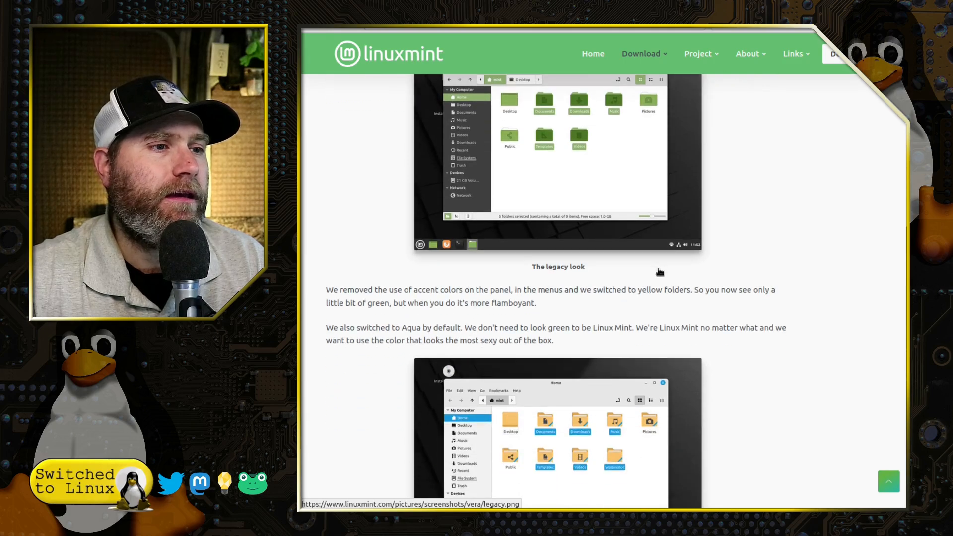
pyautogui.scroll(-3)
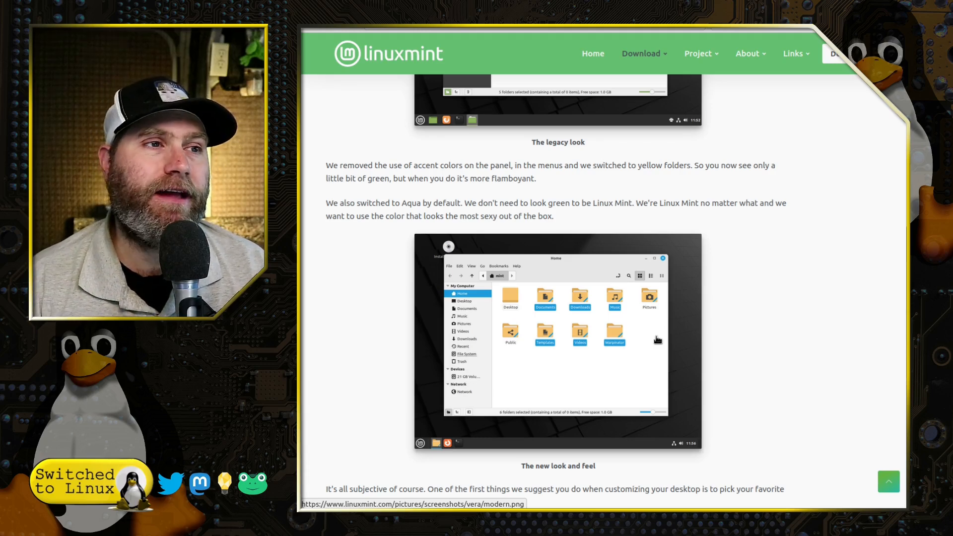
pyautogui.moveTo(627, 306)
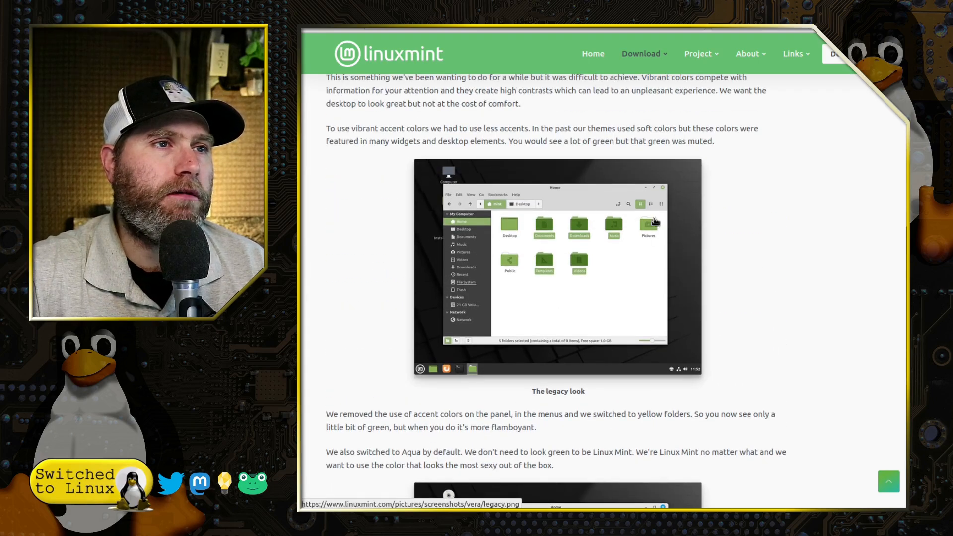
pyautogui.scroll(-3)
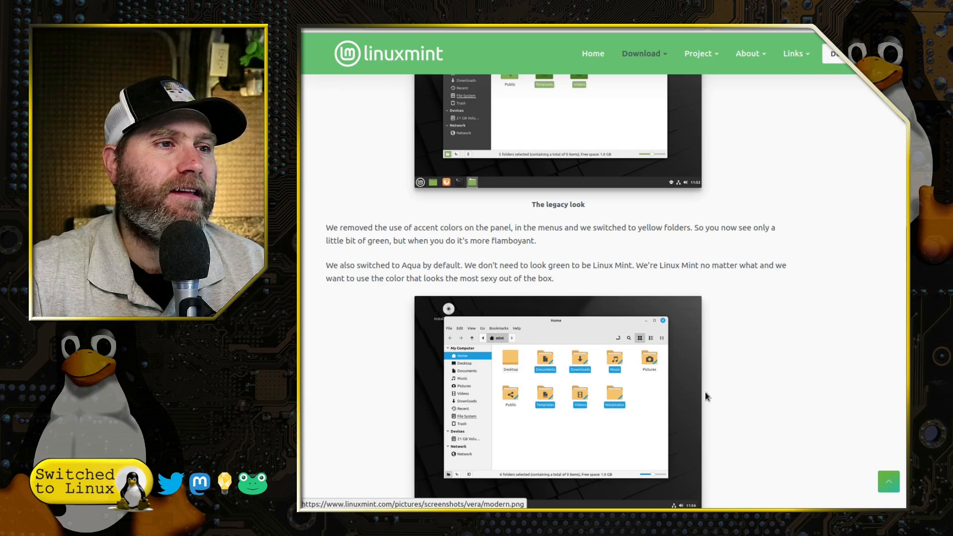
pyautogui.scroll(-3)
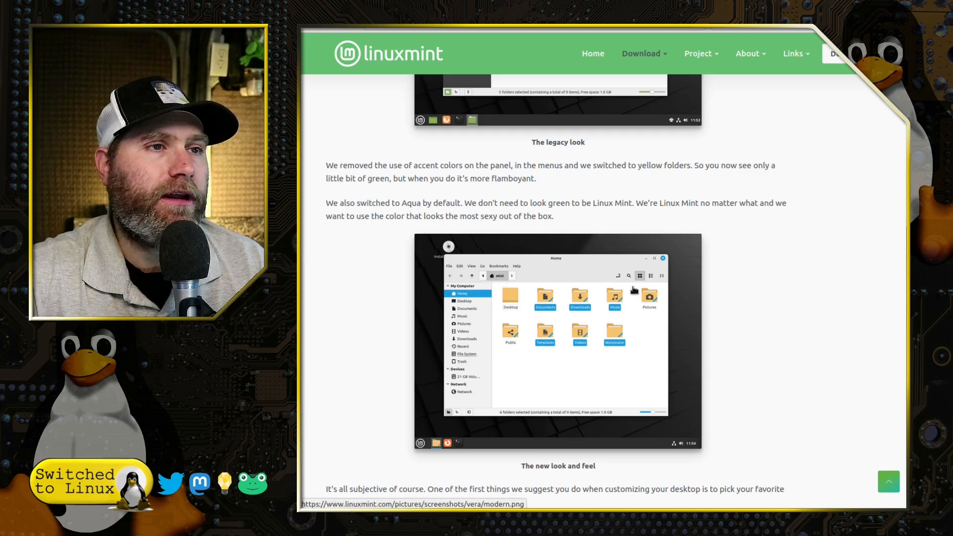
pyautogui.moveTo(510, 364)
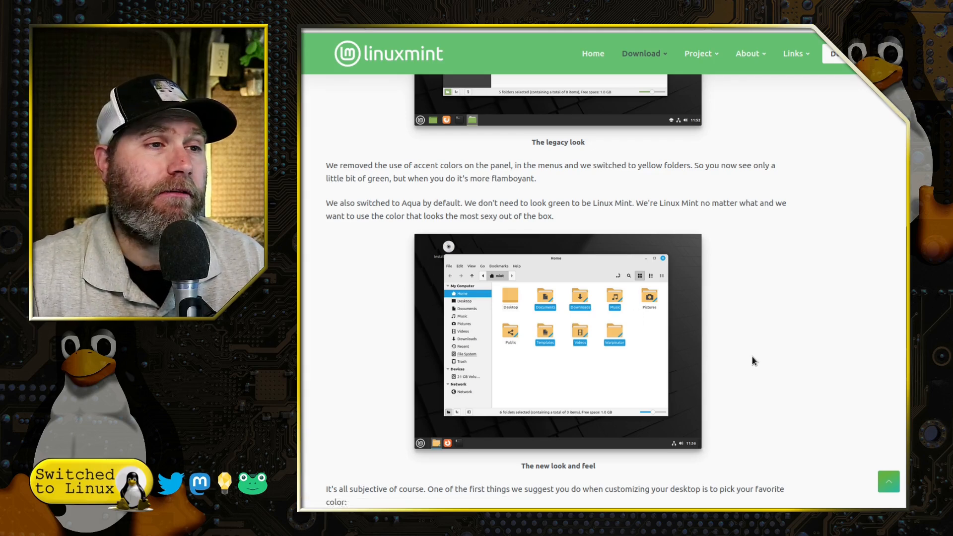
pyautogui.scroll(-3)
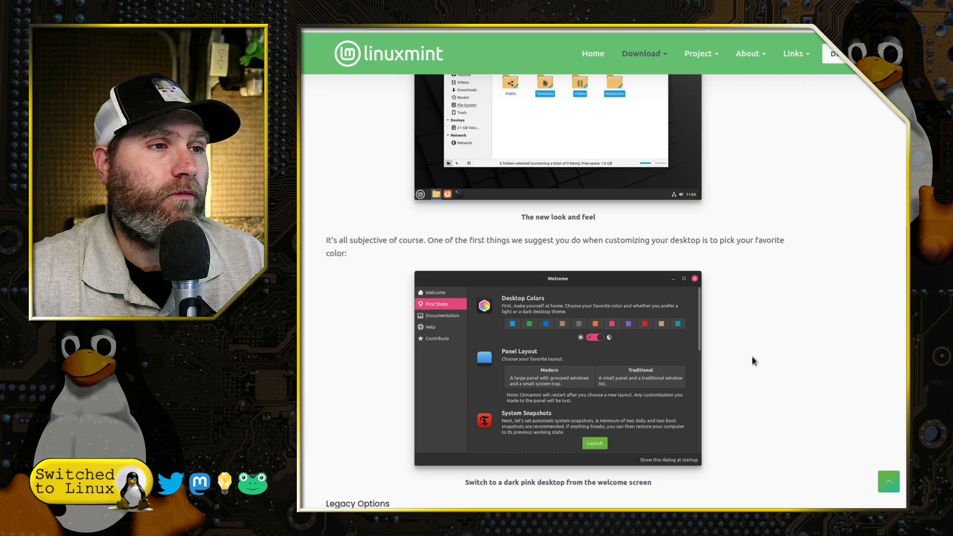
pyautogui.scroll(-3)
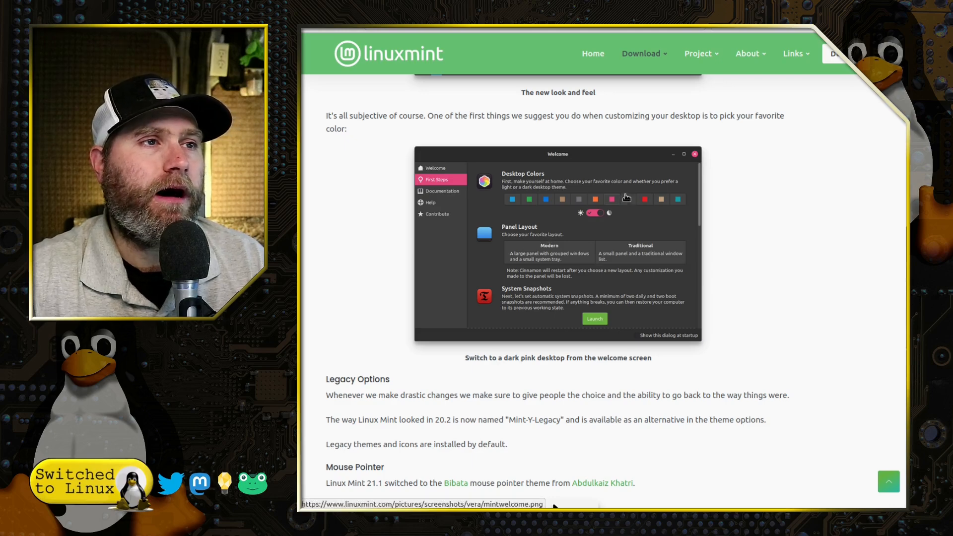
# Read the Mouse Pointer, Sounds and Icon Themes sections of the release page.
pyautogui.scroll(-3)
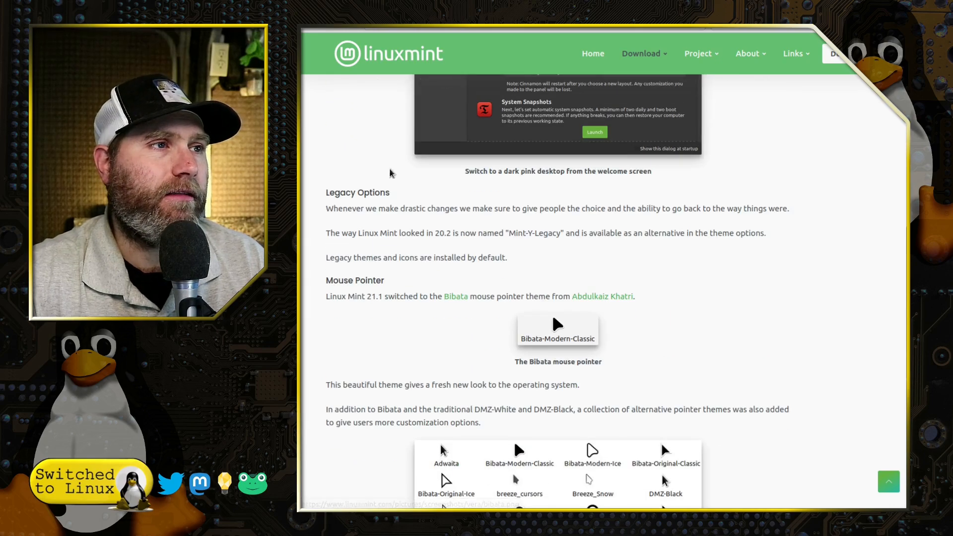
pyautogui.scroll(-3)
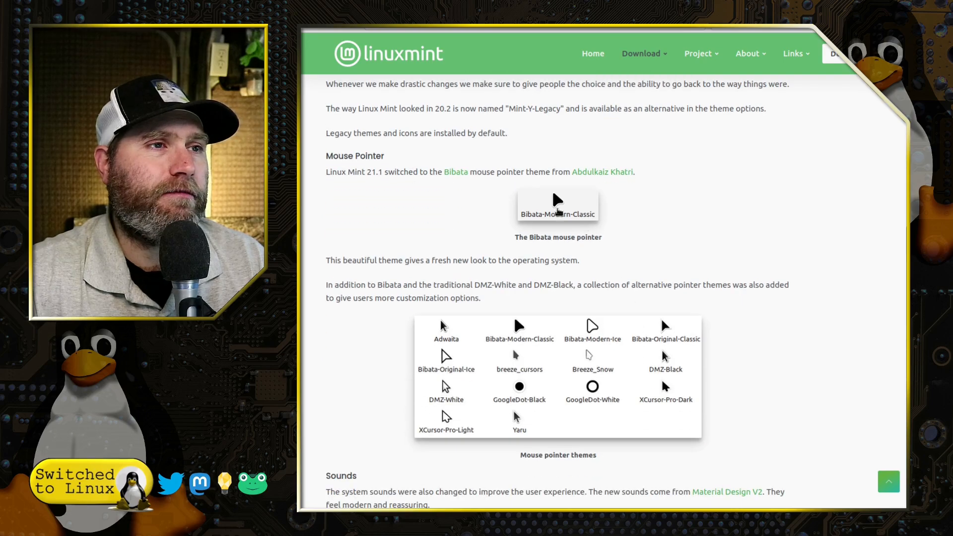
pyautogui.moveTo(558, 205)
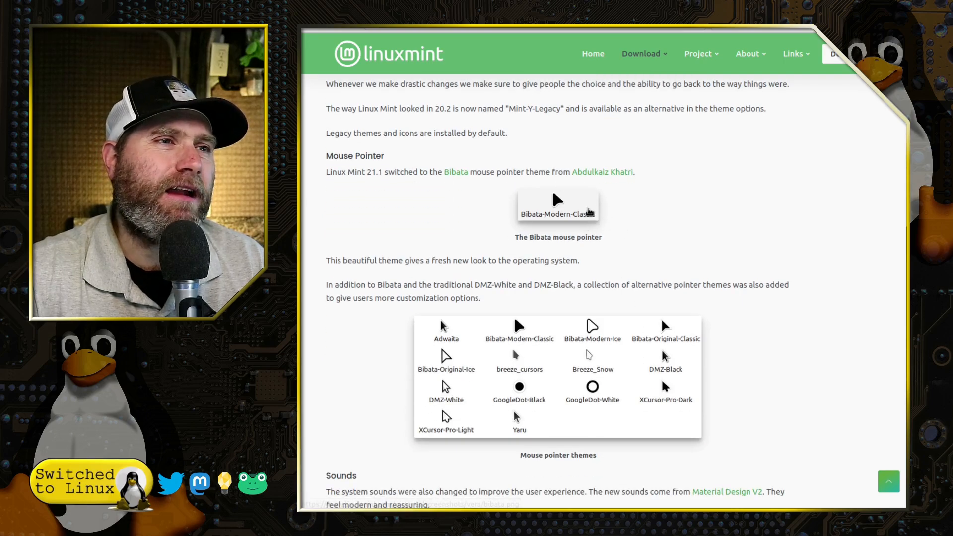
pyautogui.scroll(-3)
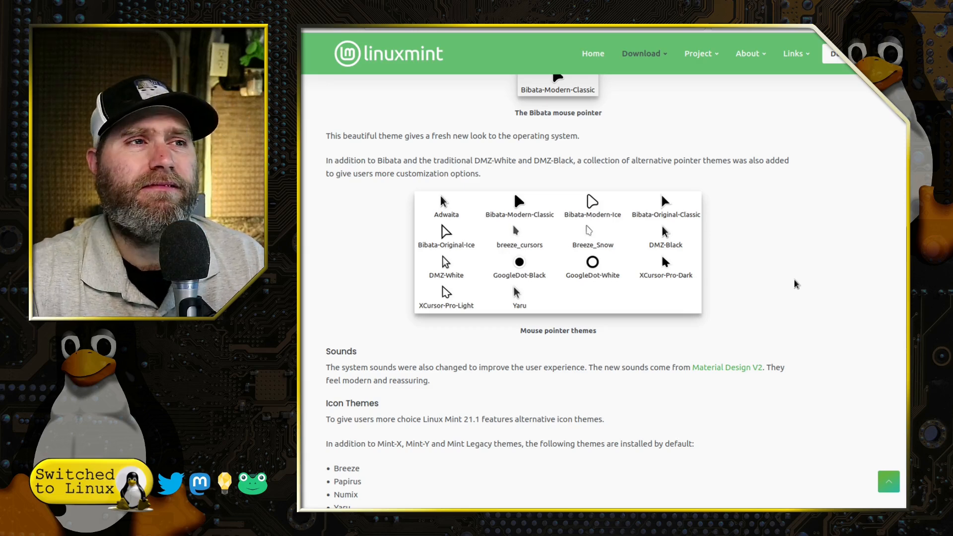
pyautogui.moveTo(575, 194)
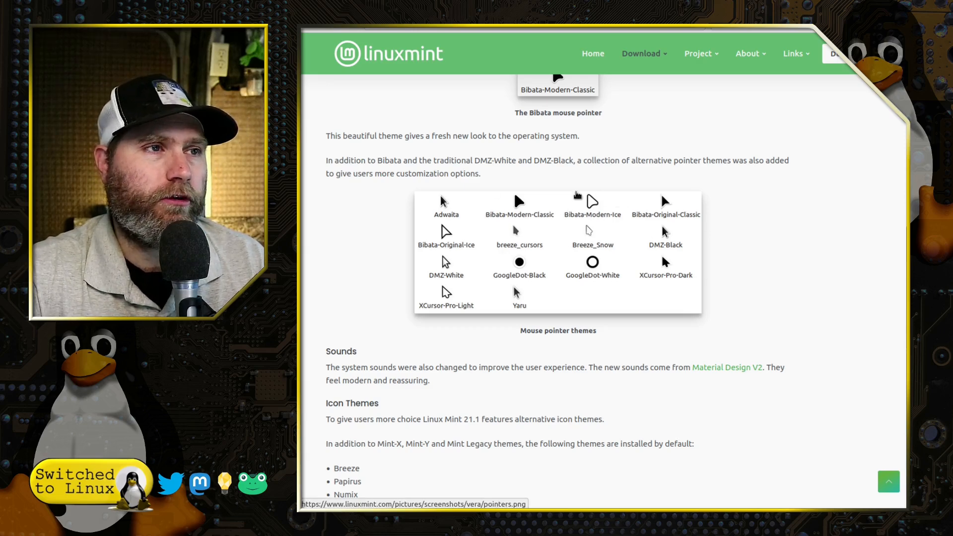
pyautogui.scroll(-3)
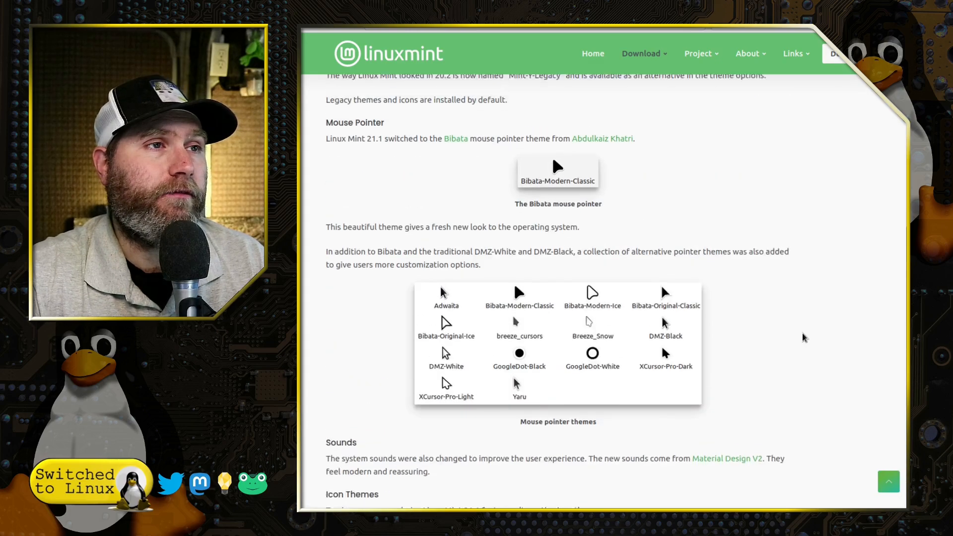
pyautogui.scroll(-3)
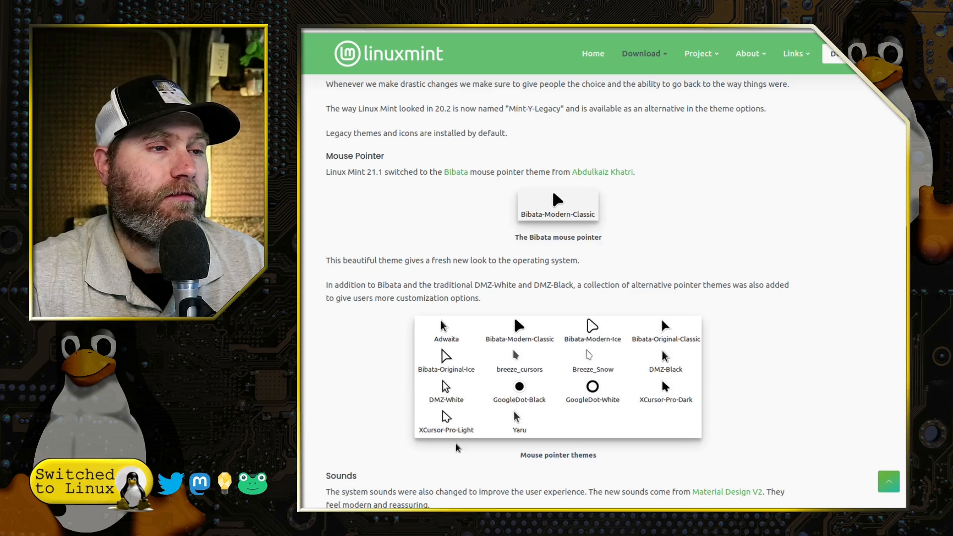
pyautogui.scroll(-3)
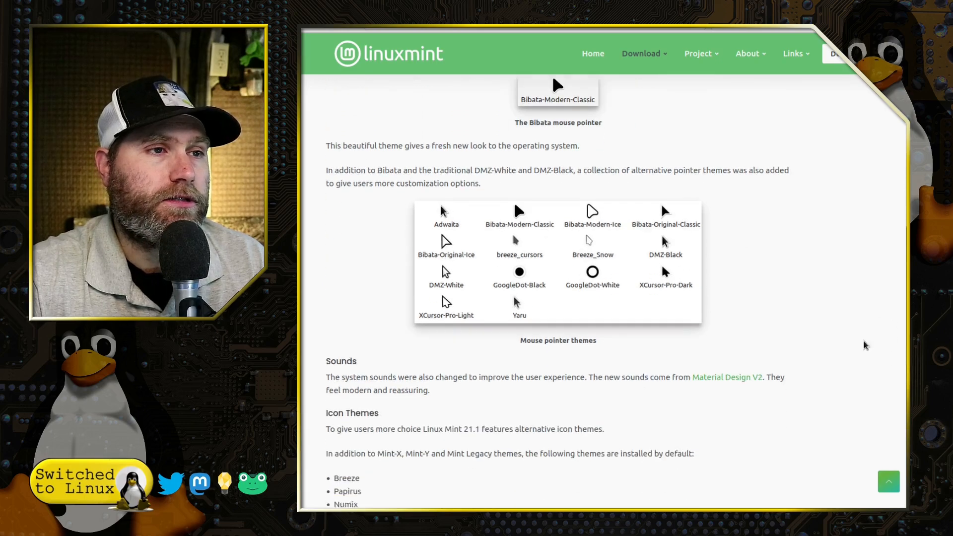
pyautogui.scroll(-3)
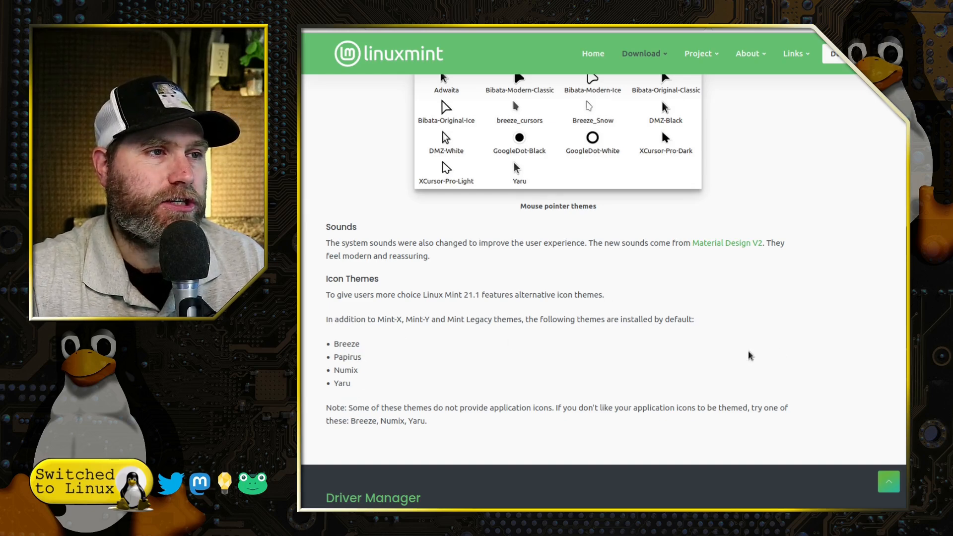
pyautogui.scroll(-3)
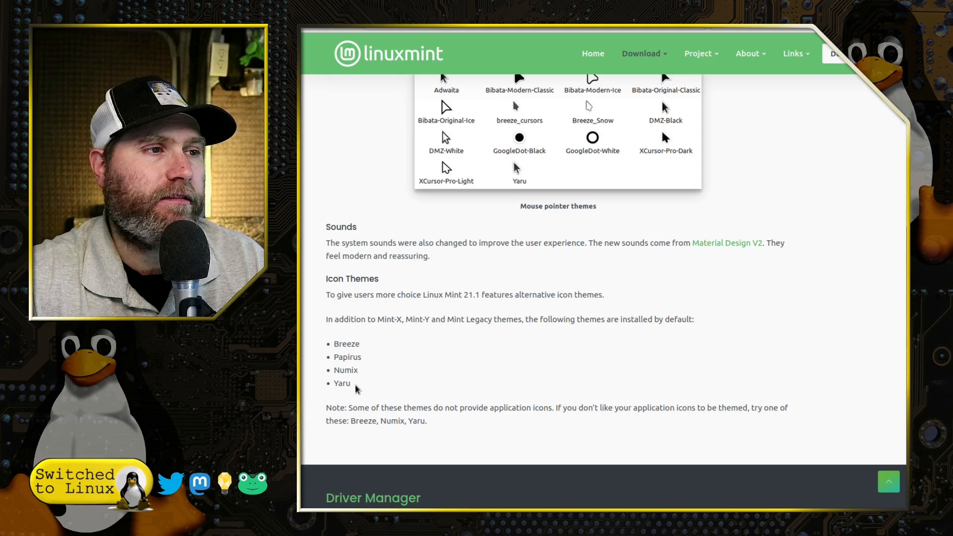
pyautogui.scroll(3)
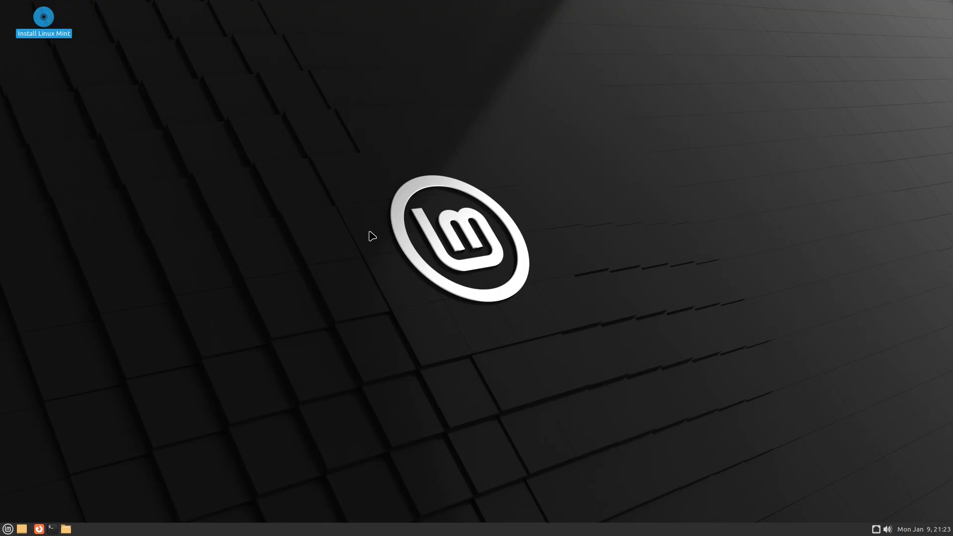
# Launch Install Linux Mint and accept English, the English (US) keyboard and multimedia codecs.
pyautogui.doubleClick(43, 17)
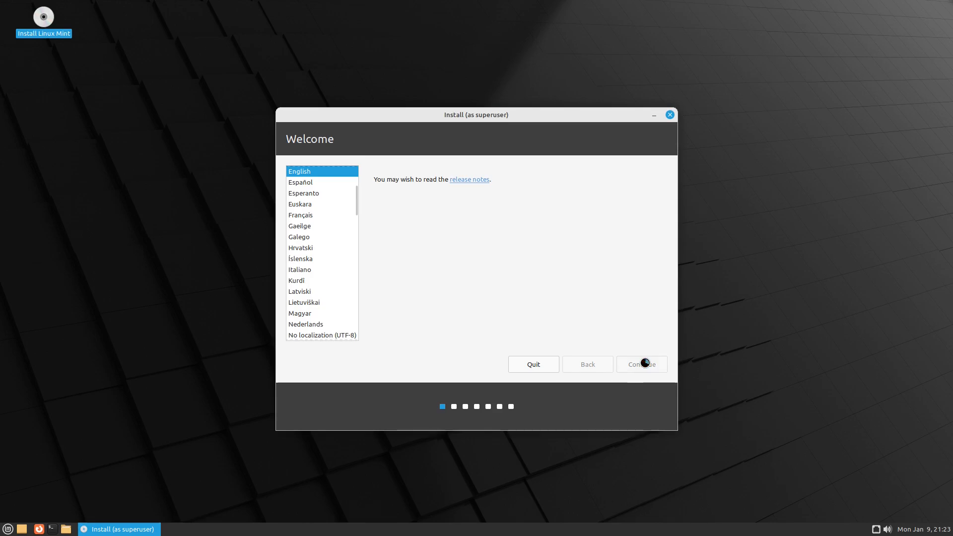
pyautogui.click(641, 365)
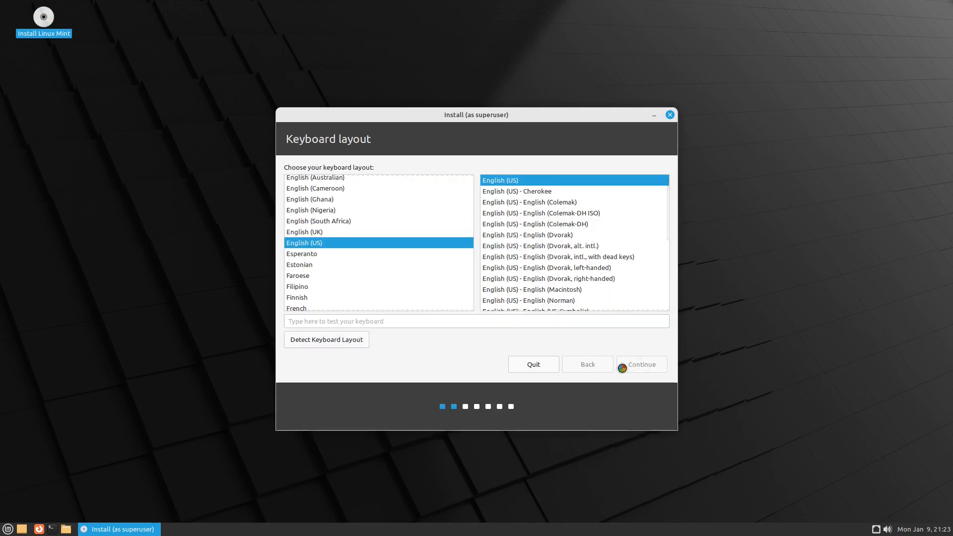
pyautogui.click(640, 364)
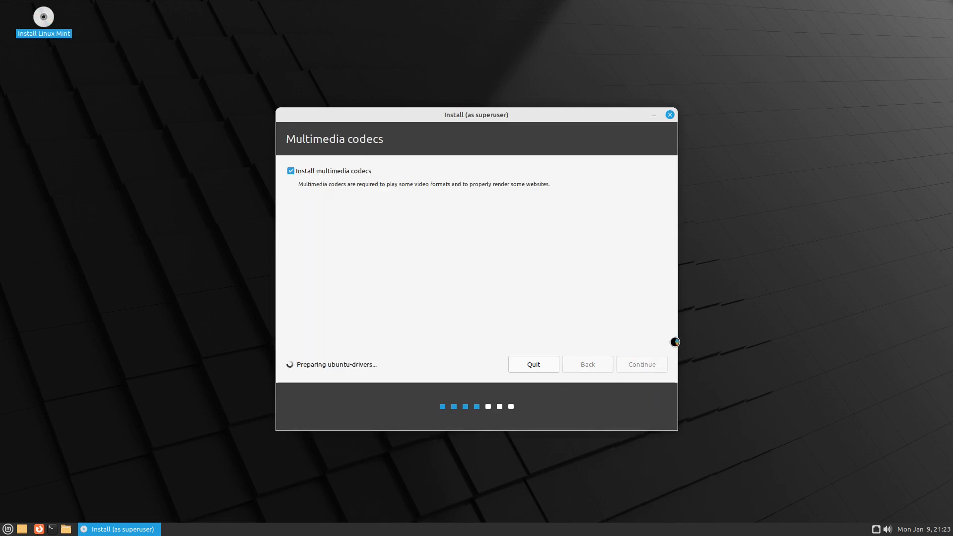
pyautogui.click(641, 364)
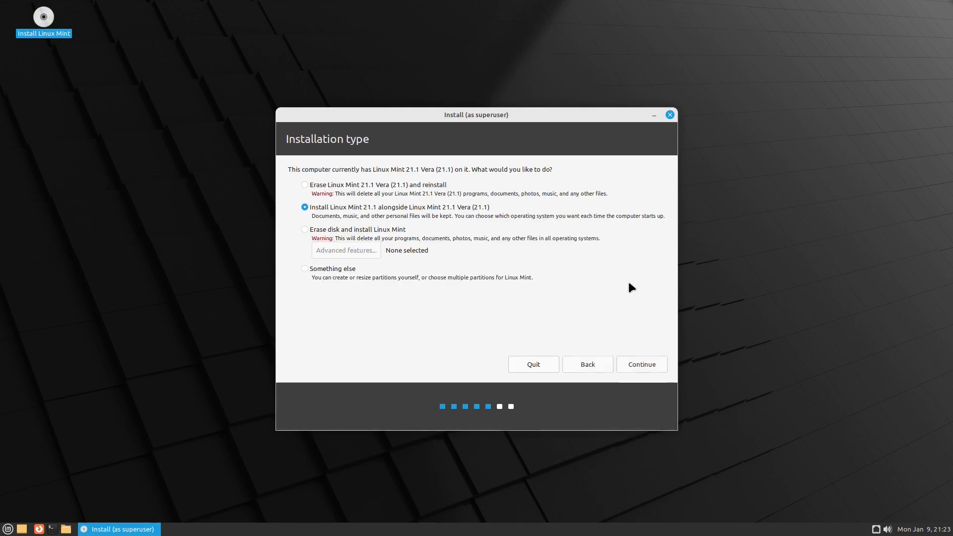
# Choose Erase disk with ZFS in Advanced features, start Install Now and confirm writing changes to disk.
pyautogui.click(305, 230)
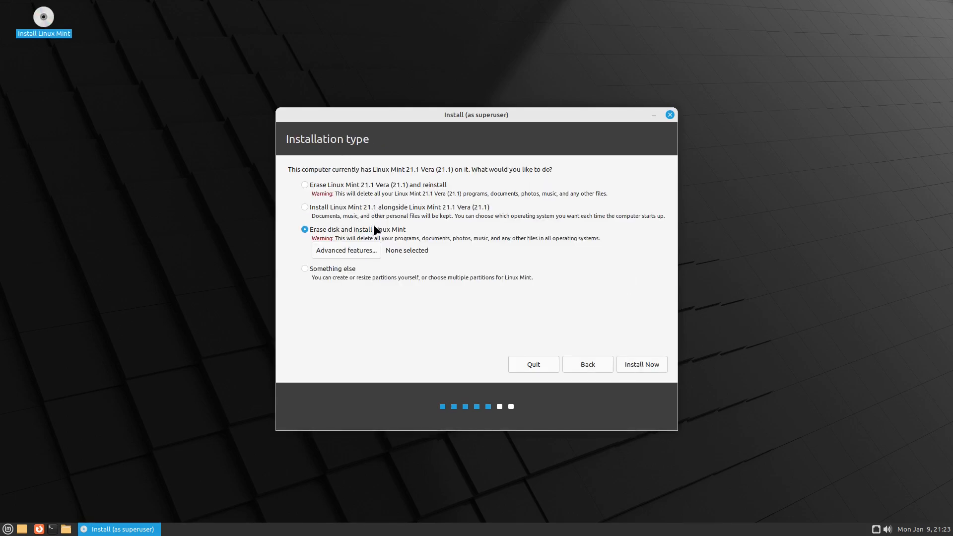
pyautogui.click(345, 250)
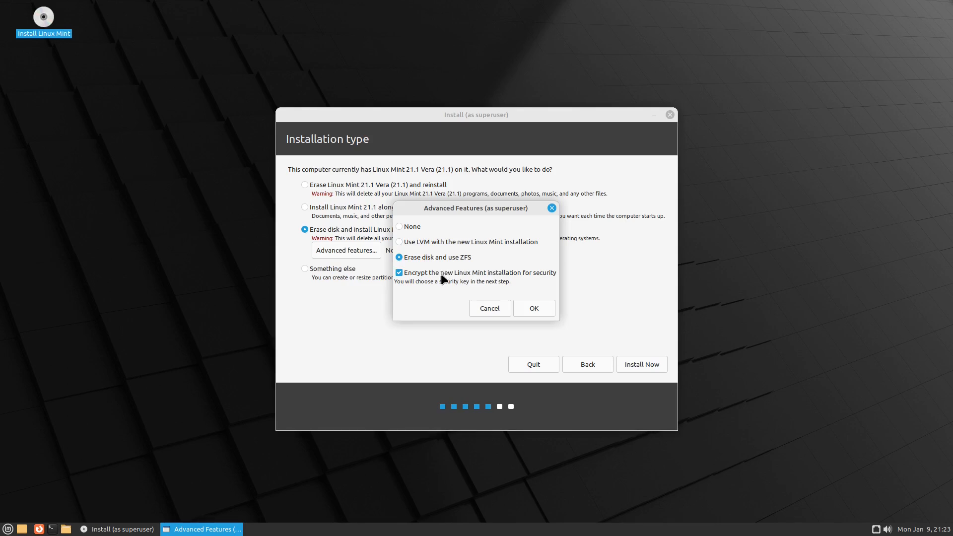
pyautogui.click(399, 241)
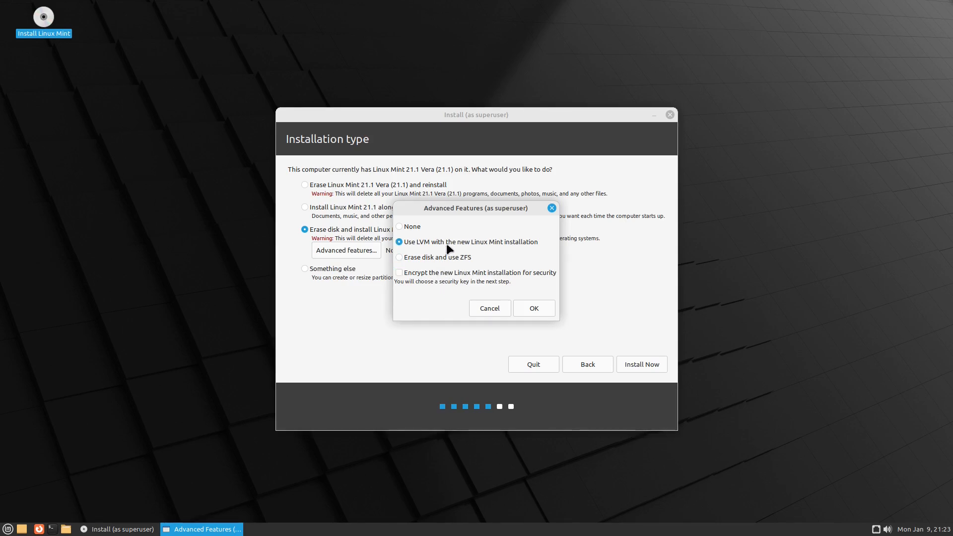
pyautogui.click(533, 308)
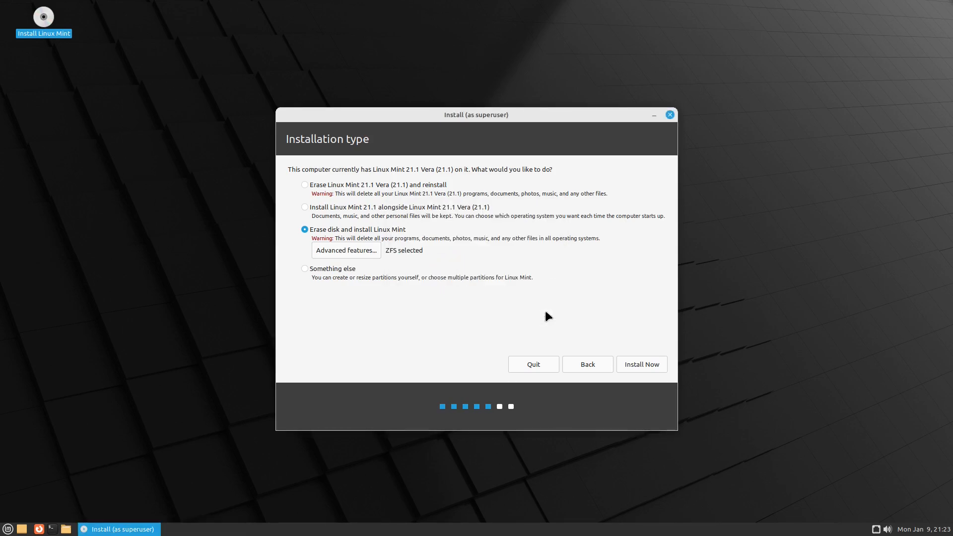
pyautogui.click(640, 364)
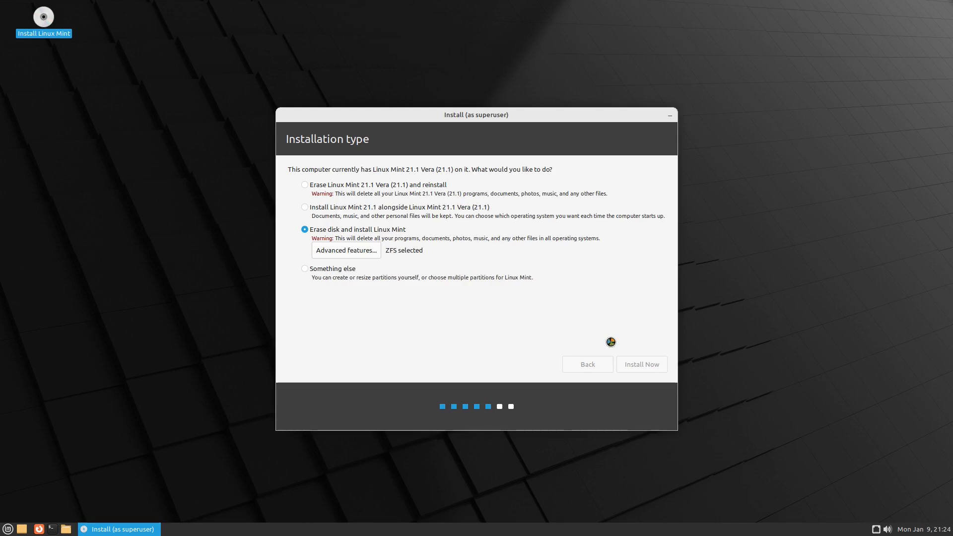
pyautogui.click(640, 364)
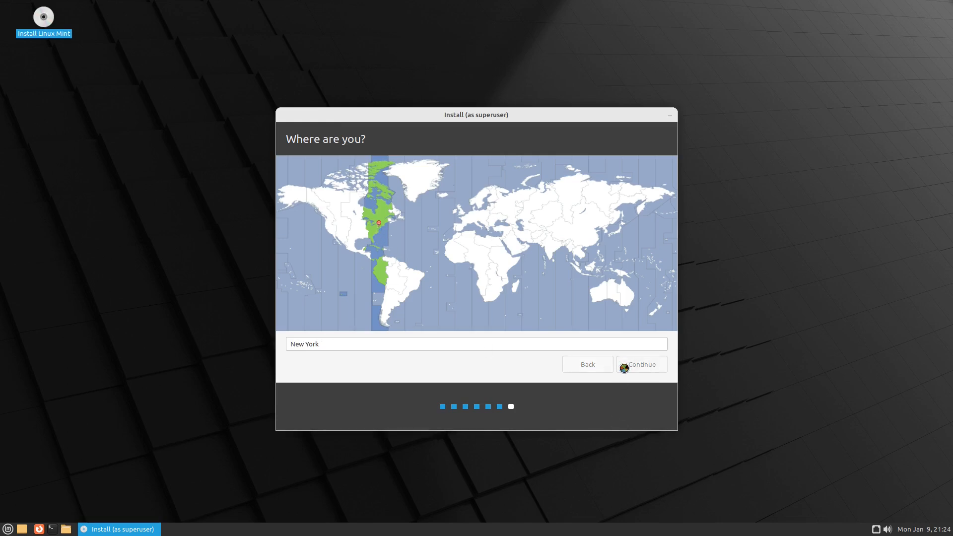
# Accept the New York time zone and continue with the user account named 'mint'.
pyautogui.click(640, 365)
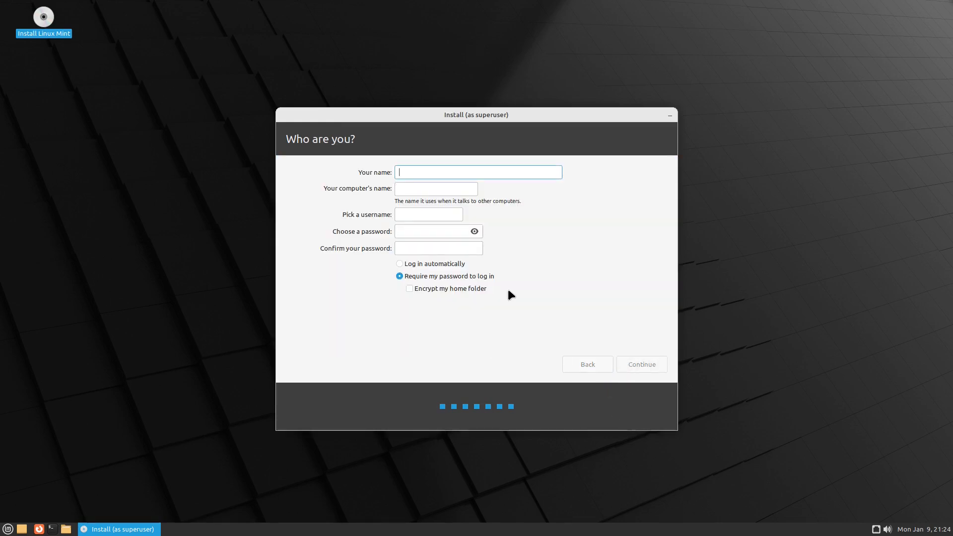
pyautogui.write('mint')
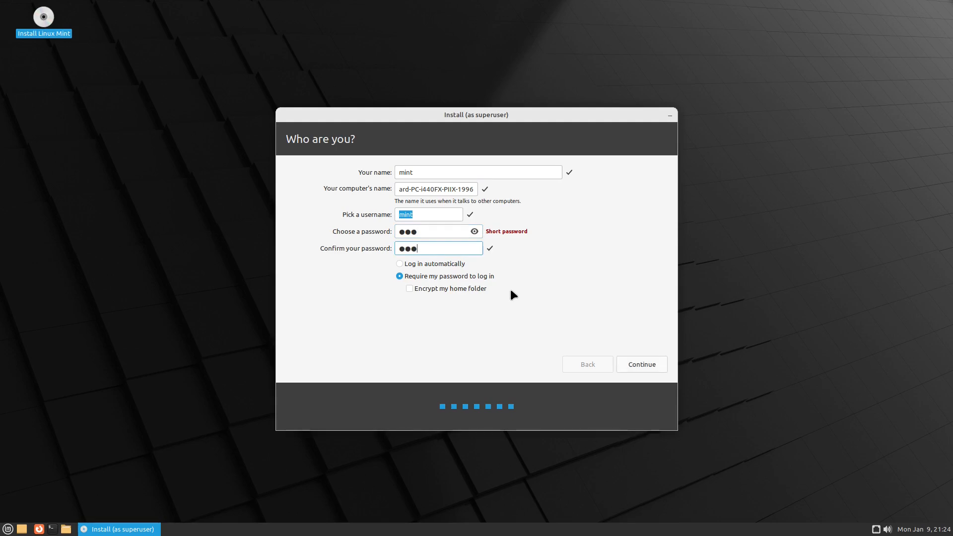
pyautogui.click(641, 364)
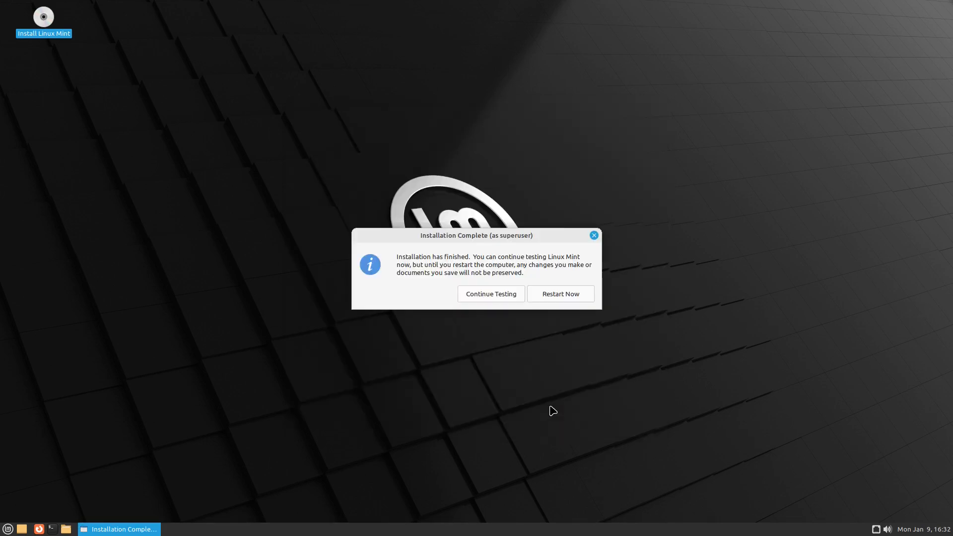
pyautogui.moveTo(521, 298)
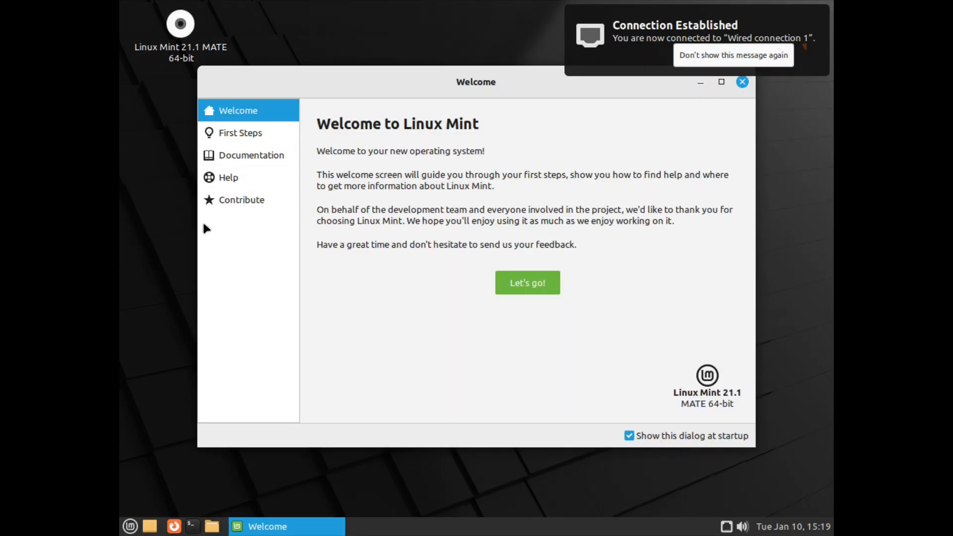
# Set the display resolution to 1920 x 1080 in Monitor Preferences and apply it.
pyautogui.rightClick(204, 228)
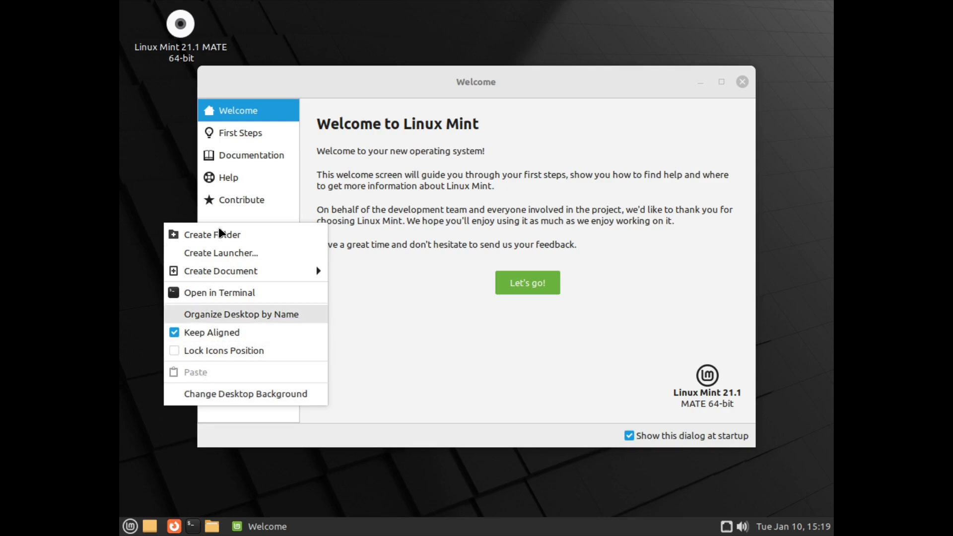
pyautogui.moveTo(238, 355)
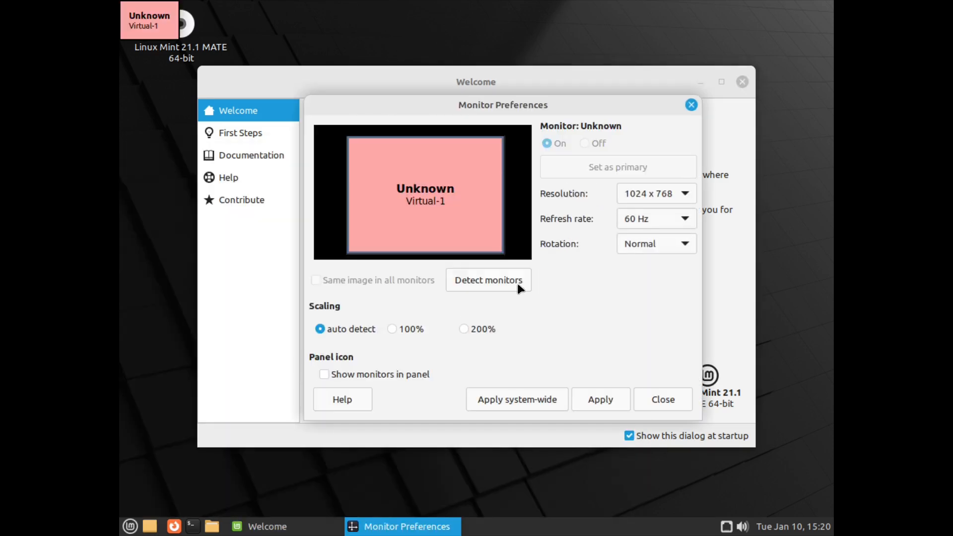
pyautogui.click(656, 193)
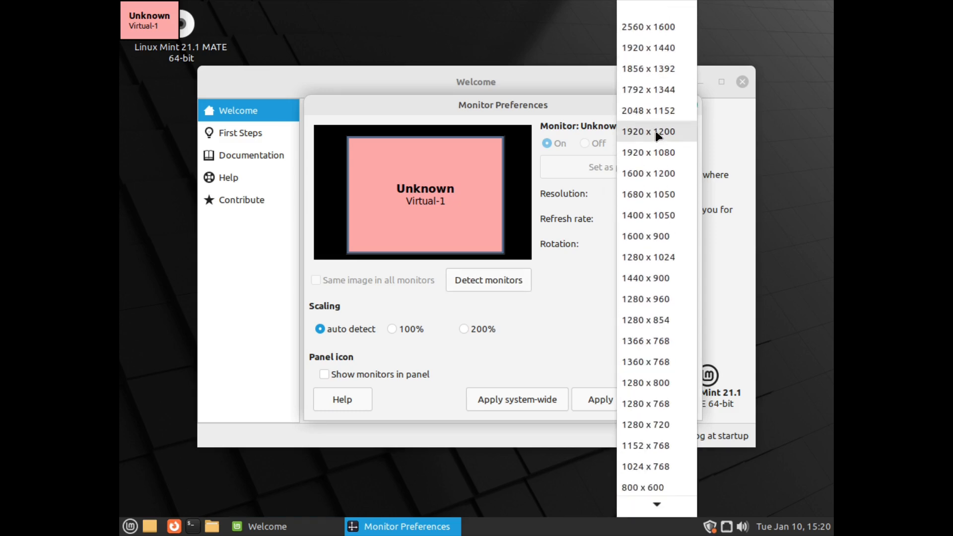
pyautogui.click(648, 152)
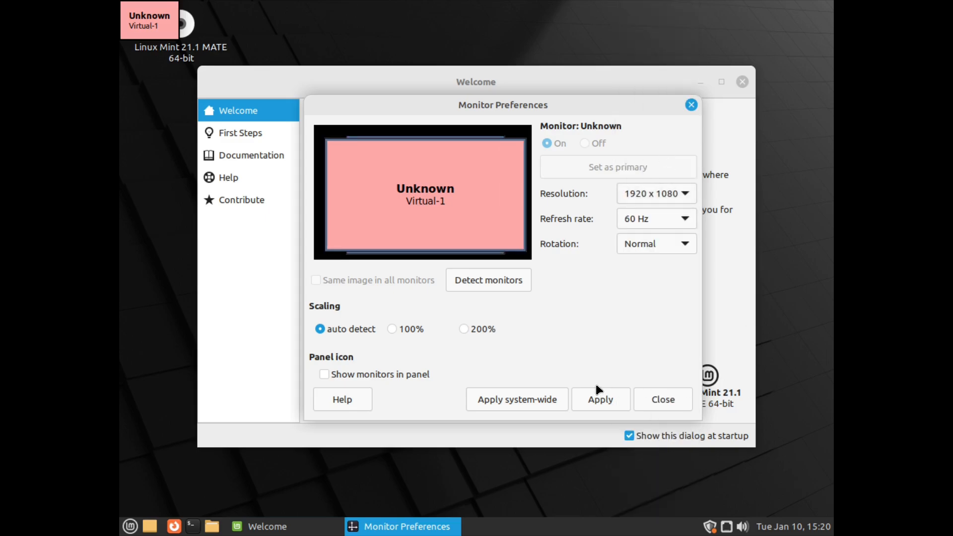
pyautogui.click(600, 399)
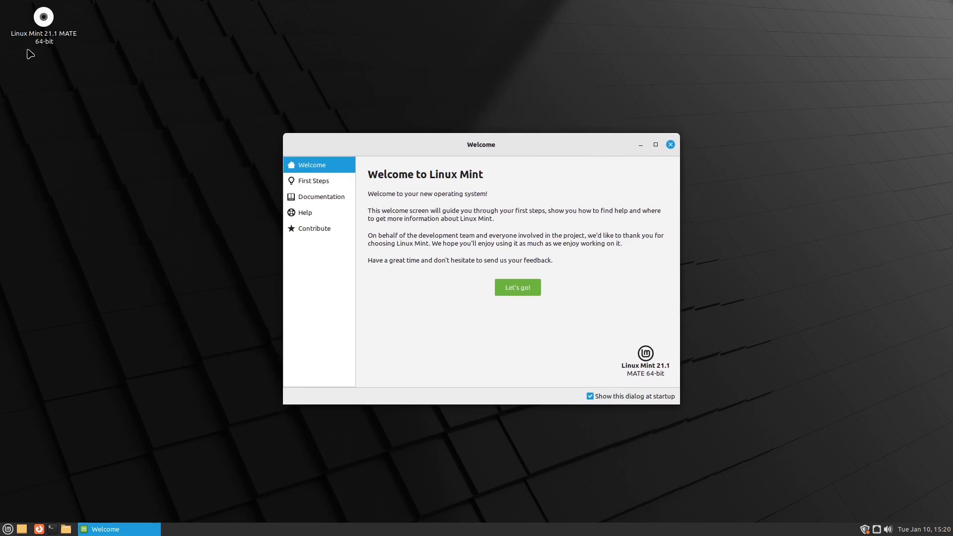
pyautogui.moveTo(67, 42)
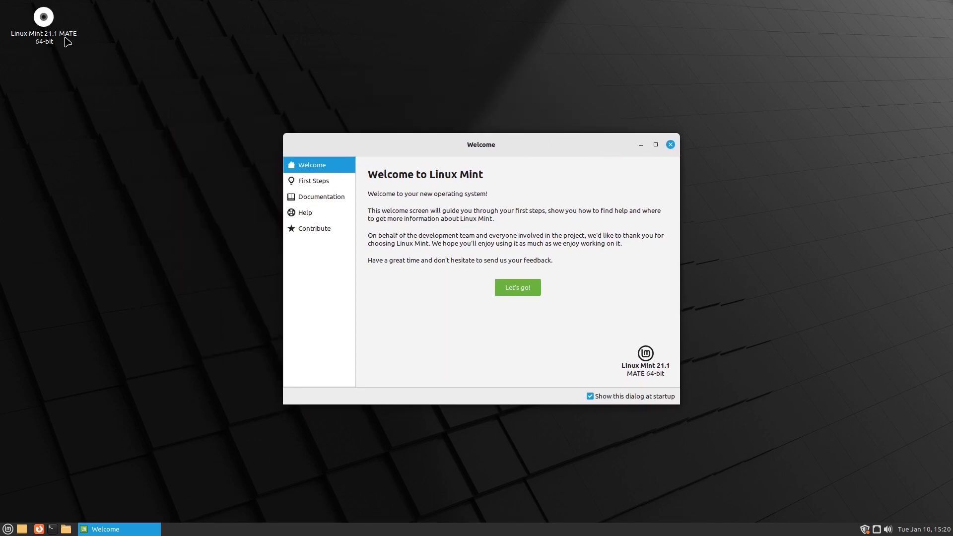
pyautogui.moveTo(593, 291)
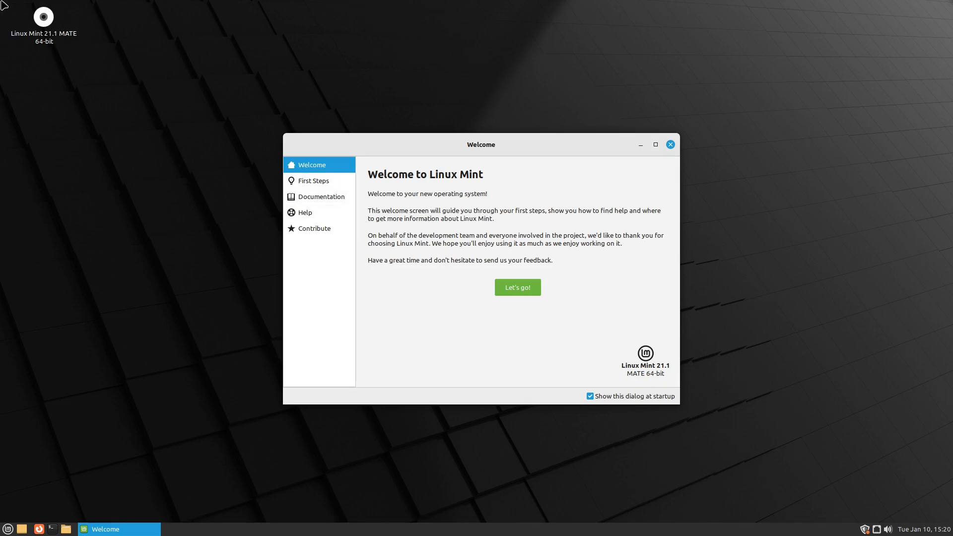
pyautogui.moveTo(64, 170)
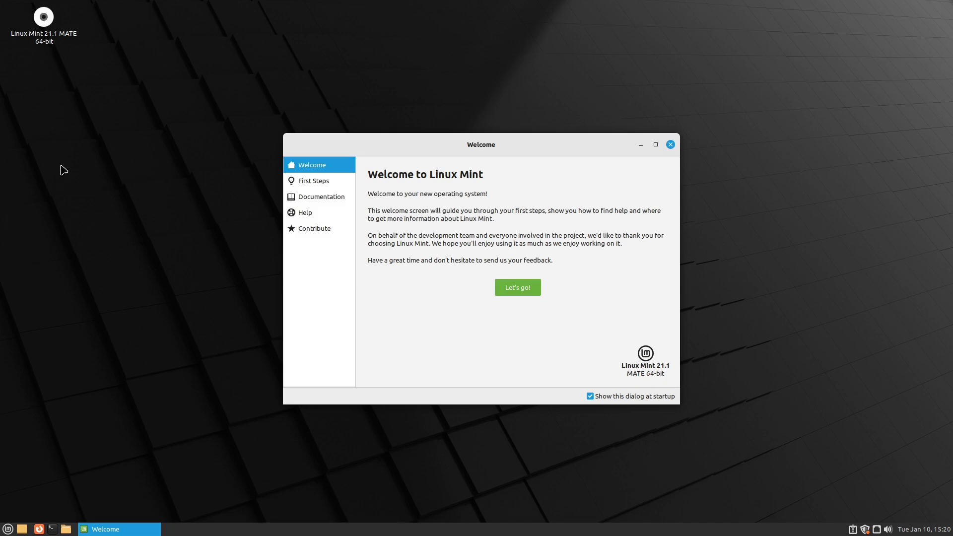
# Bring up the desktop context menu to reach Change Desktop Background.
pyautogui.rightClick(275, 357)
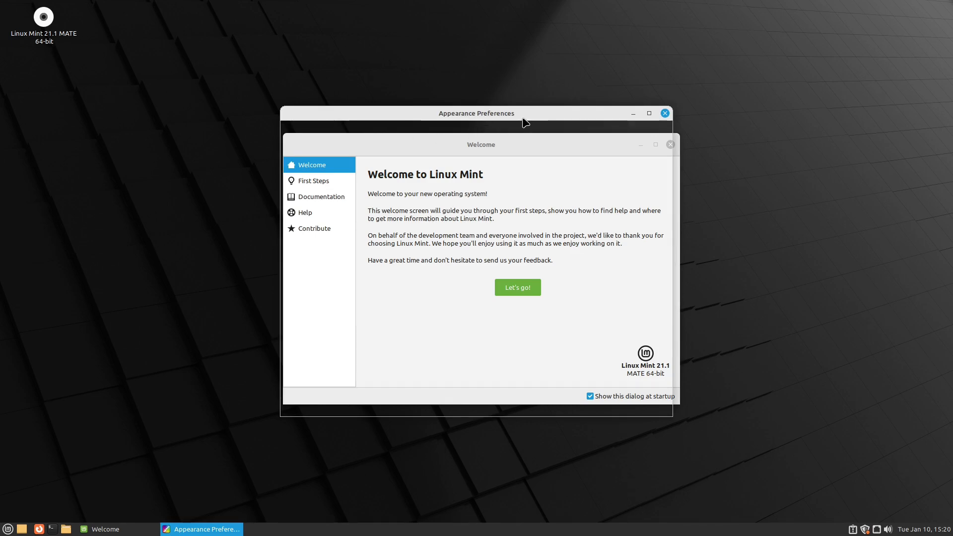
pyautogui.moveTo(520, 118)
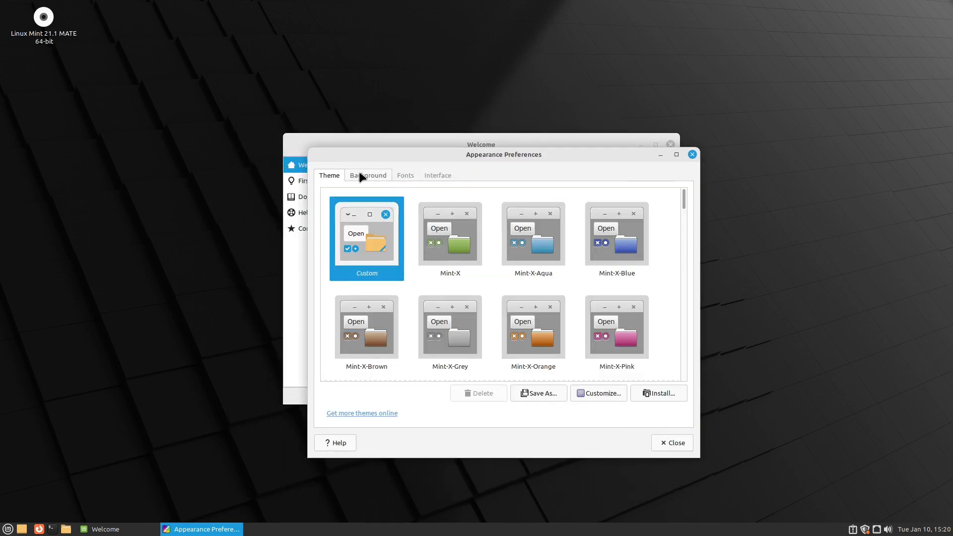
# Browse the Interface and Background tabs, then Customize the theme and look through pointer themes.
pyautogui.click(437, 175)
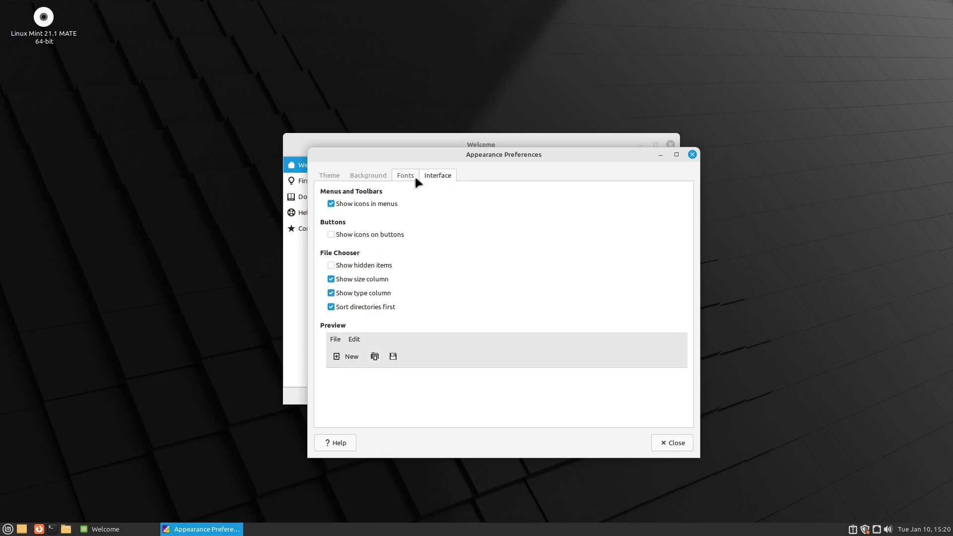
pyautogui.click(368, 175)
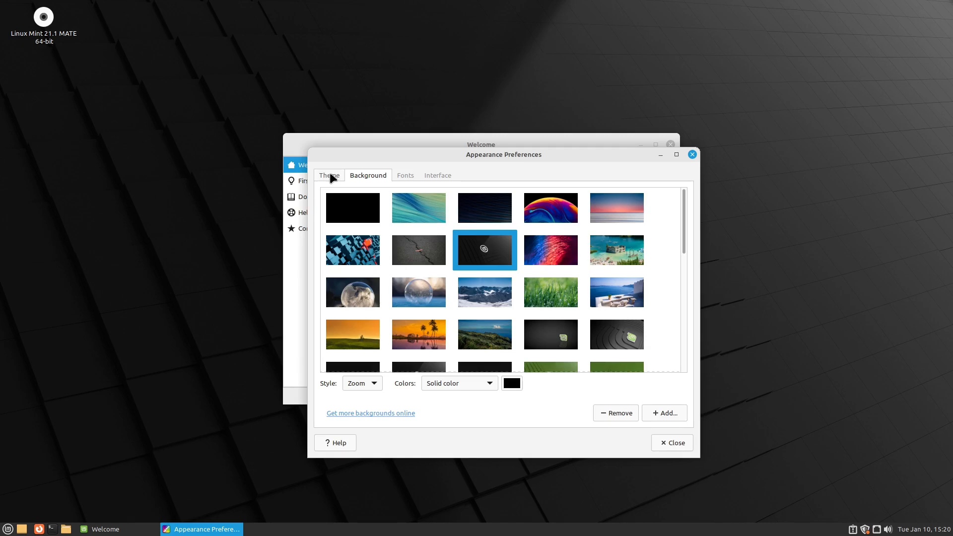
pyautogui.click(328, 174)
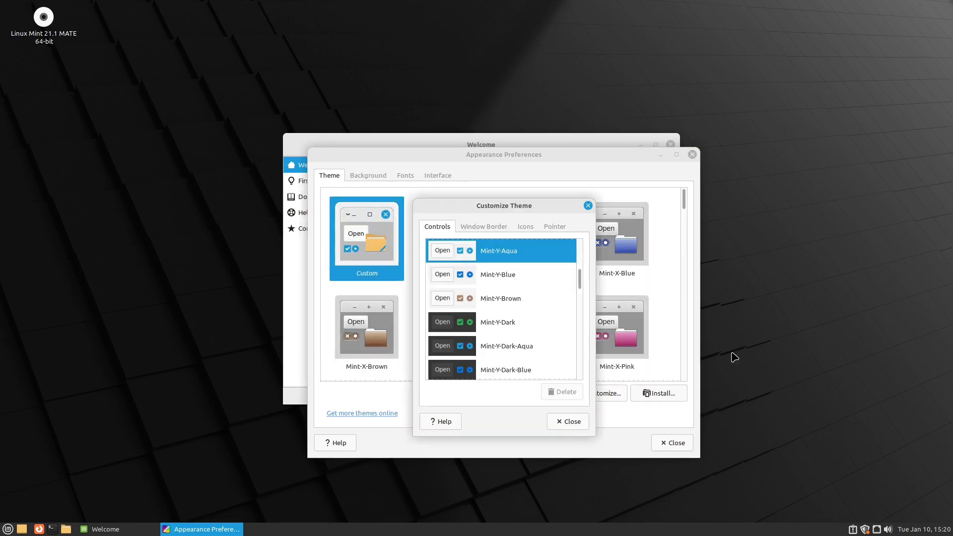
pyautogui.click(554, 226)
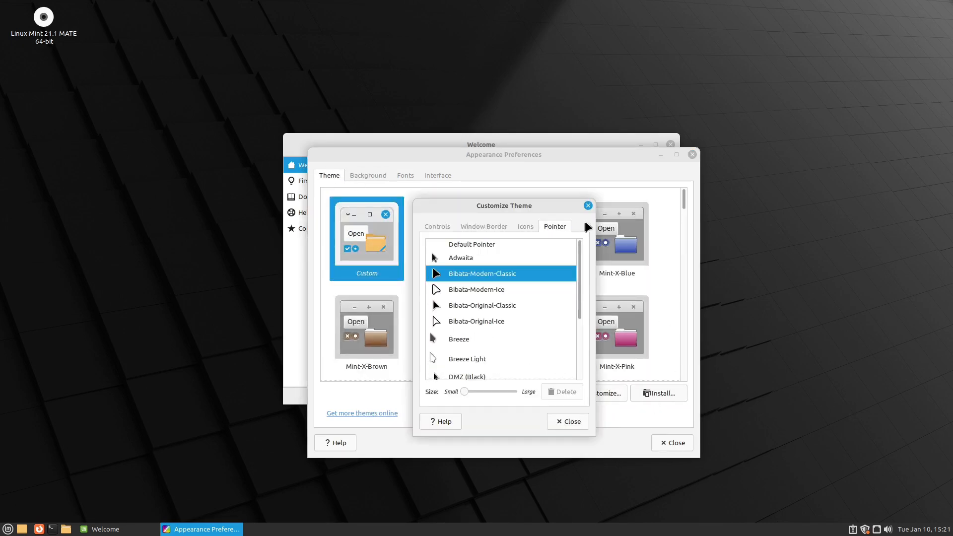
pyautogui.moveTo(564, 244)
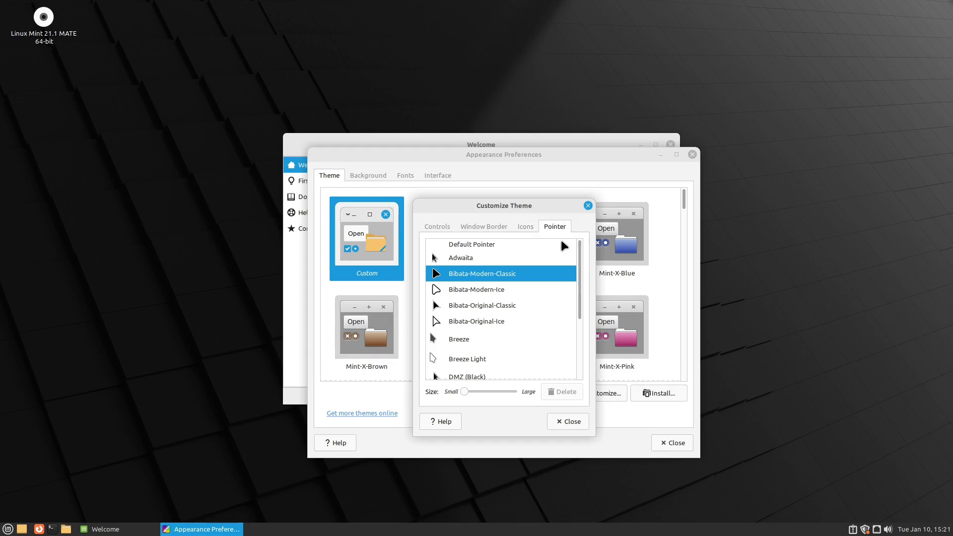
pyautogui.scroll(-3)
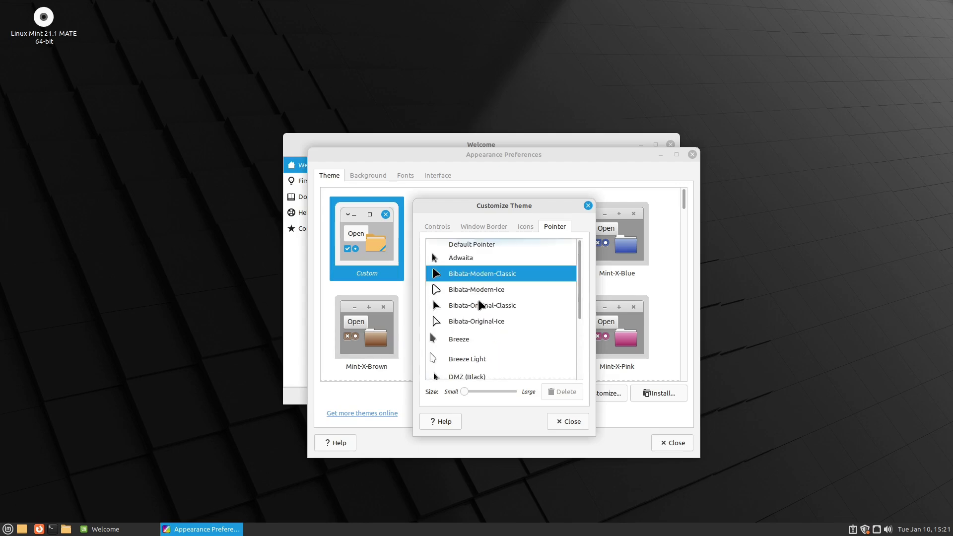
pyautogui.moveTo(538, 229)
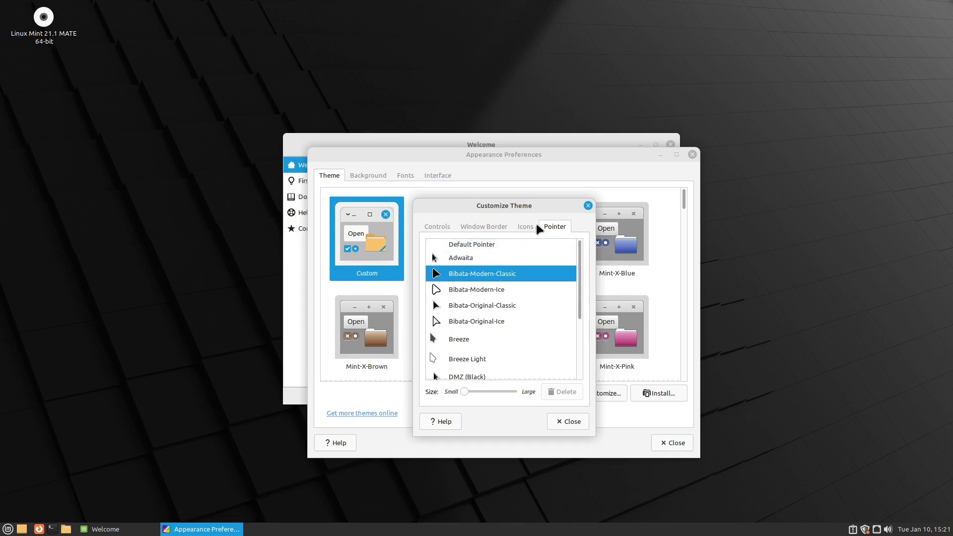
# Browse the icon themes and window border styles, then close Customize and Appearance Preferences unchanged.
pyautogui.click(524, 226)
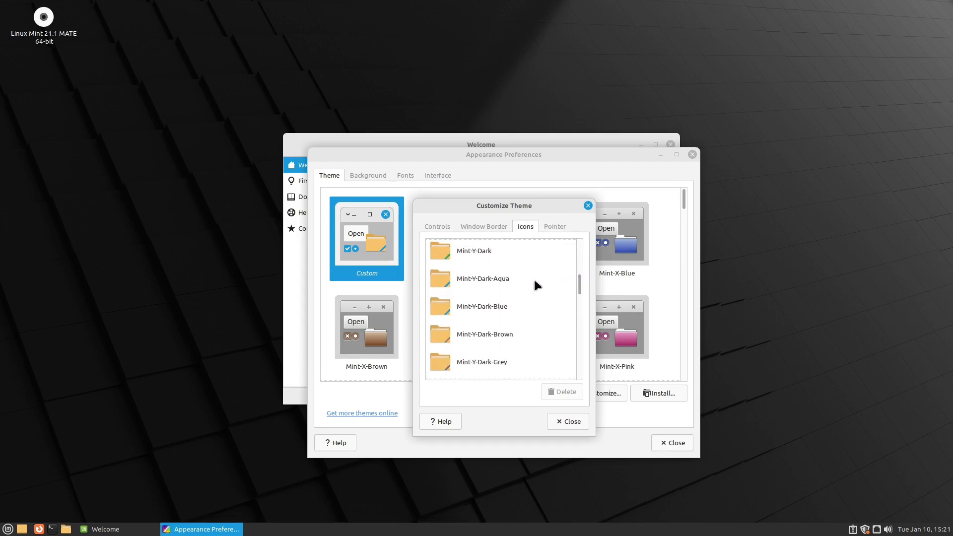
pyautogui.scroll(-3)
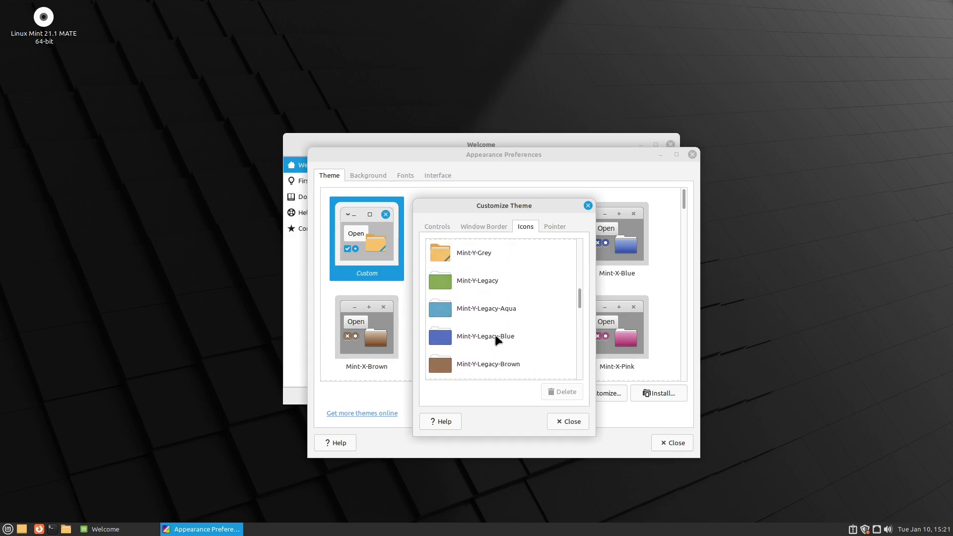
pyautogui.click(483, 226)
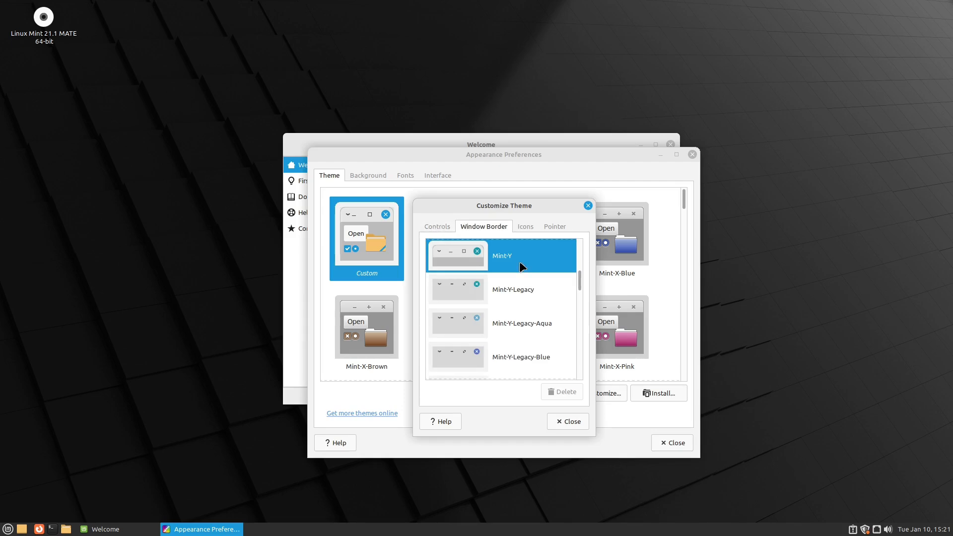
pyautogui.moveTo(427, 225)
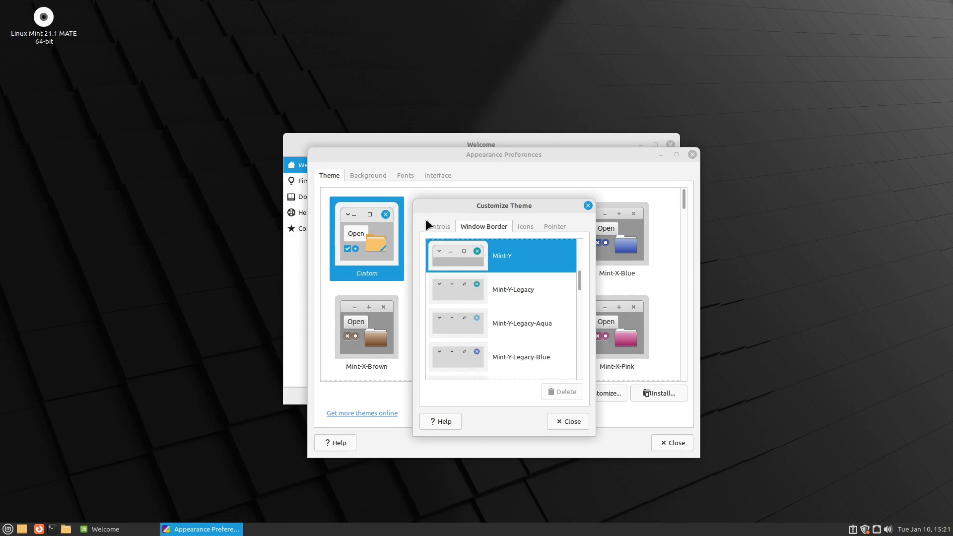
pyautogui.click(437, 226)
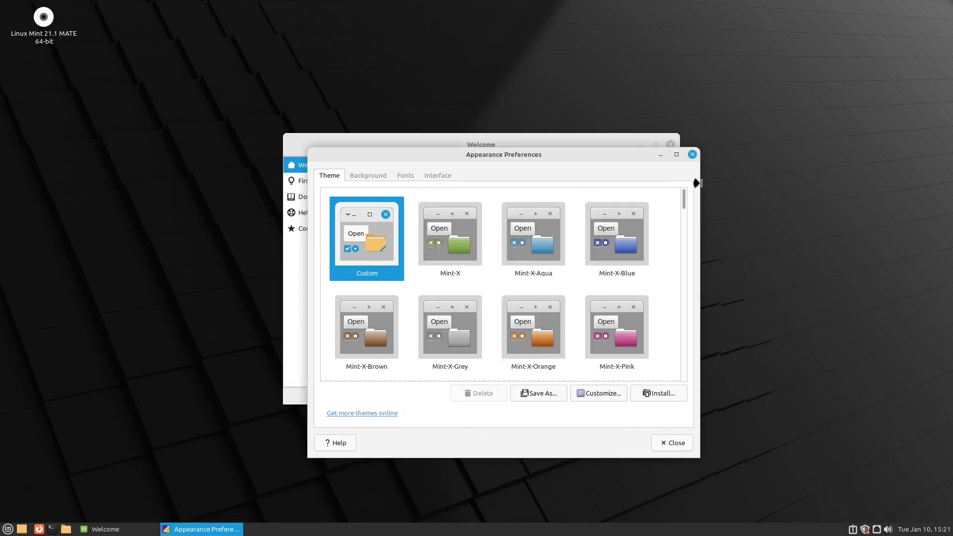
pyautogui.click(691, 154)
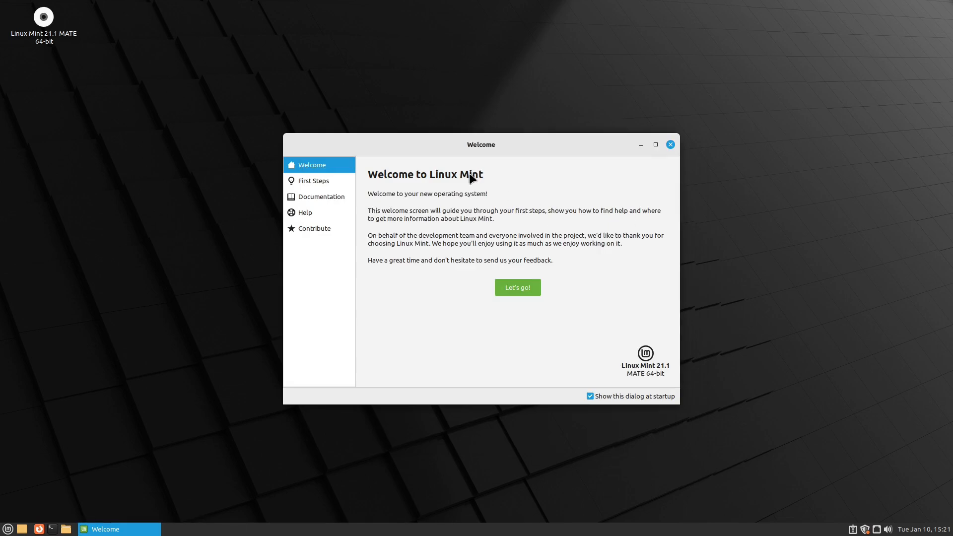
pyautogui.moveTo(314, 185)
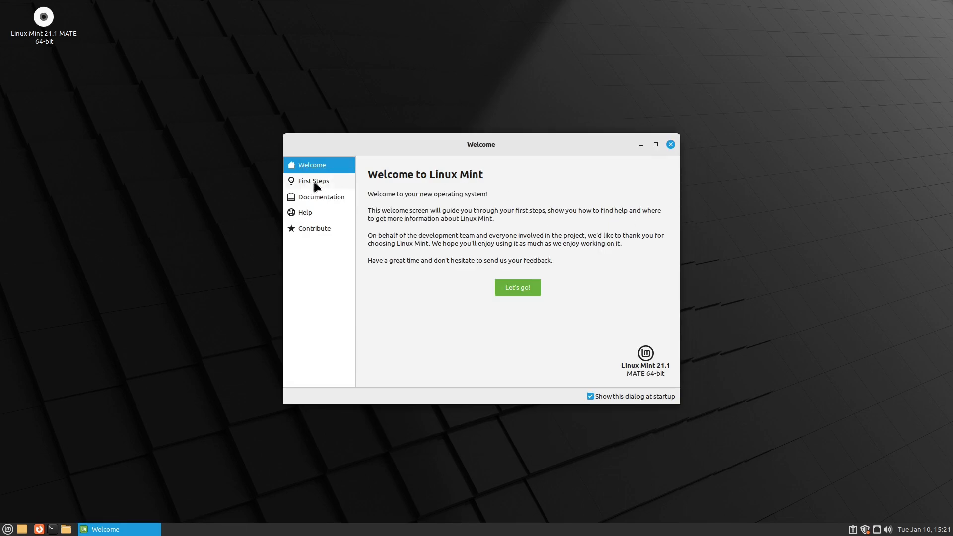
pyautogui.moveTo(325, 192)
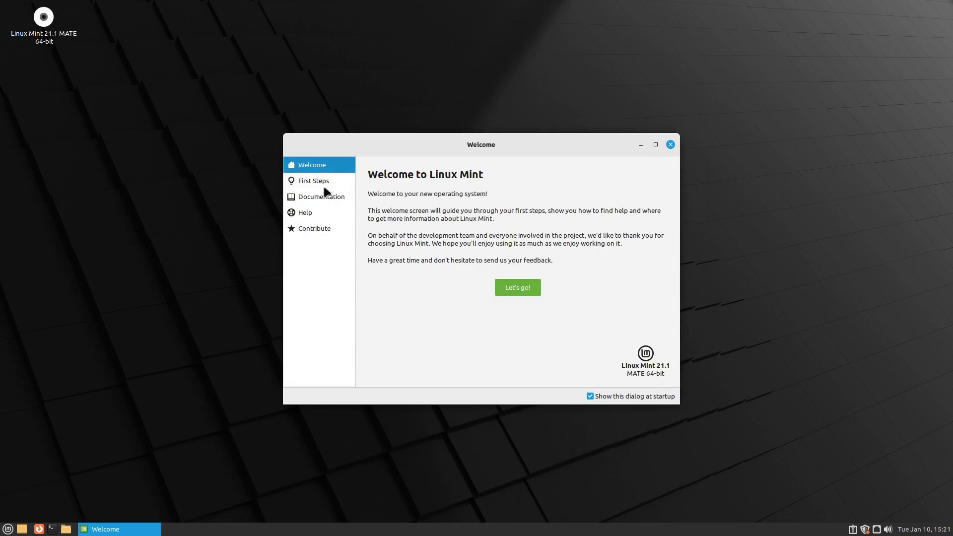
# In Welcome's First Steps, set a red accent colour and the dark desktop theme.
pyautogui.click(313, 180)
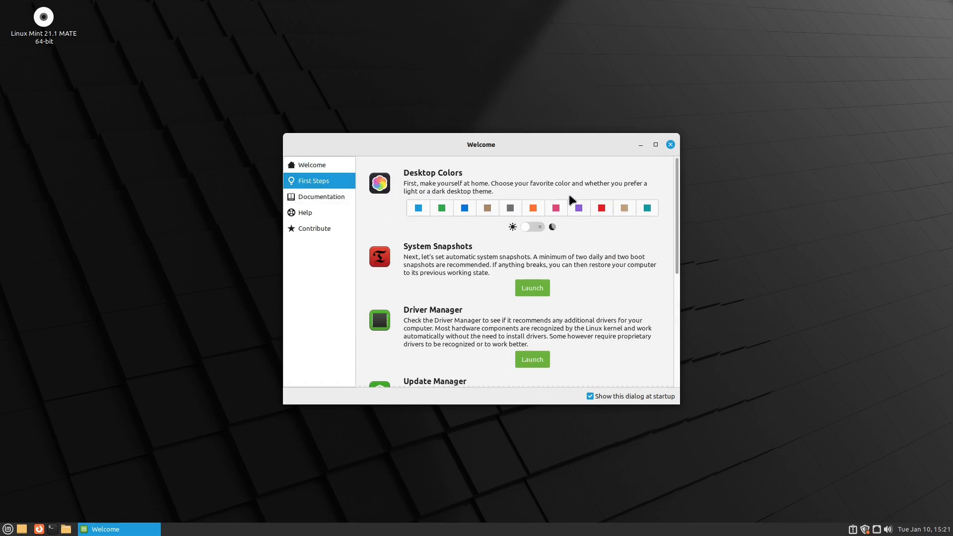
pyautogui.click(601, 207)
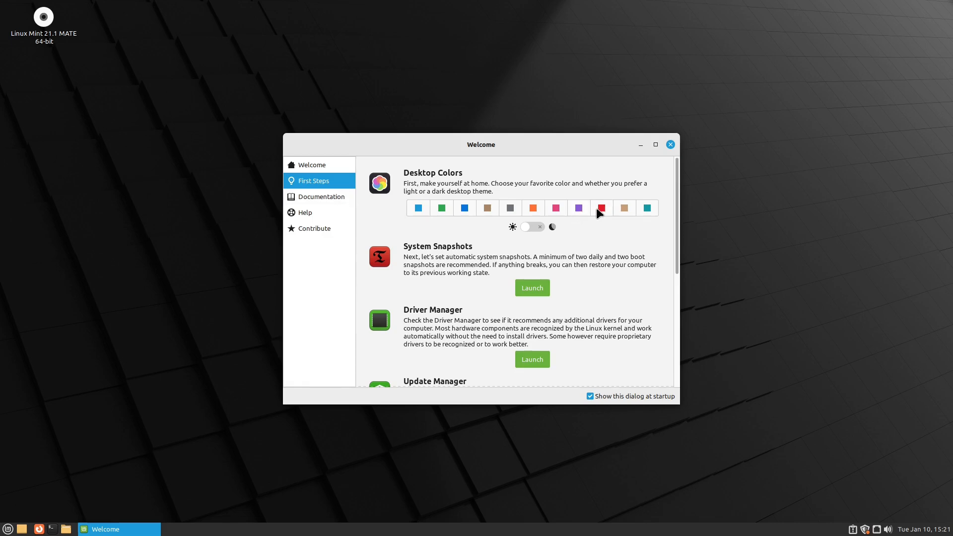
pyautogui.click(531, 227)
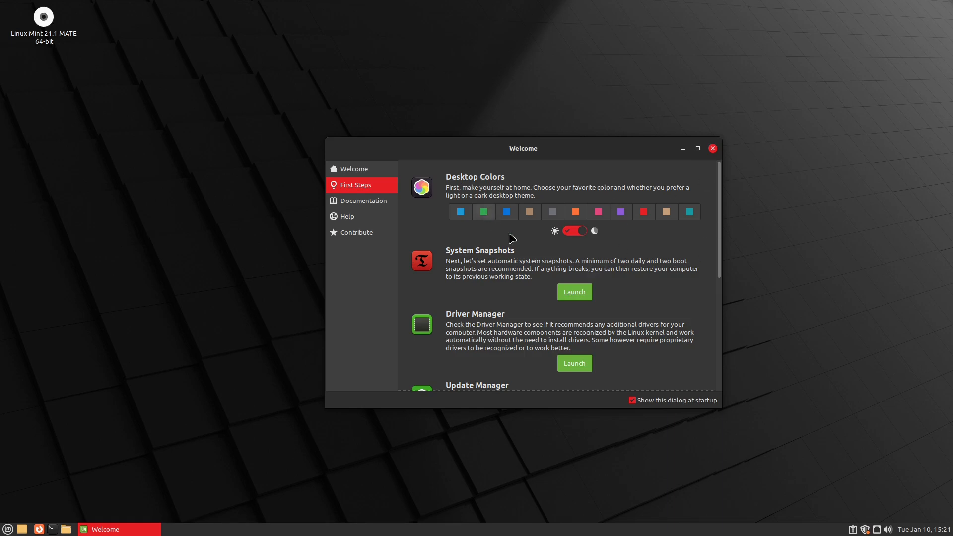
pyautogui.moveTo(618, 289)
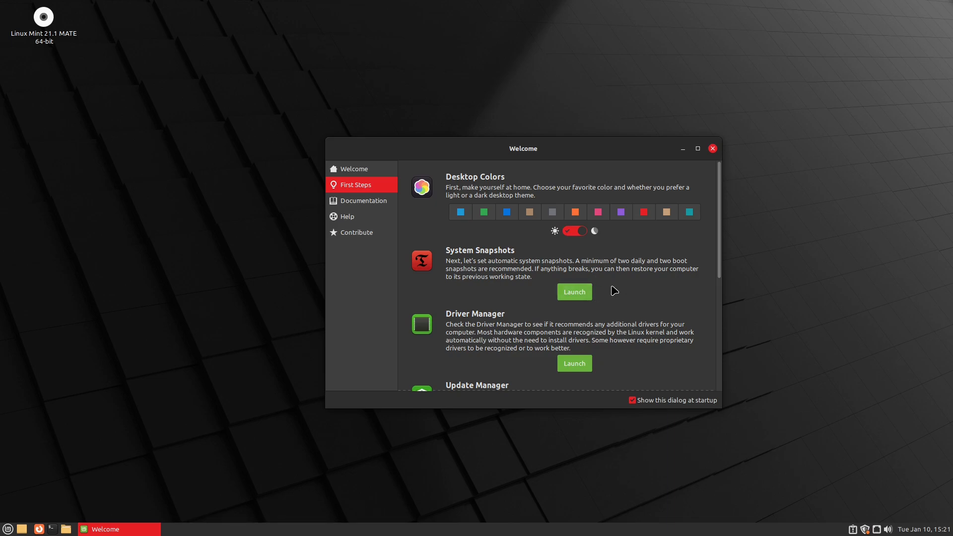
# Browse the remaining First Steps tools and launch System Settings (Control Center).
pyautogui.scroll(-3)
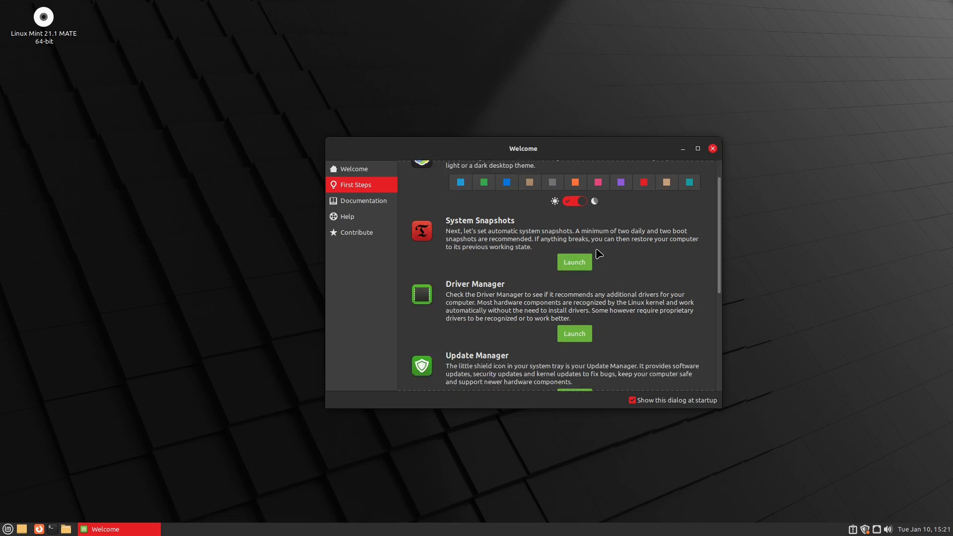
pyautogui.moveTo(553, 252)
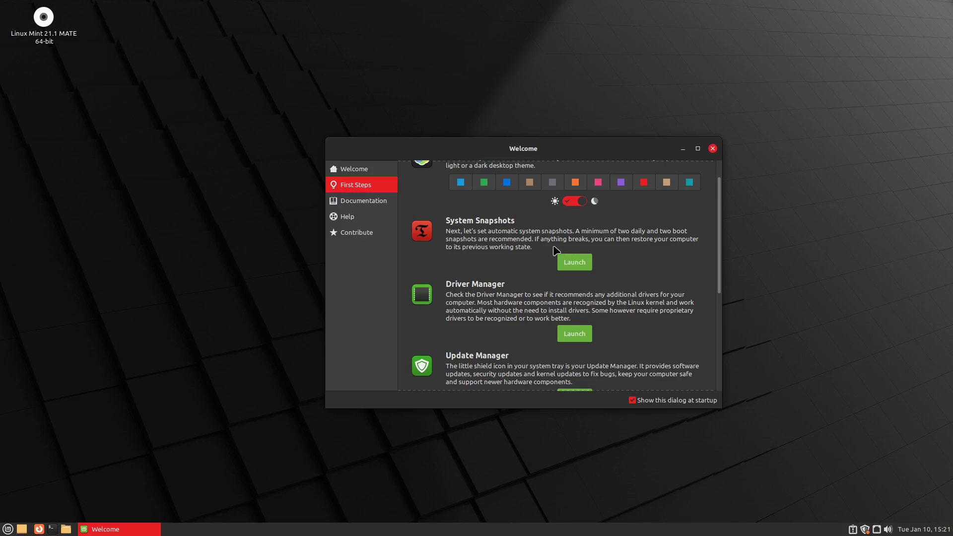
pyautogui.moveTo(596, 278)
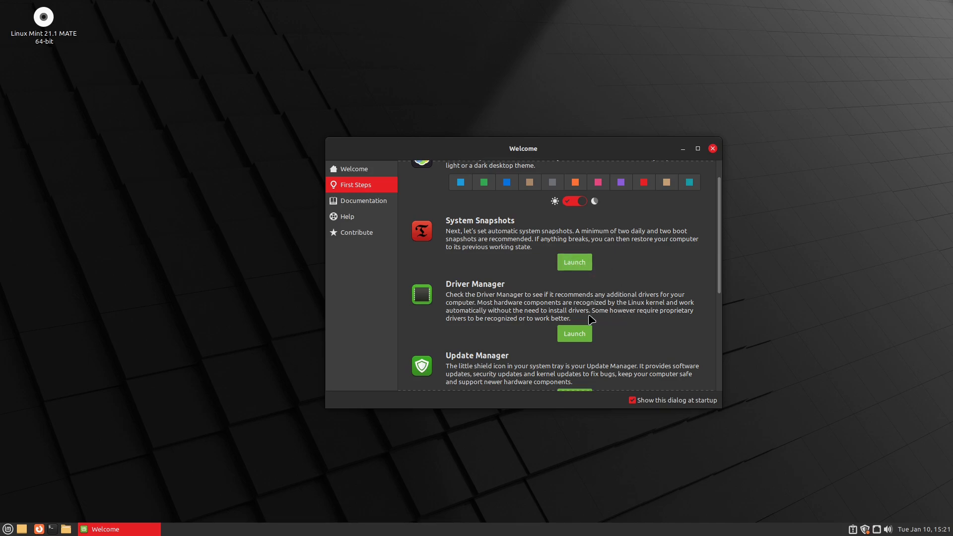
pyautogui.scroll(-3)
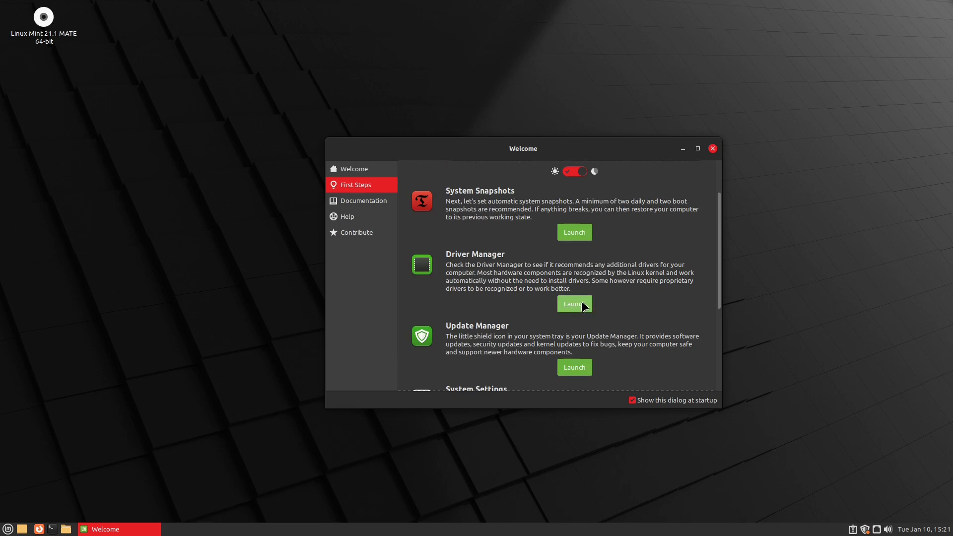
pyautogui.scroll(-3)
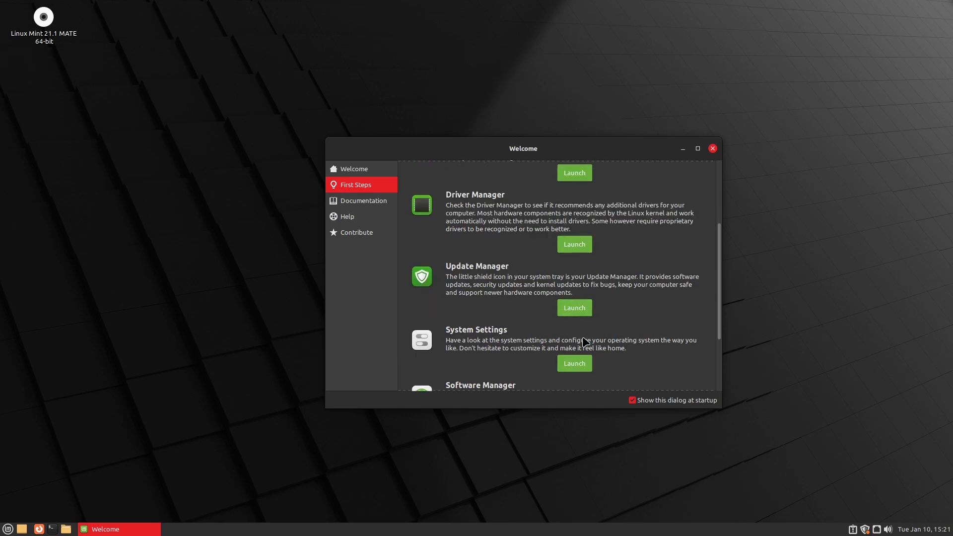
pyautogui.scroll(-3)
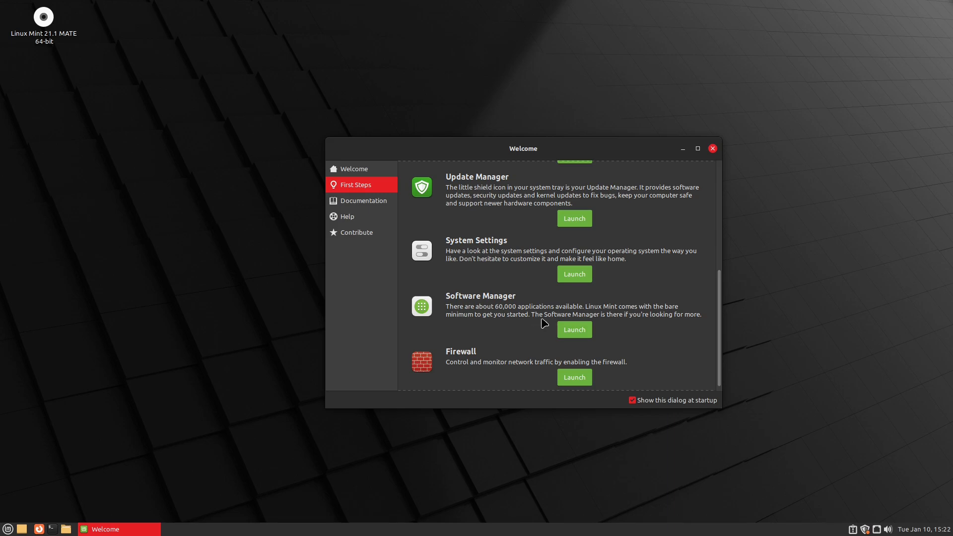
pyautogui.click(573, 274)
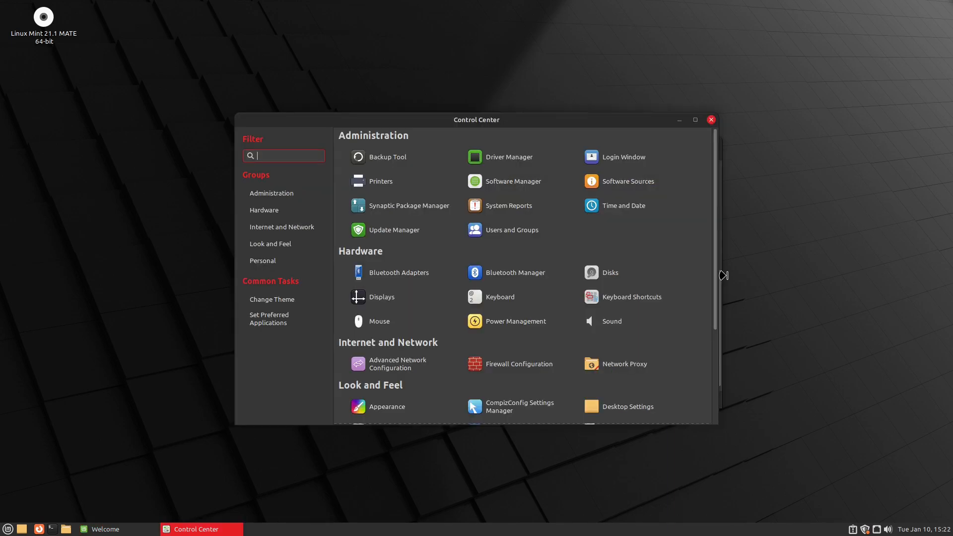
pyautogui.moveTo(591, 253)
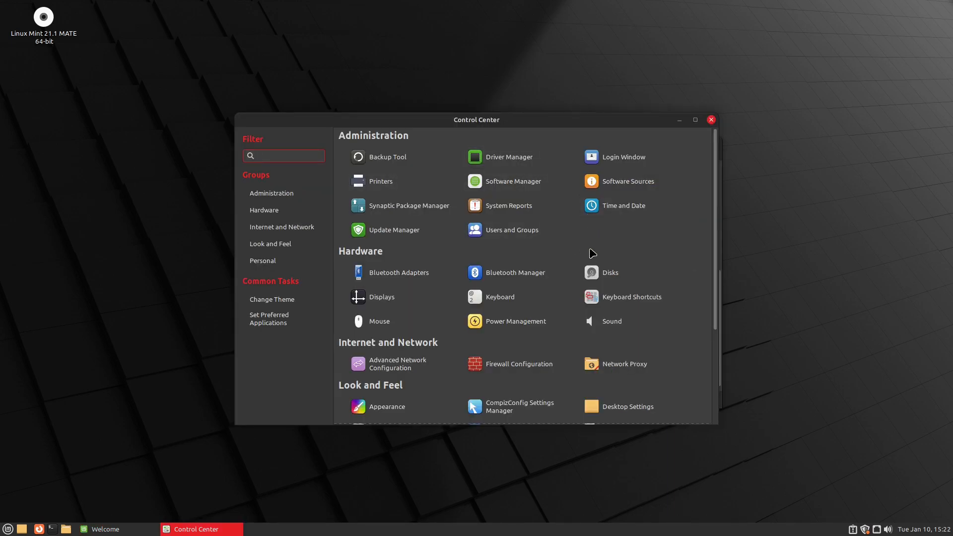
# Find Desktop Settings via a 'des' filter, review its Desktop, Windows and Interface pages, then close it and Control Center.
pyautogui.write('desktop')
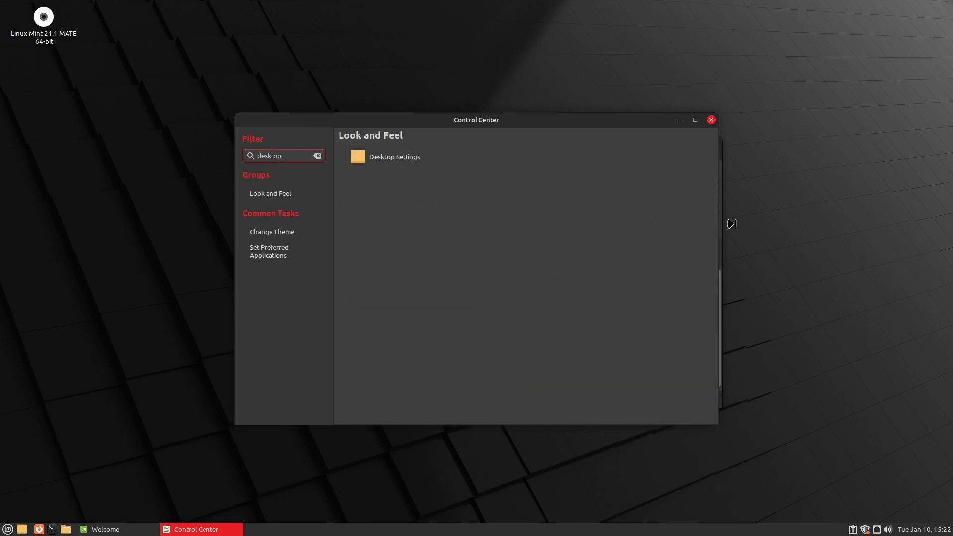
pyautogui.doubleClick(394, 156)
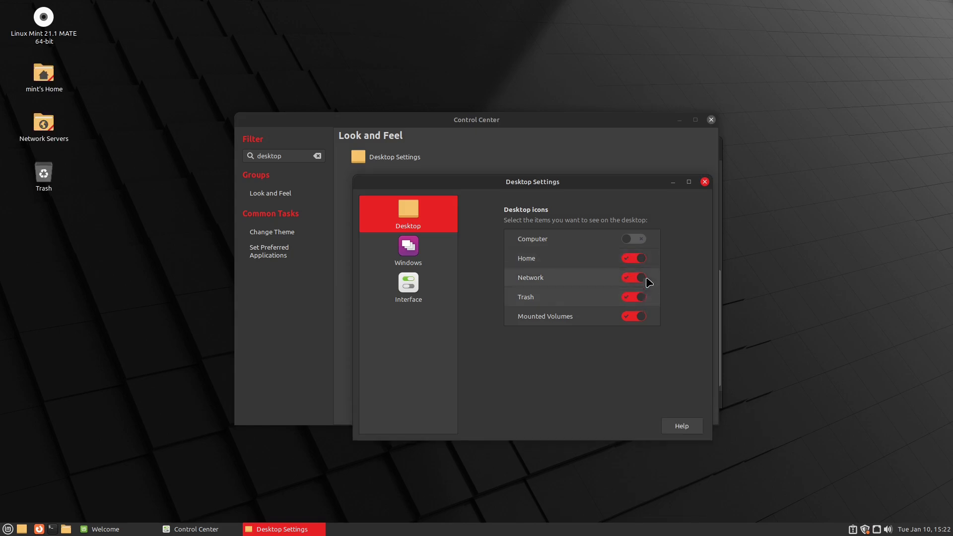
pyautogui.click(408, 250)
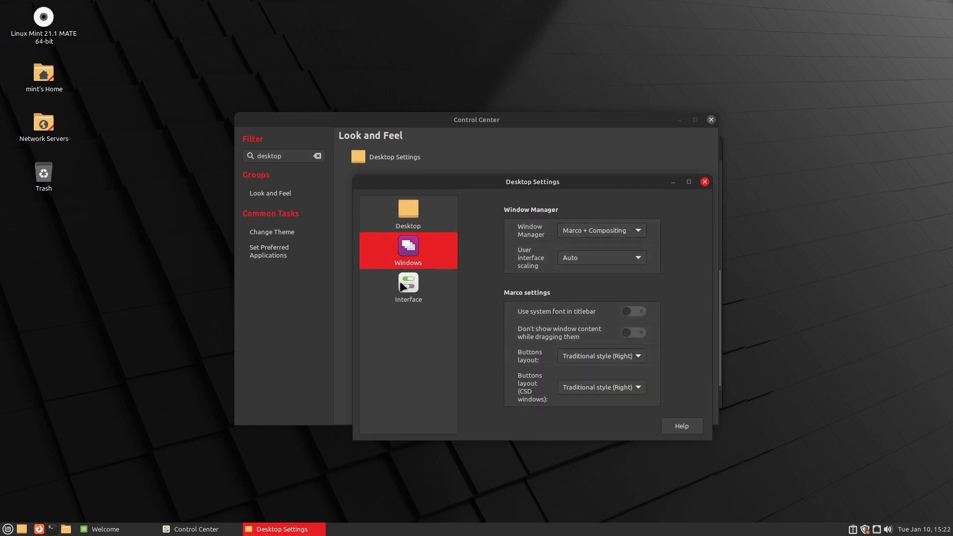
pyautogui.click(408, 285)
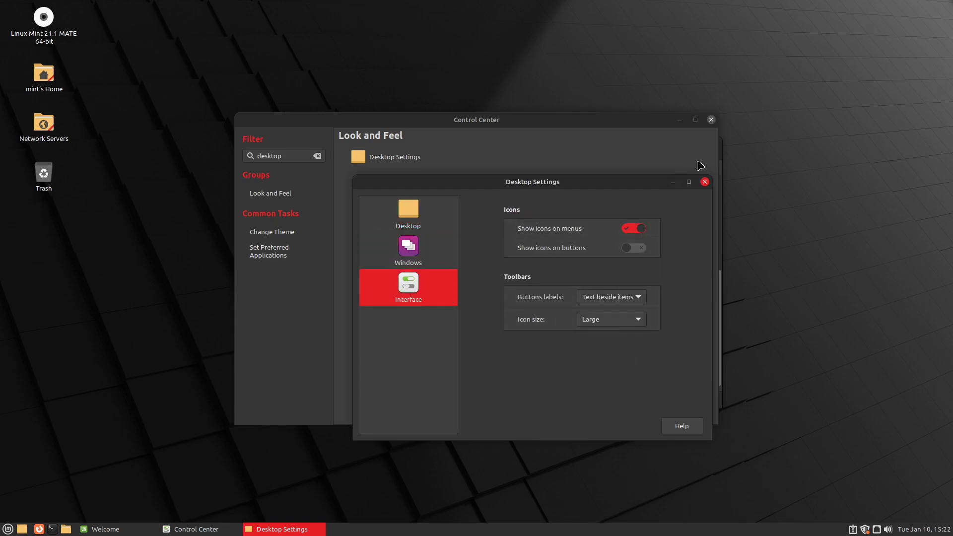
pyautogui.click(704, 181)
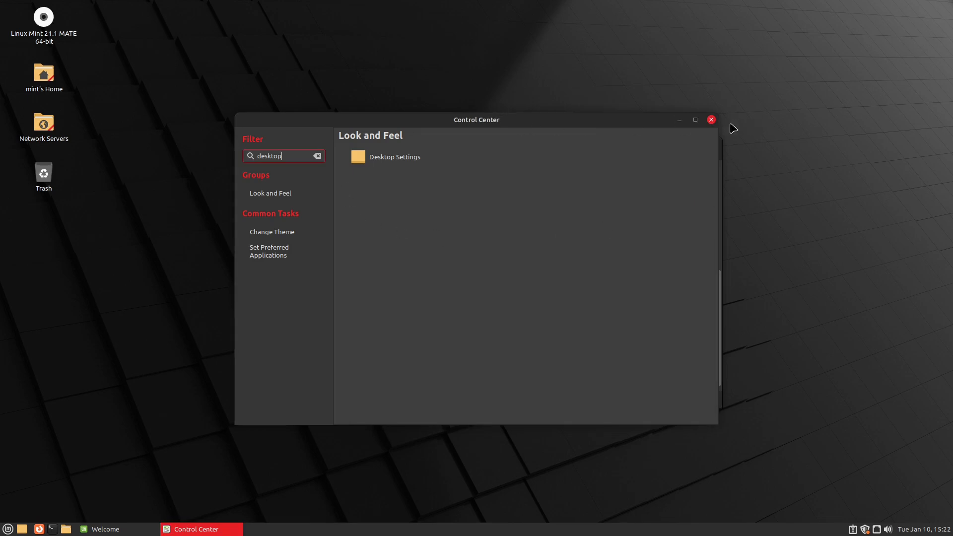
pyautogui.click(104, 529)
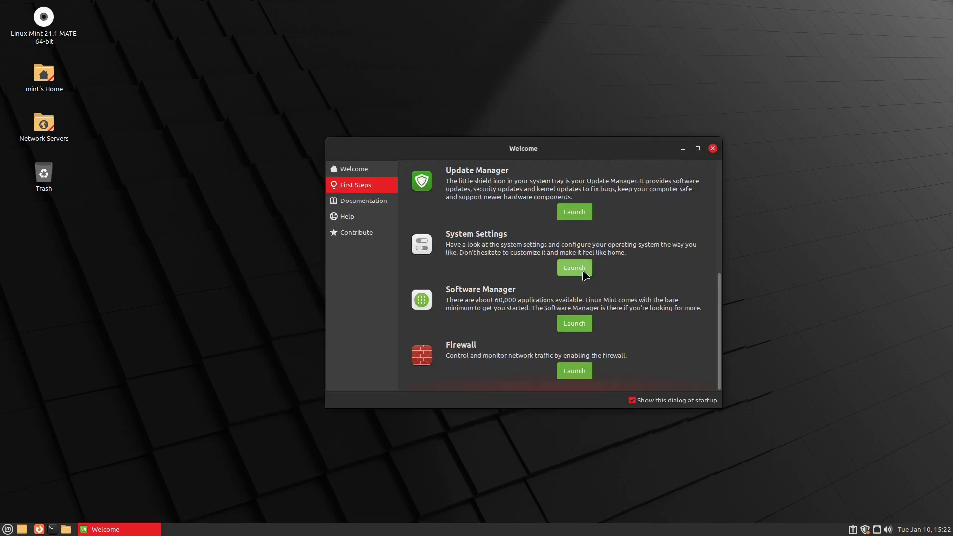
# Launch Update Manager from Welcome, dismiss its intro and apply the newer Update Manager version.
pyautogui.click(573, 211)
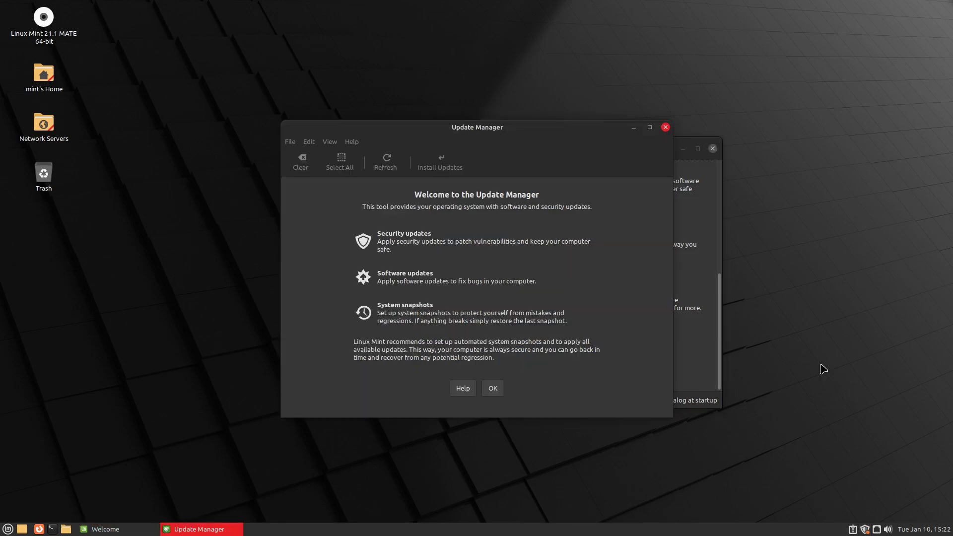
pyautogui.click(491, 388)
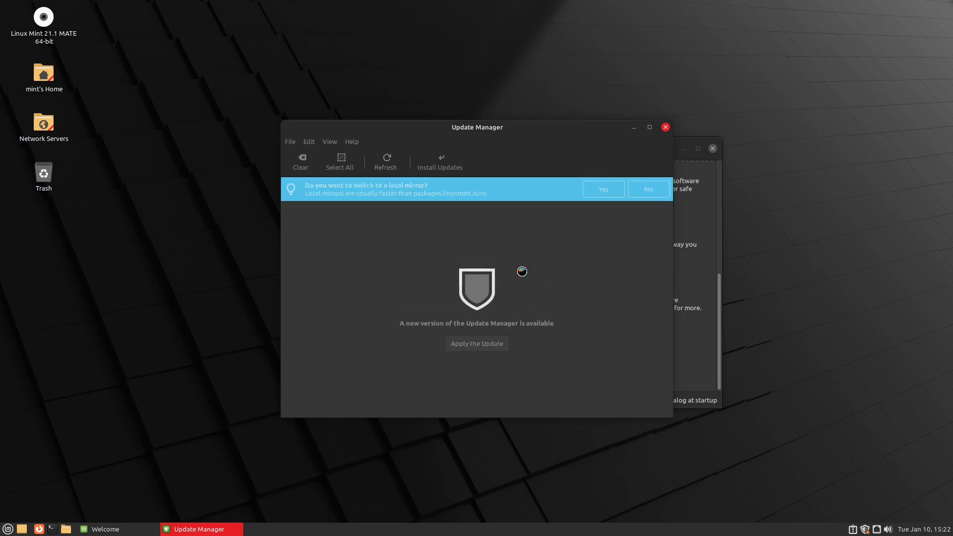
pyautogui.moveTo(627, 206)
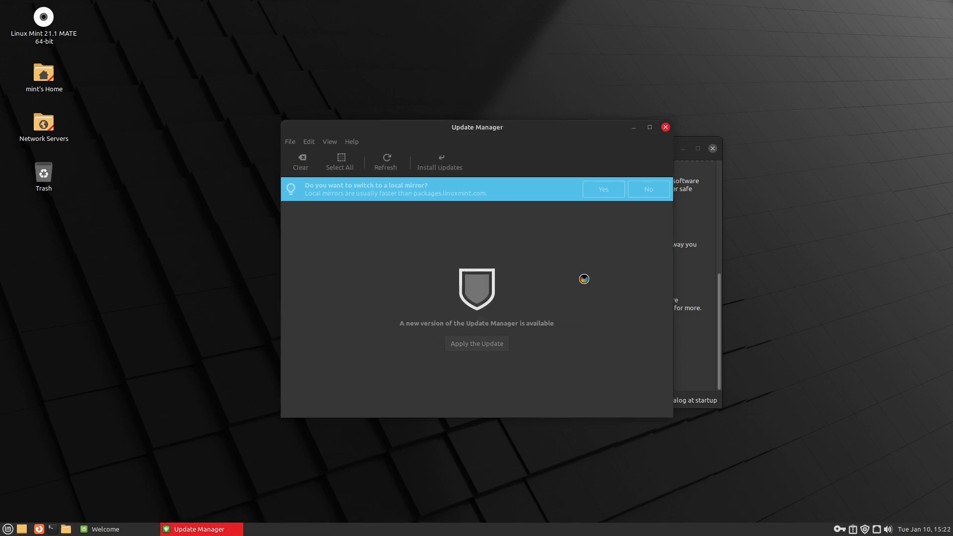
pyautogui.moveTo(476, 127); pyautogui.dragTo(679, 162)
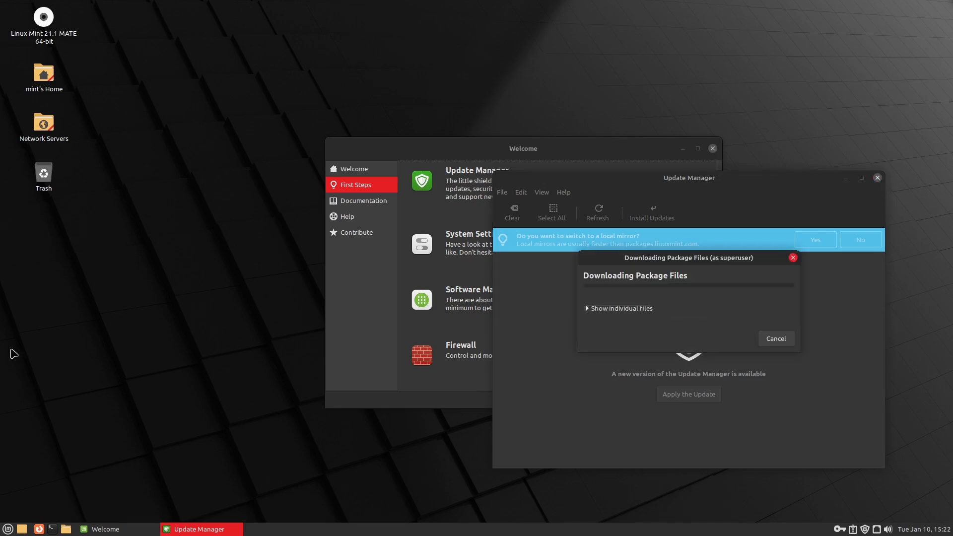
pyautogui.click(8, 528)
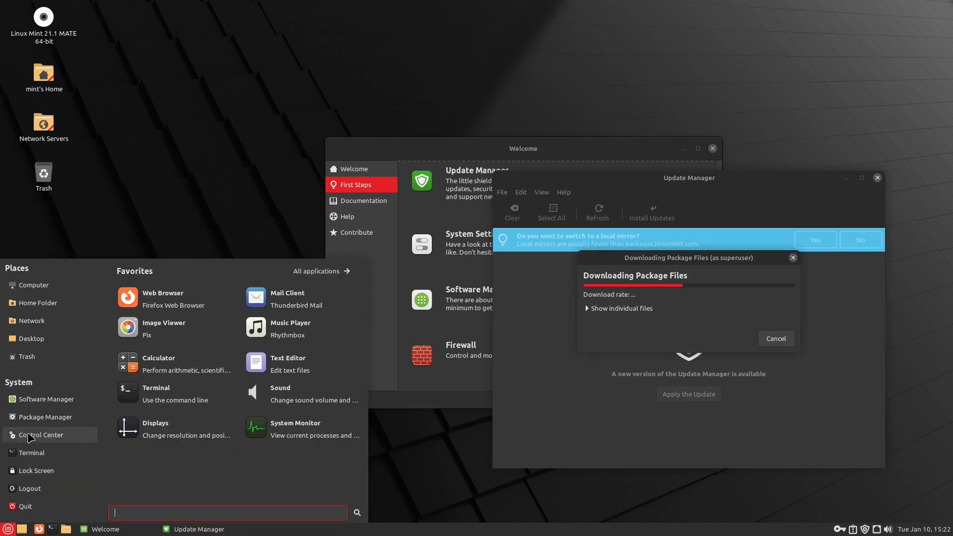
# Browse the application menu's Accessories category while the update processes.
pyautogui.click(775, 339)
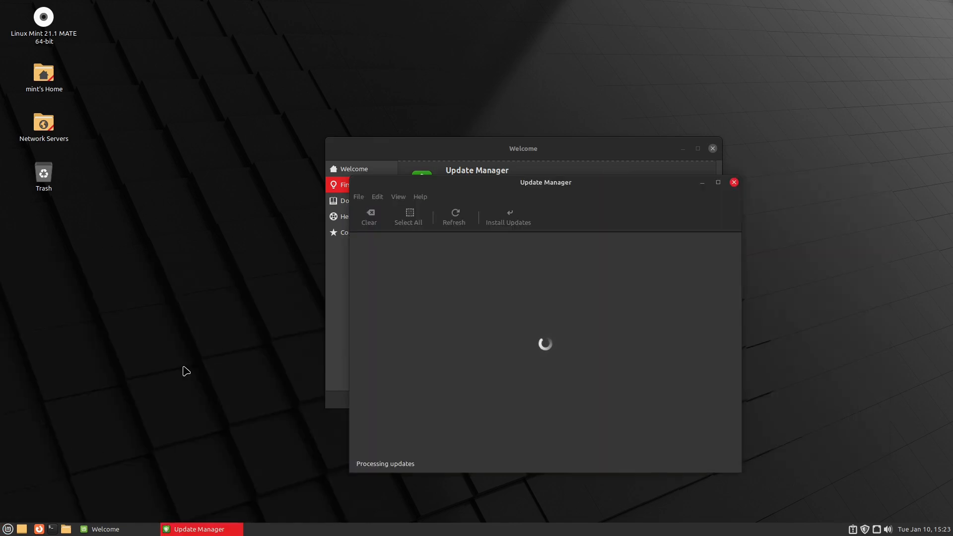
pyautogui.click(7, 529)
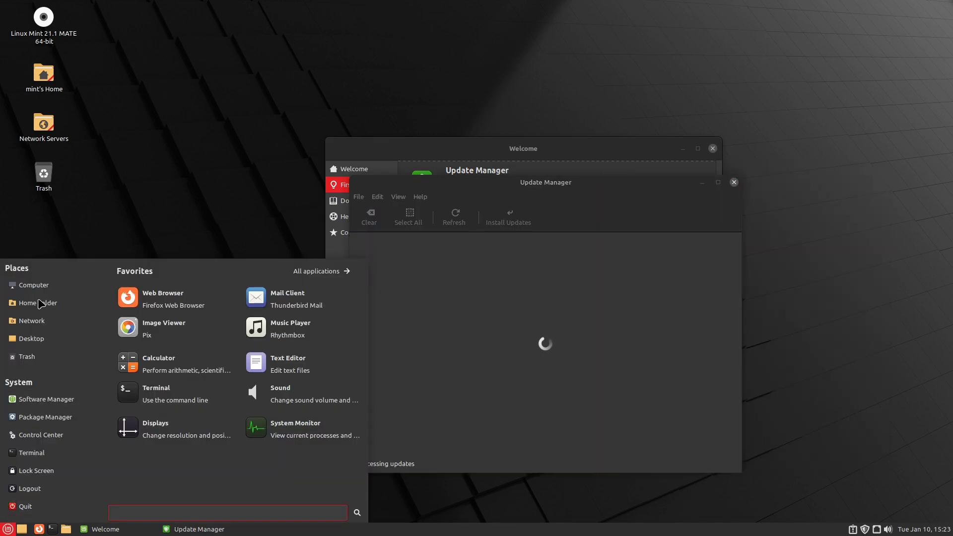
pyautogui.moveTo(317, 276)
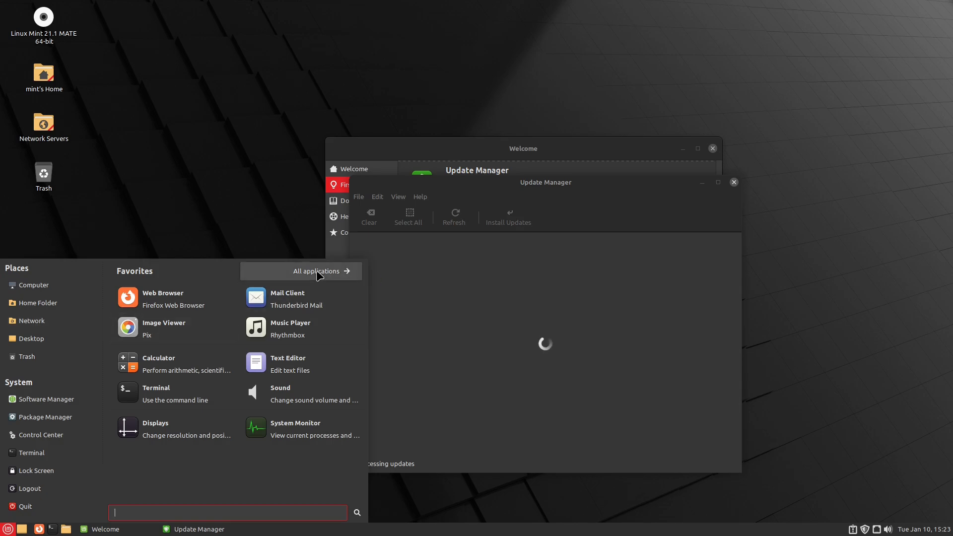
pyautogui.click(317, 271)
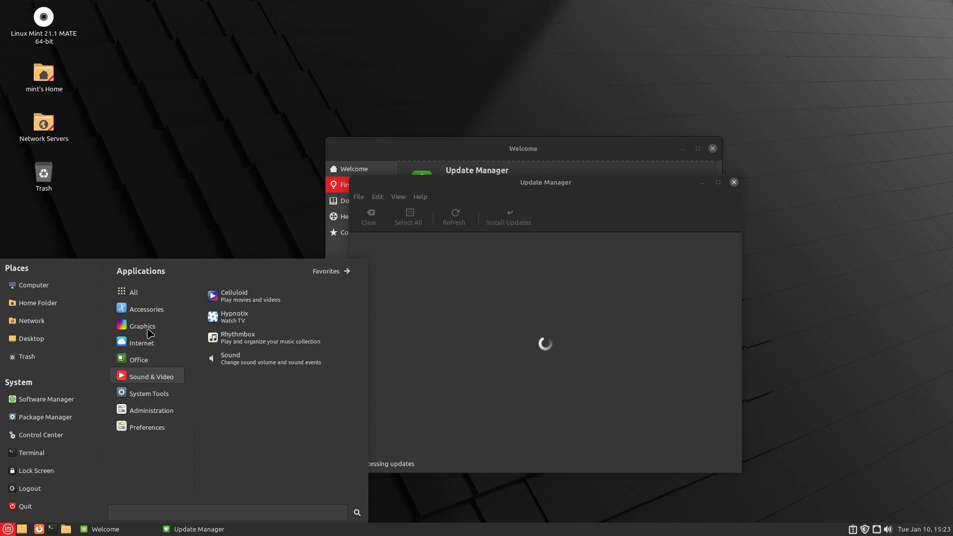
pyautogui.click(147, 309)
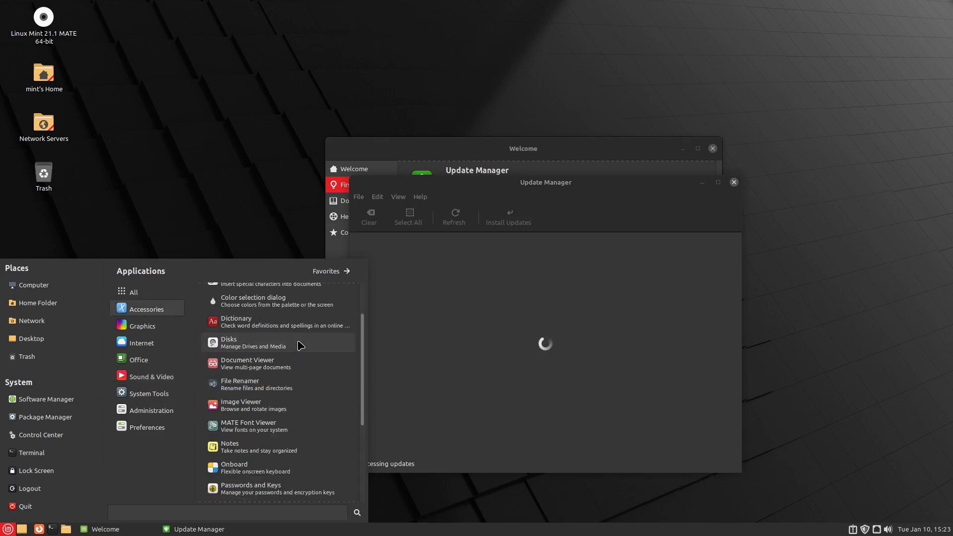
pyautogui.scroll(-3)
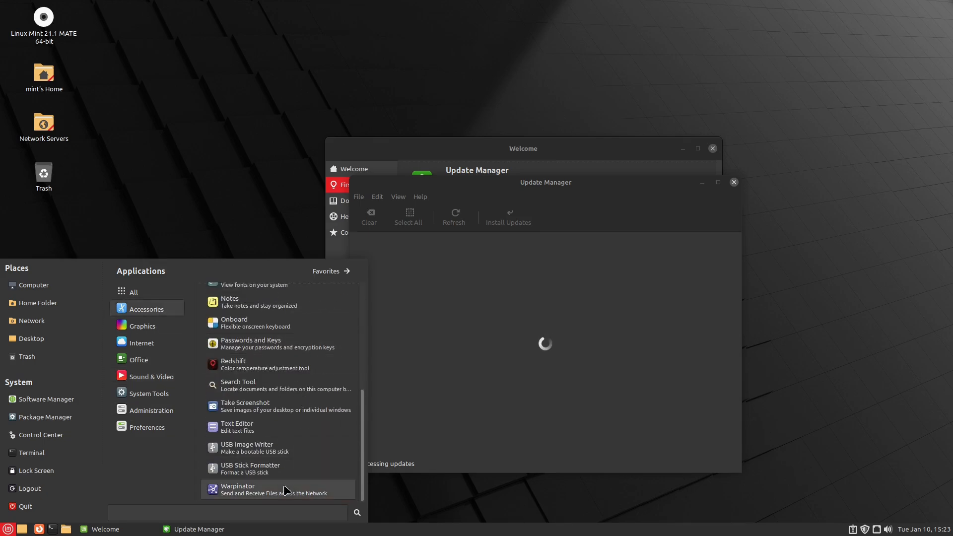
pyautogui.moveTo(261, 467)
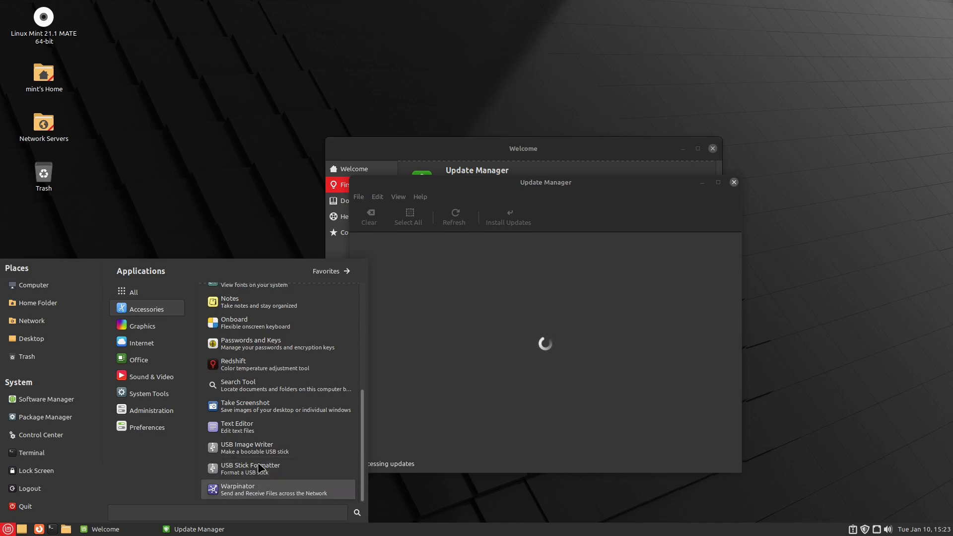
pyautogui.moveTo(274, 468)
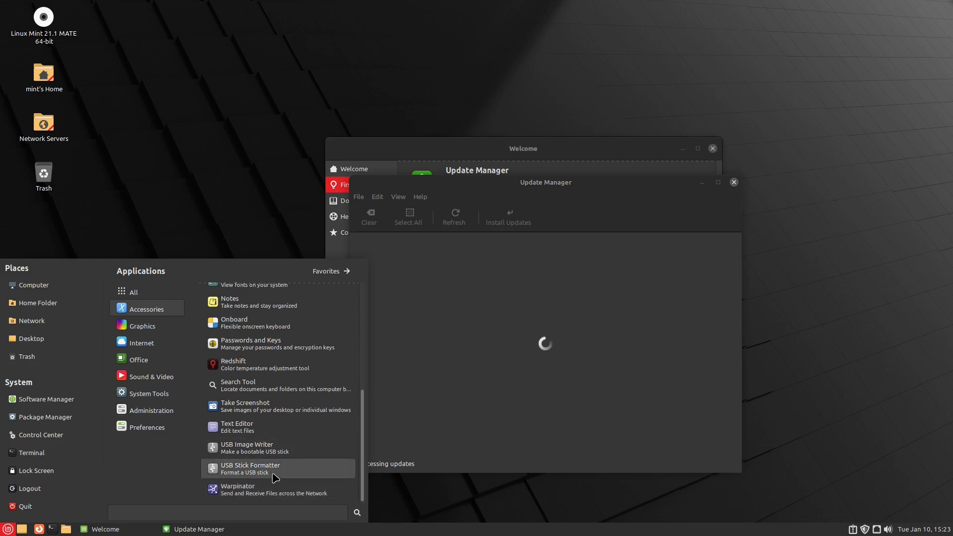
pyautogui.moveTo(258, 447)
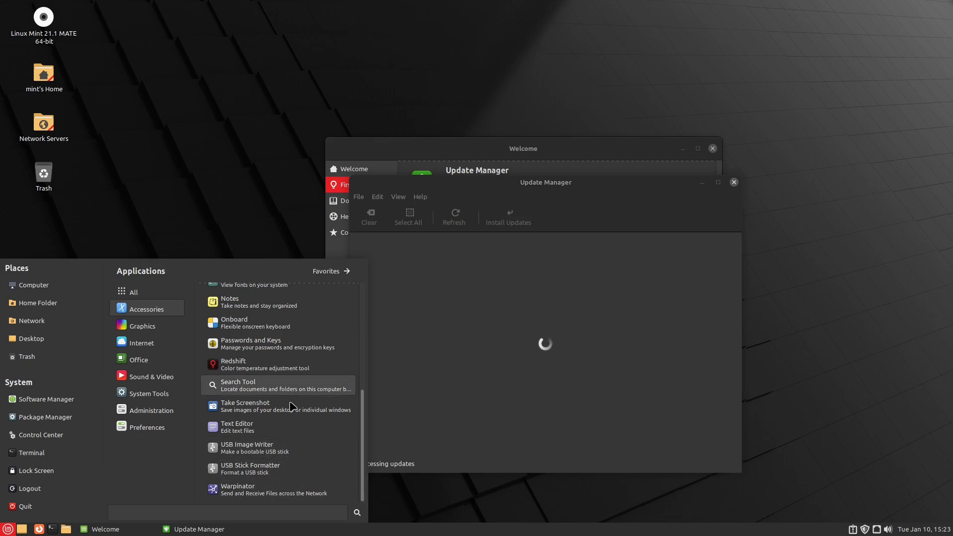
pyautogui.moveTo(288, 427)
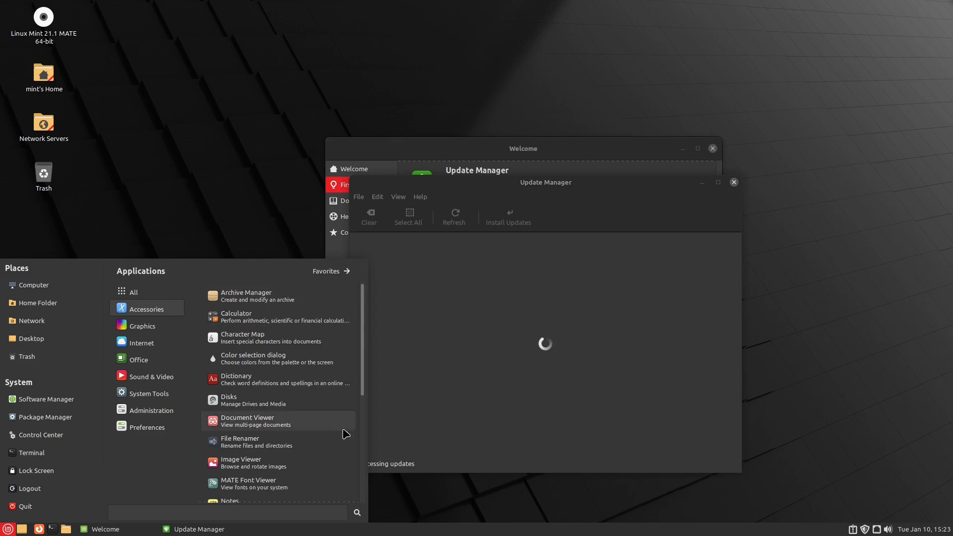
pyautogui.moveTo(302, 379)
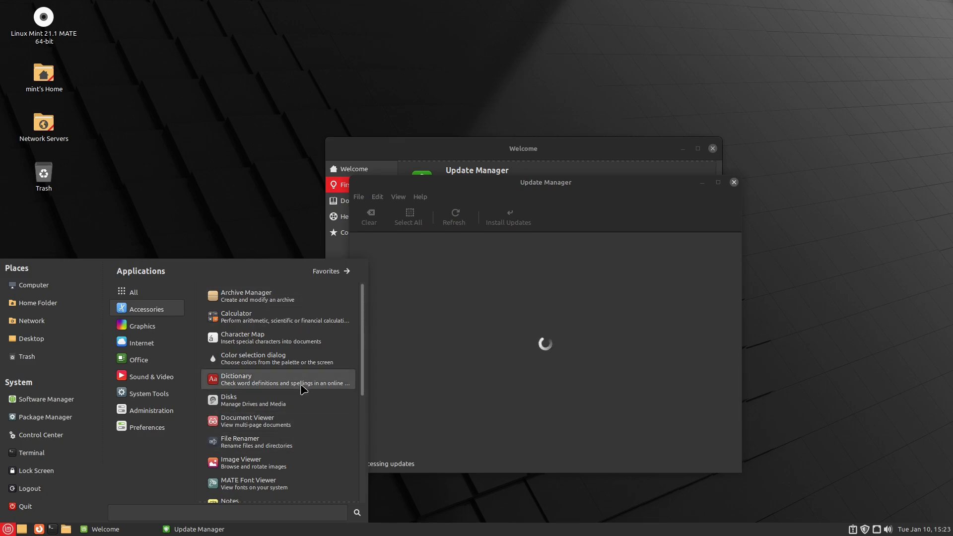
# Launch Dictionary and read through the definition of 'woman'.
pyautogui.click(237, 378)
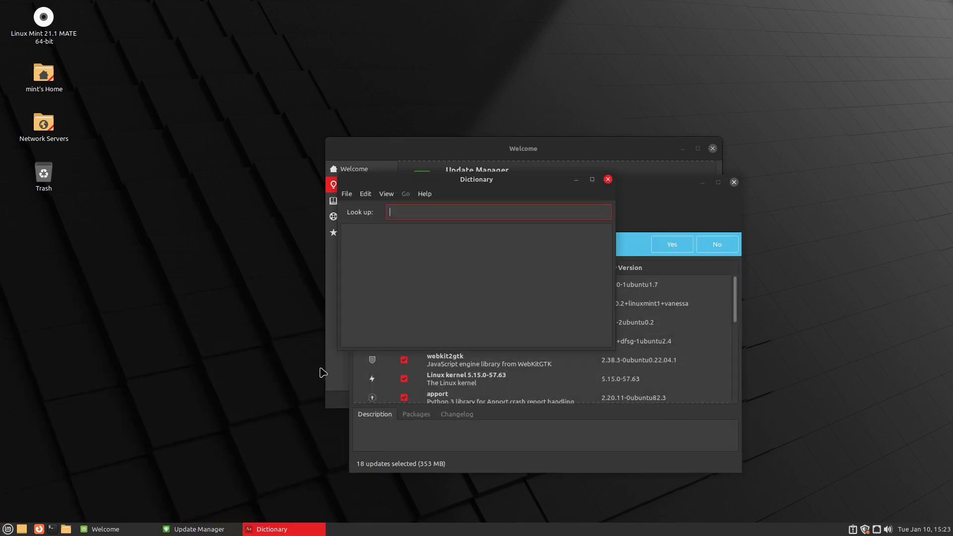
pyautogui.write('woman')
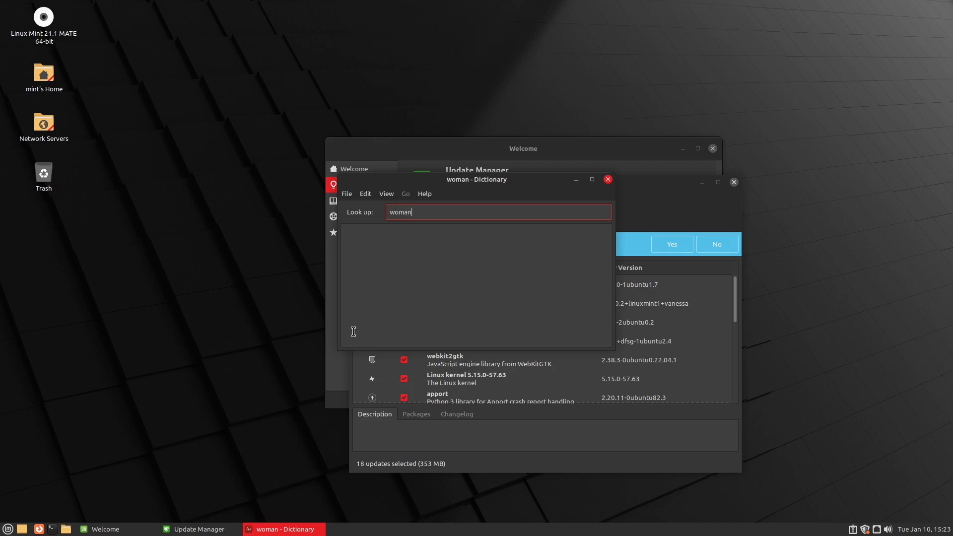
pyautogui.press('Return')
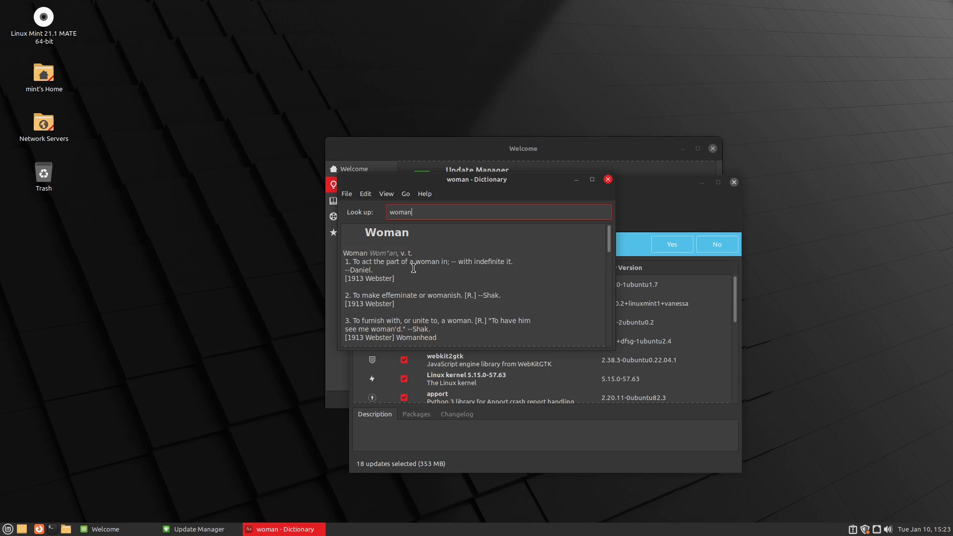
pyautogui.moveTo(504, 275)
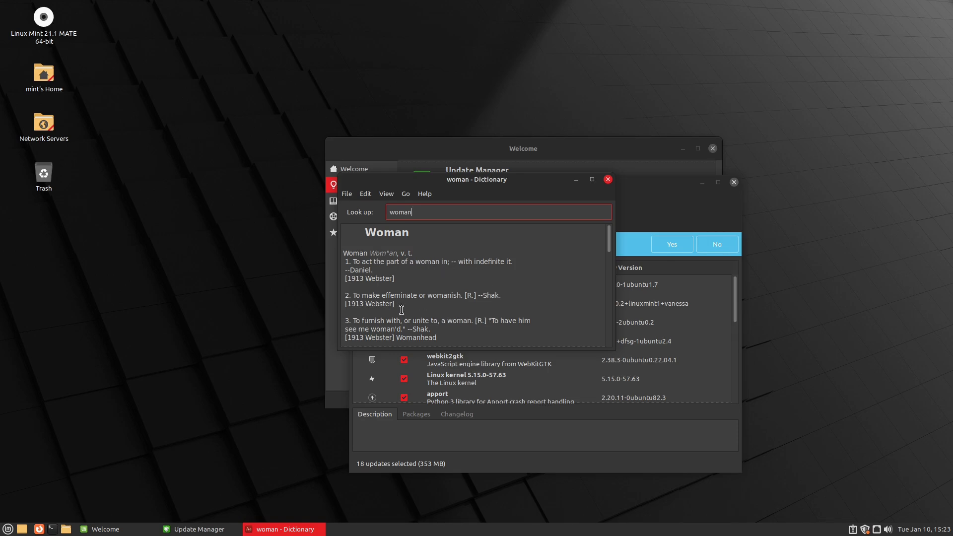
pyautogui.scroll(-3)
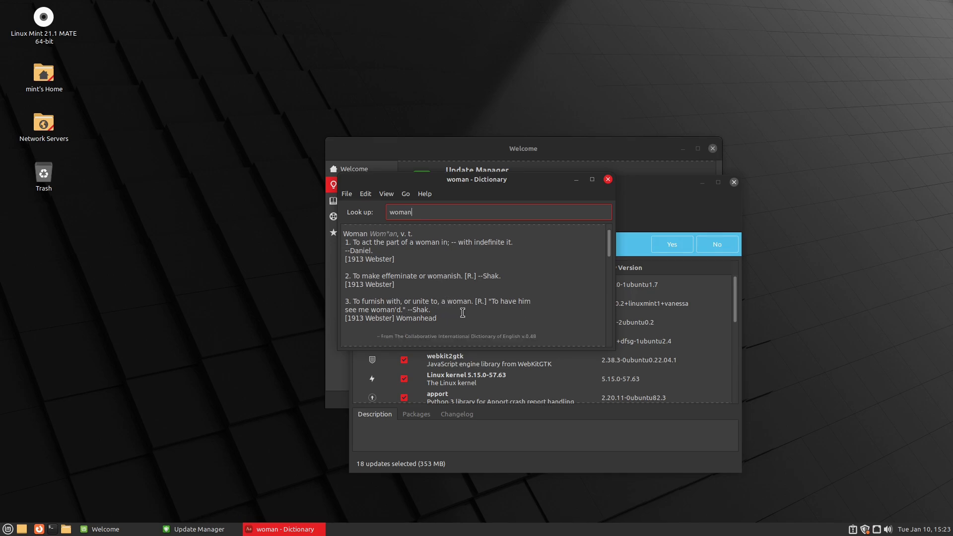
pyautogui.scroll(-3)
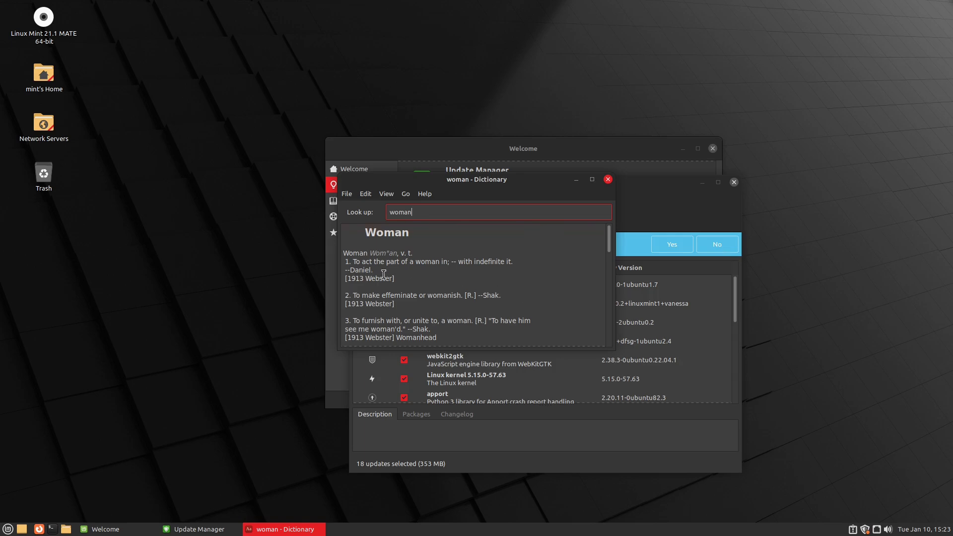
pyautogui.moveTo(529, 245)
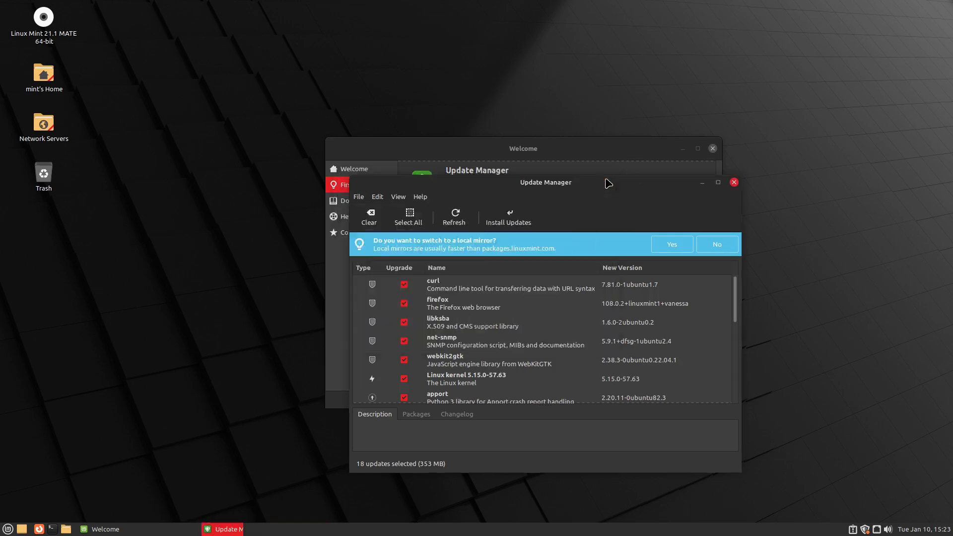
# Review the list of 18 pending updates, close Update Manager and Welcome, and start a terminal.
pyautogui.moveTo(545, 182); pyautogui.dragTo(616, 150)
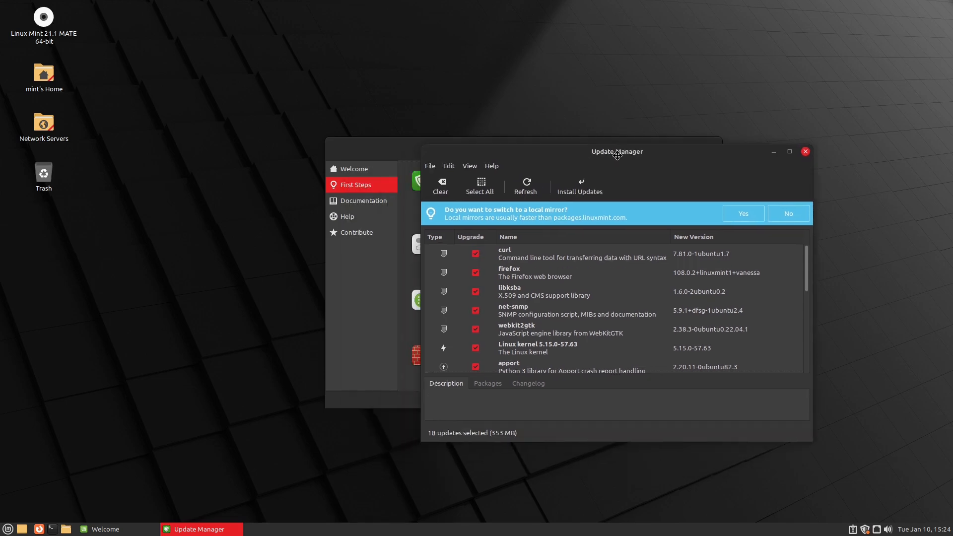
pyautogui.scroll(-3)
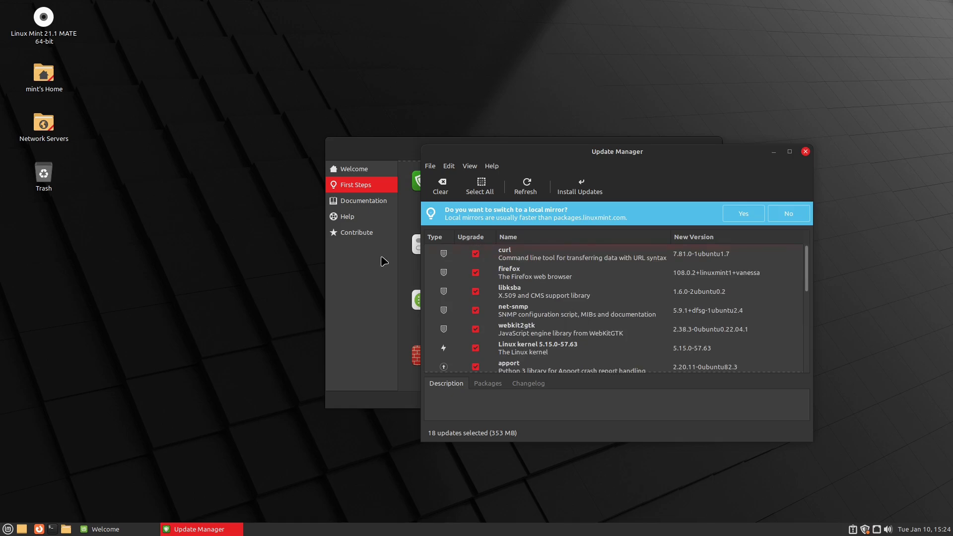
pyautogui.moveTo(443, 259)
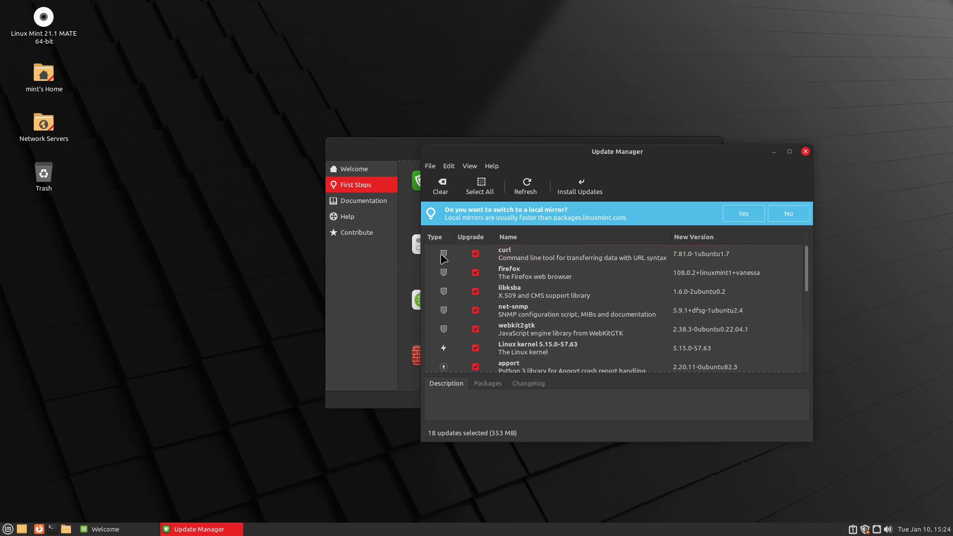
pyautogui.moveTo(448, 251)
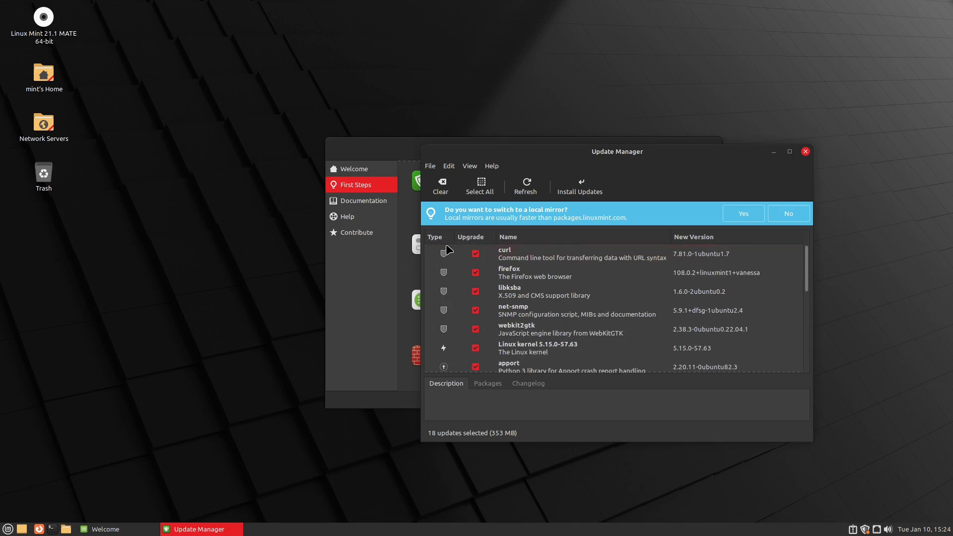
pyautogui.moveTo(443, 264)
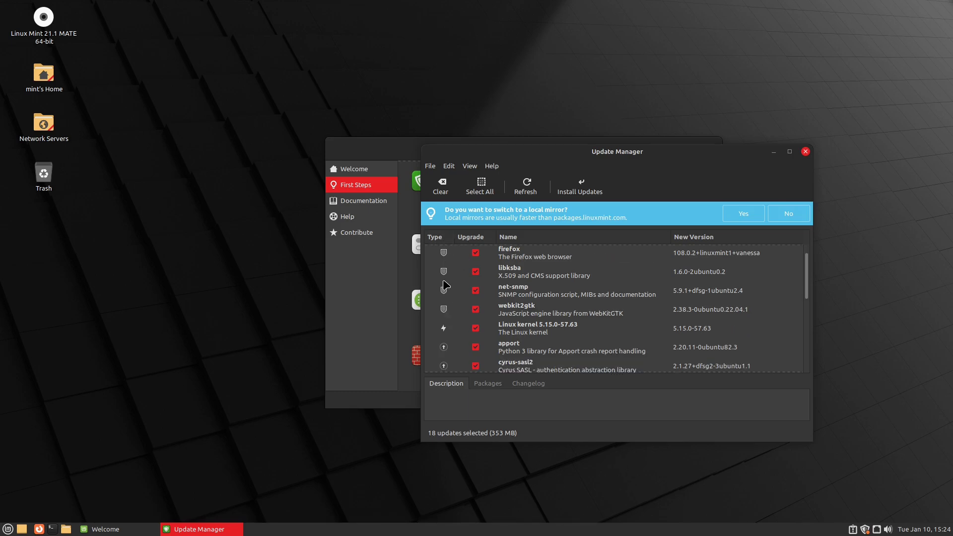
pyautogui.moveTo(441, 309)
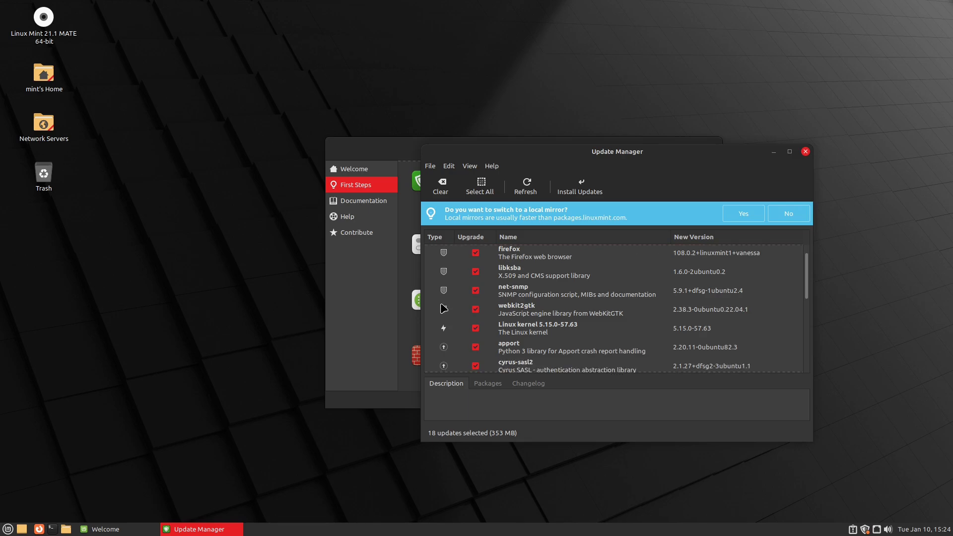
pyautogui.scroll(-3)
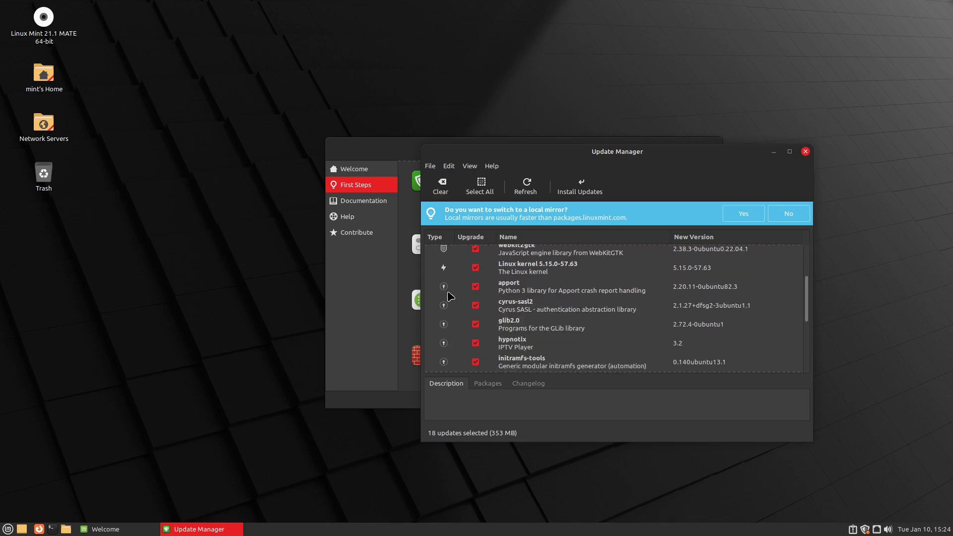
pyautogui.scroll(3)
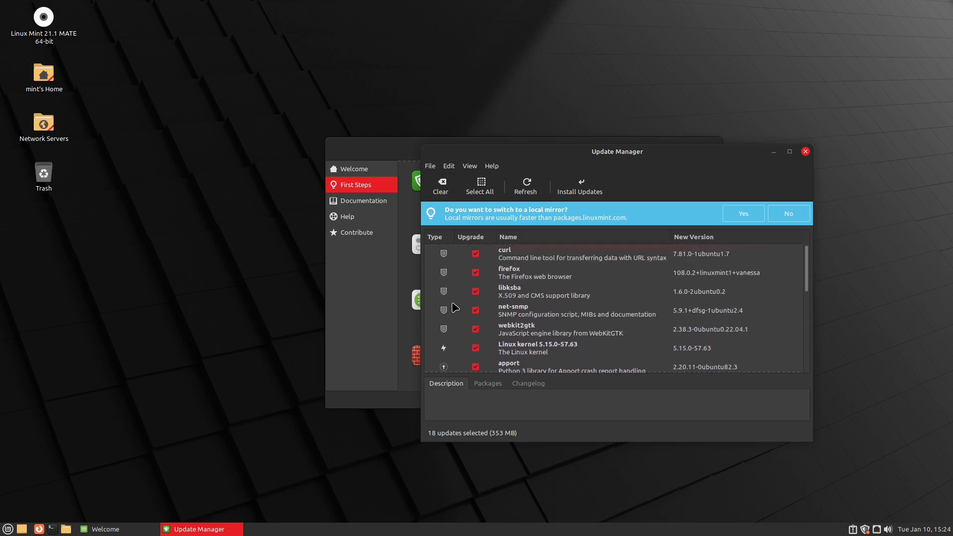
pyautogui.moveTo(441, 303)
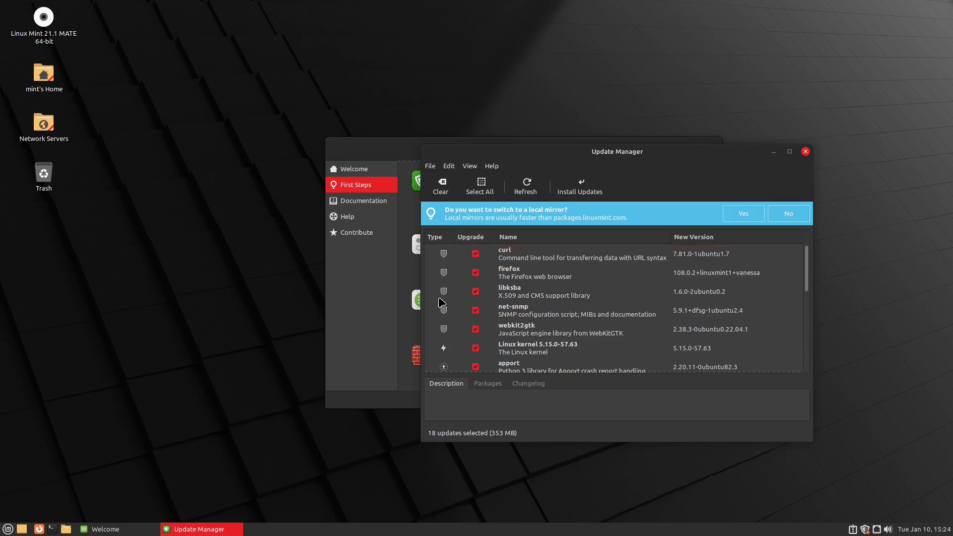
pyautogui.scroll(-3)
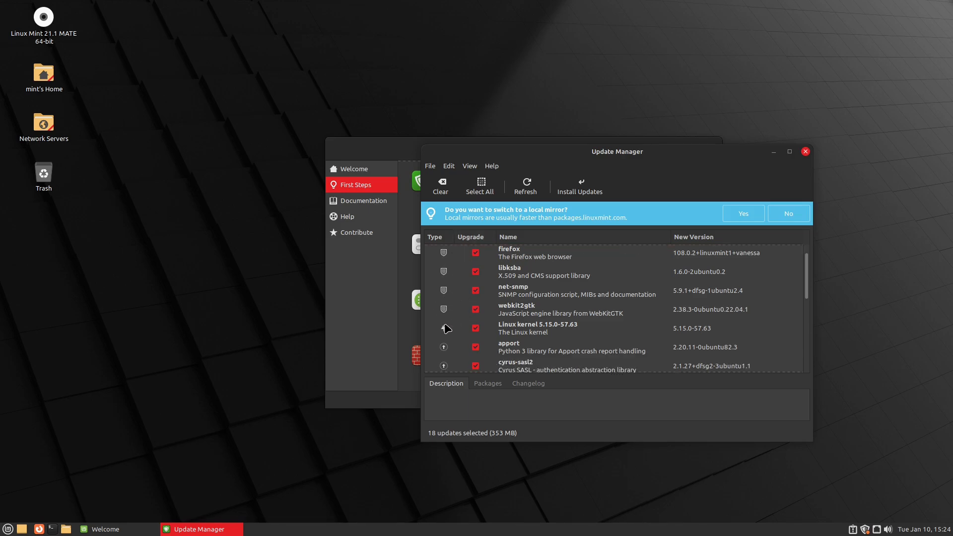
pyautogui.scroll(-3)
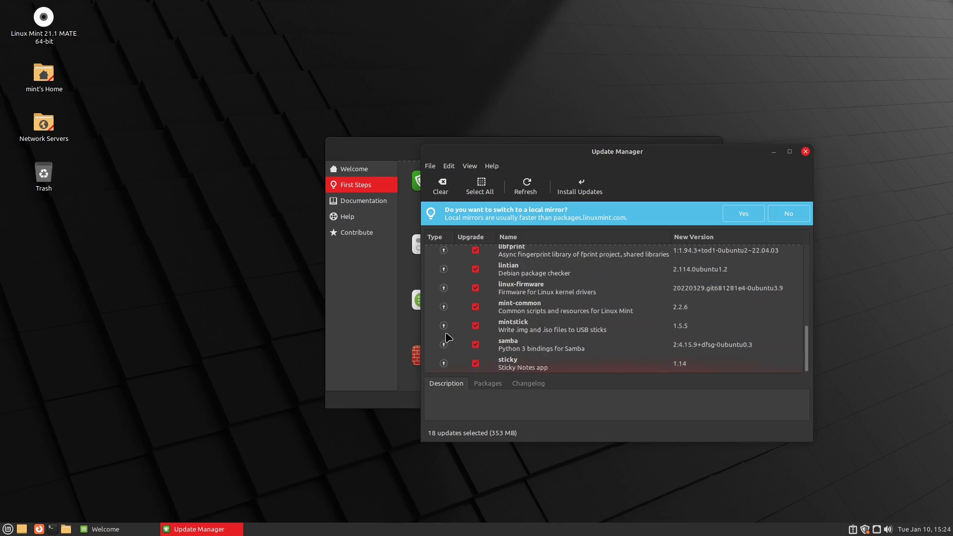
pyautogui.moveTo(493, 307)
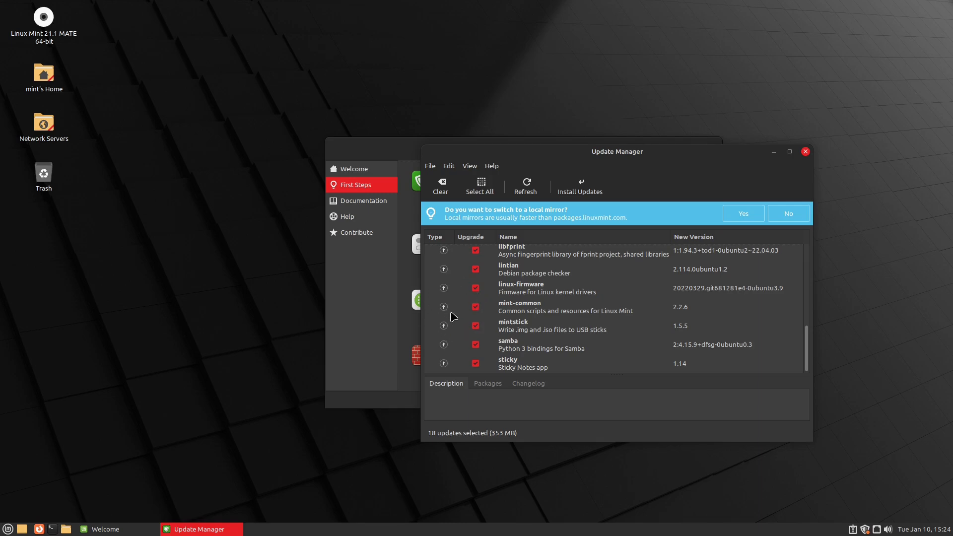
pyautogui.moveTo(813, 154)
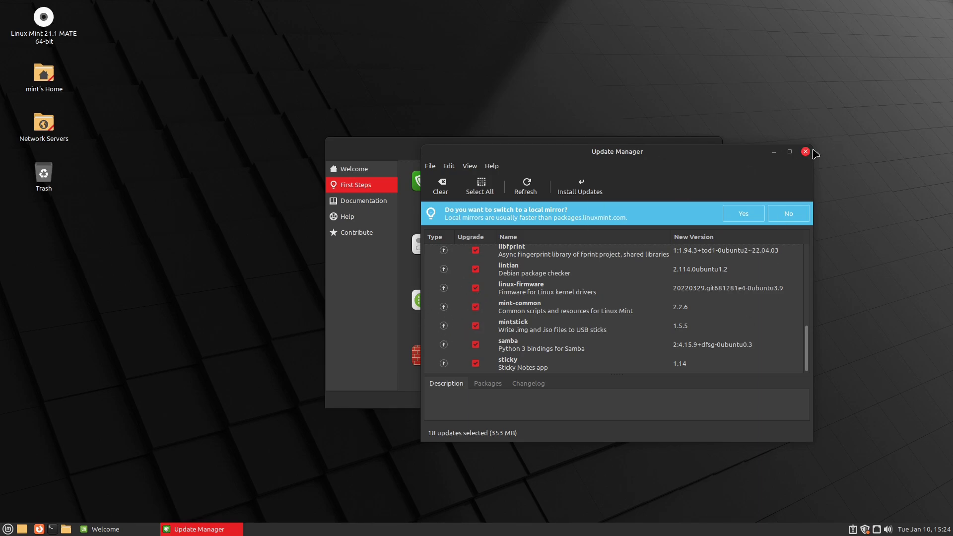
pyautogui.moveTo(805, 150)
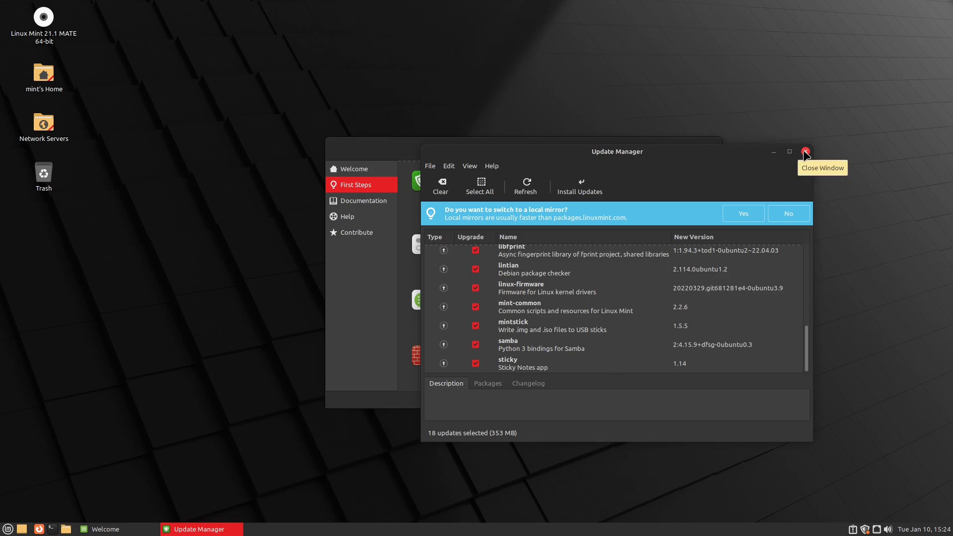
pyautogui.click(805, 151)
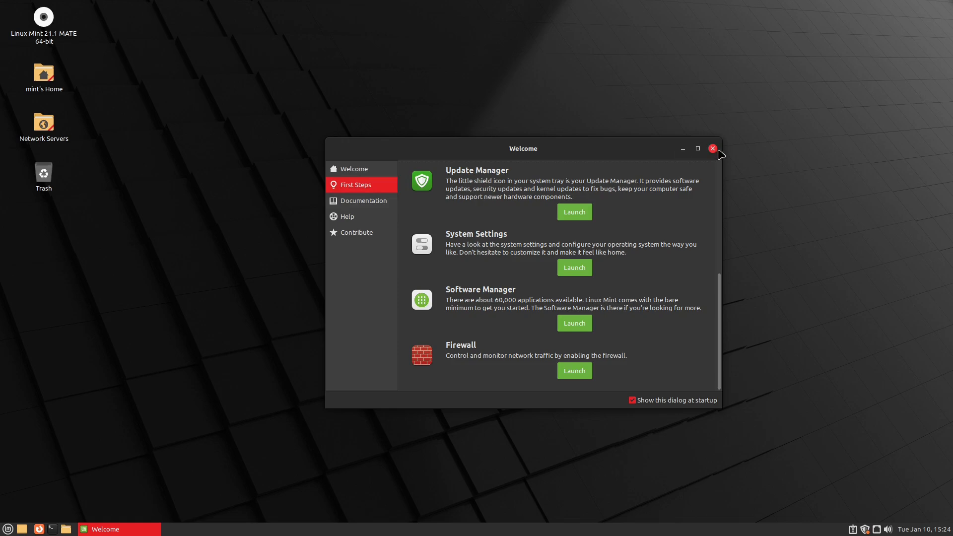
pyautogui.moveTo(569, 313)
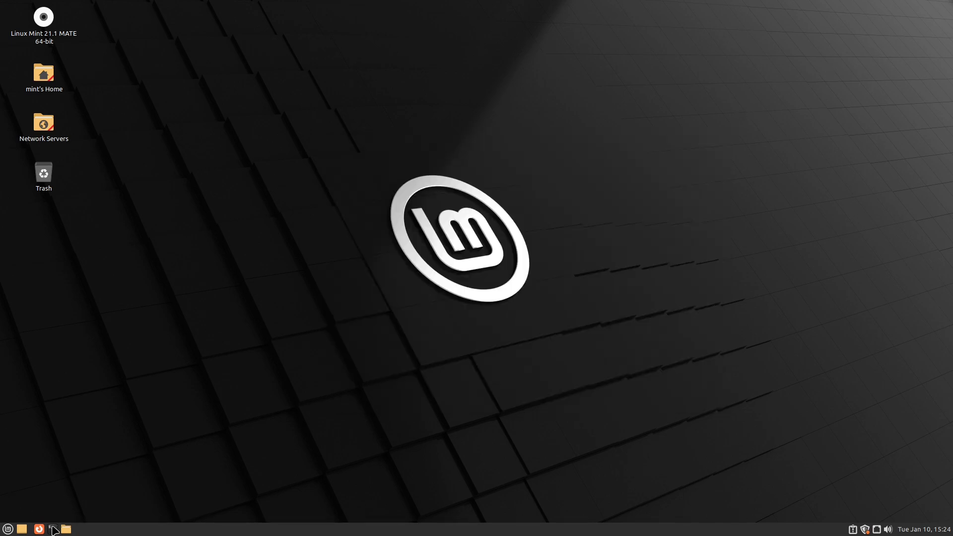
pyautogui.click(51, 529)
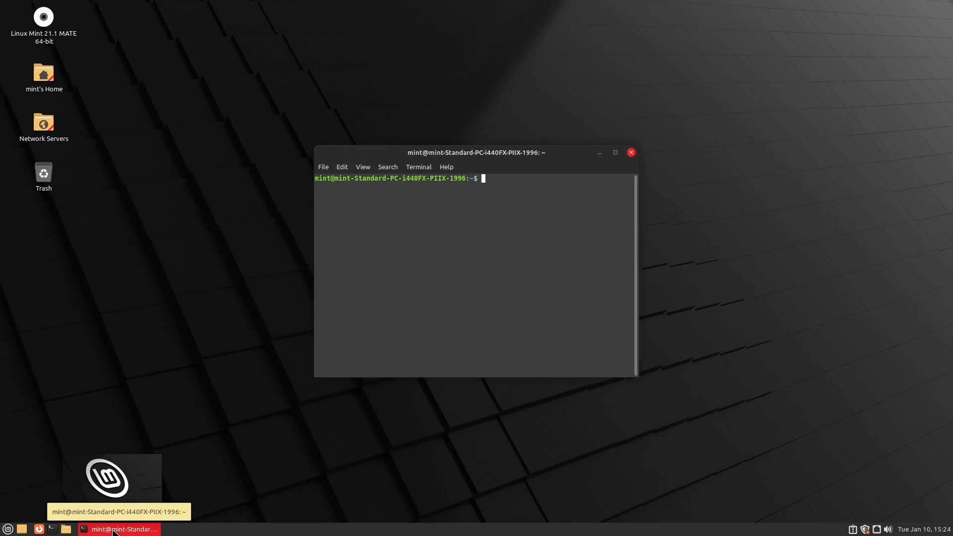
# Check the running kernel with uname -r (5.15.0-56-generic) and browse Update Manager's kernel list.
pyautogui.write('uname -r')
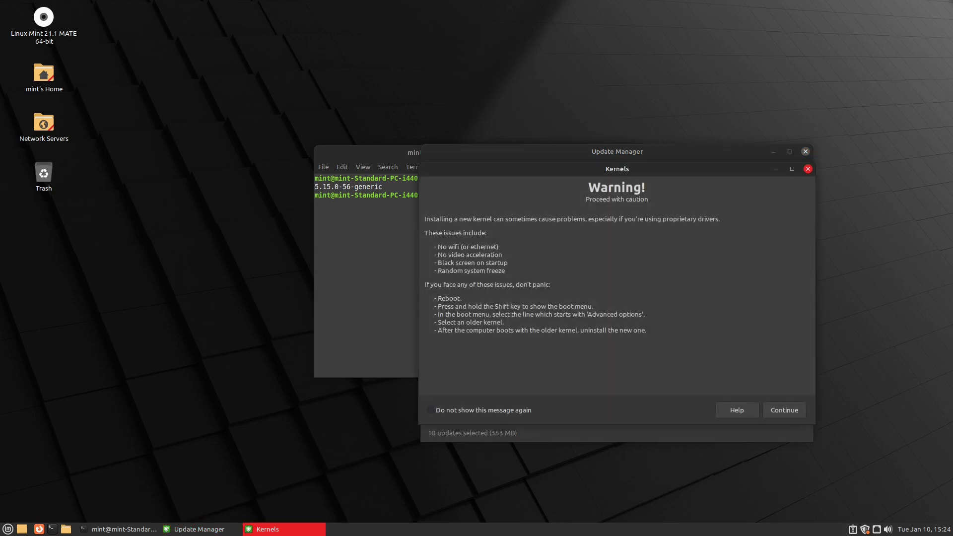
pyautogui.click(783, 410)
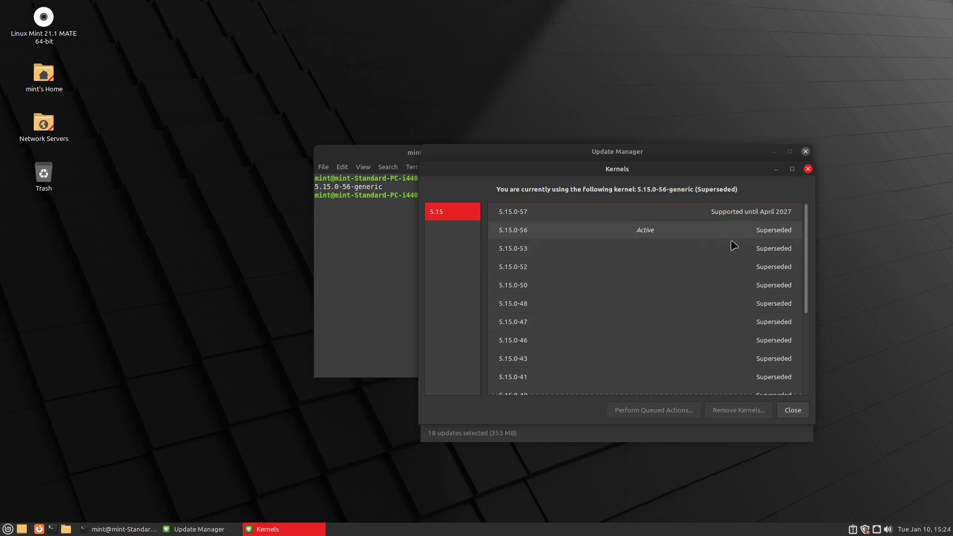
pyautogui.scroll(-3)
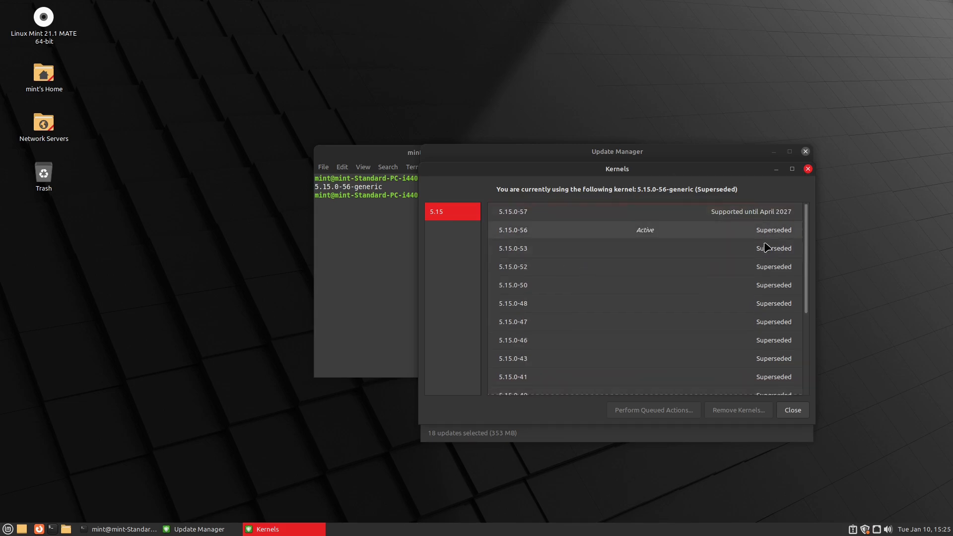
pyautogui.moveTo(827, 175)
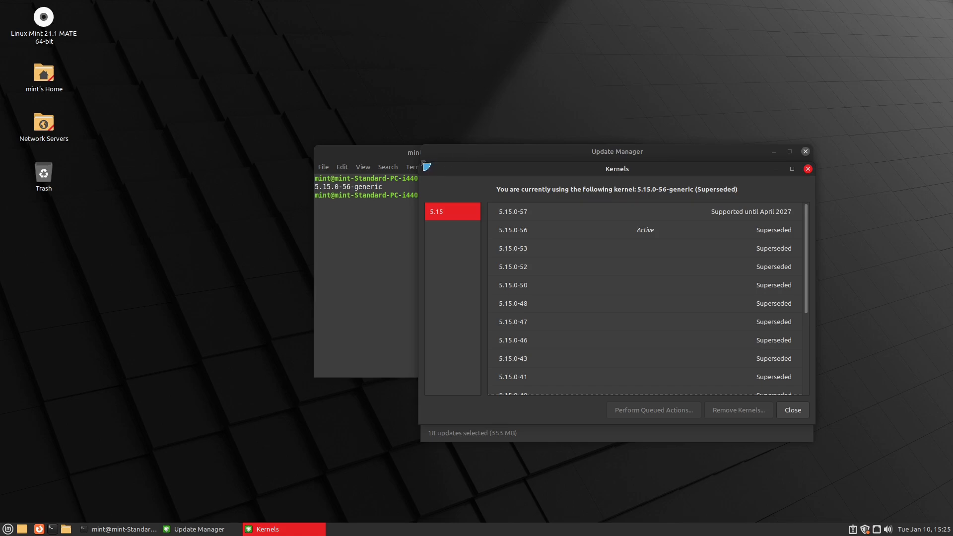
pyautogui.moveTo(422, 426)
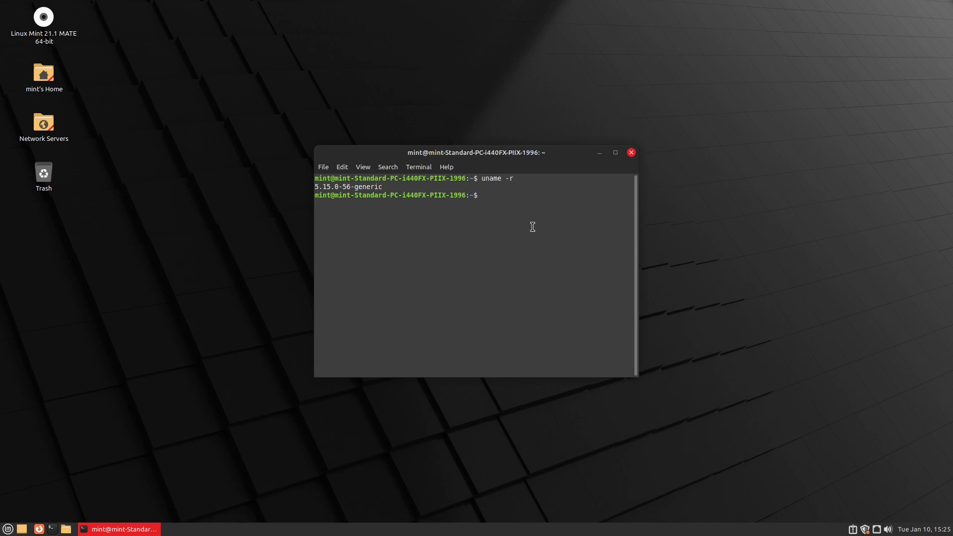
# Install htop with sudo apt install htop after finding it missing, then run it.
pyautogui.write('htop')
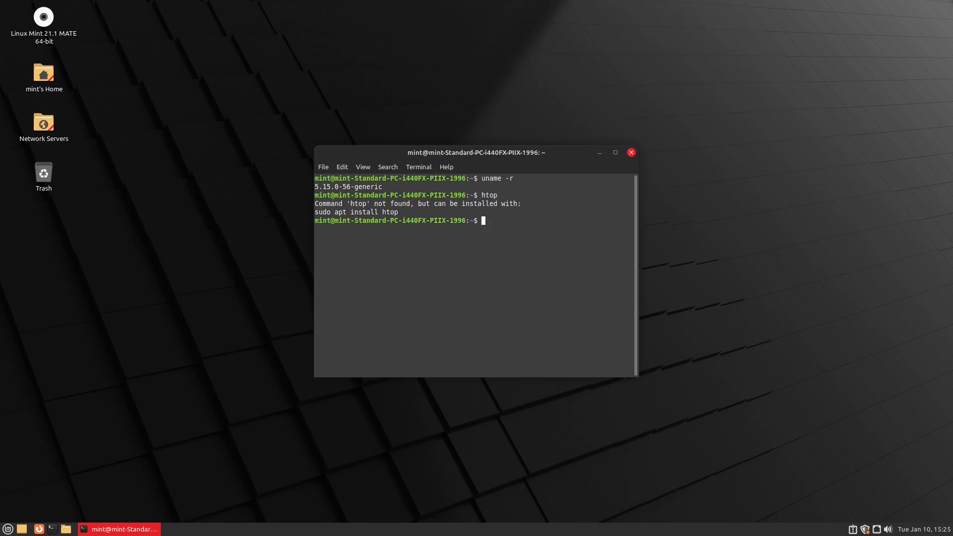
pyautogui.write('sudo')
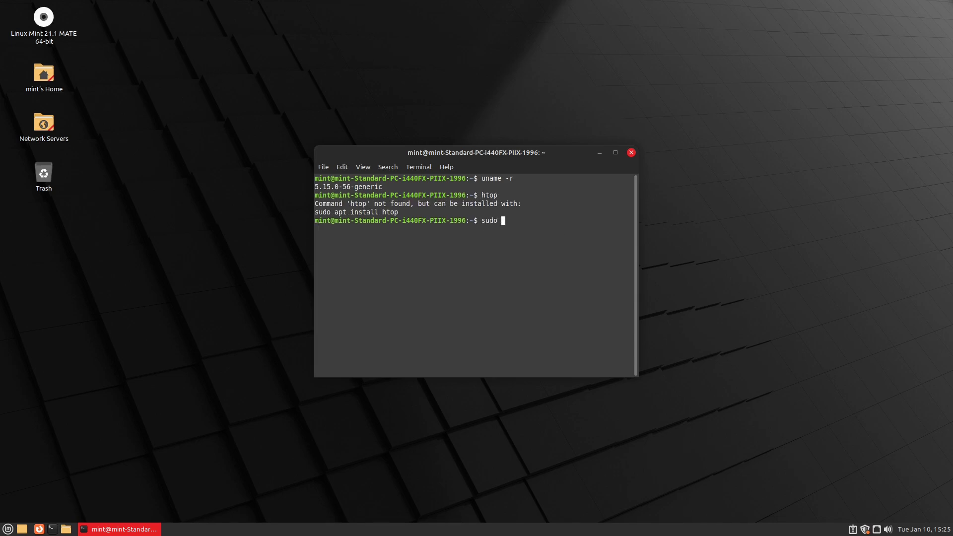
pyautogui.write('apt install htop')
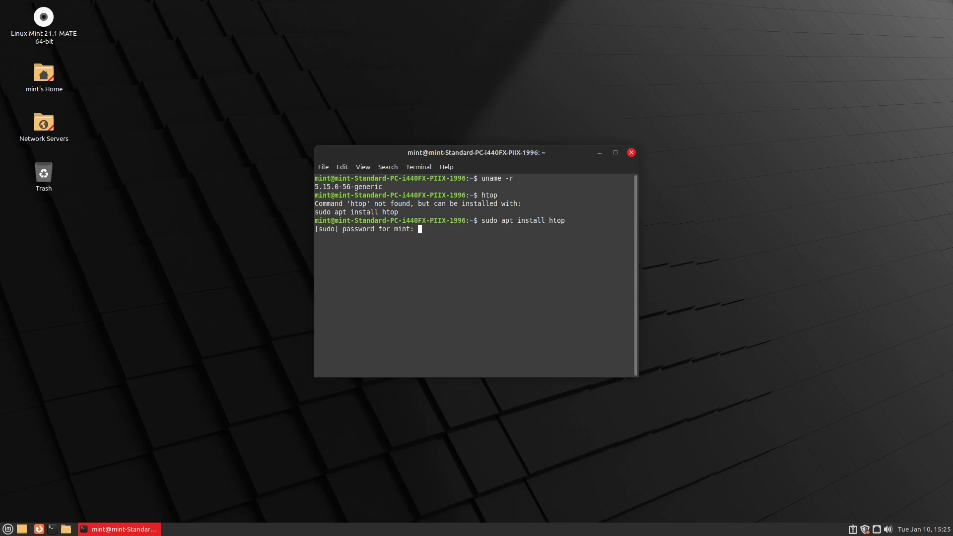
pyautogui.press('Return')
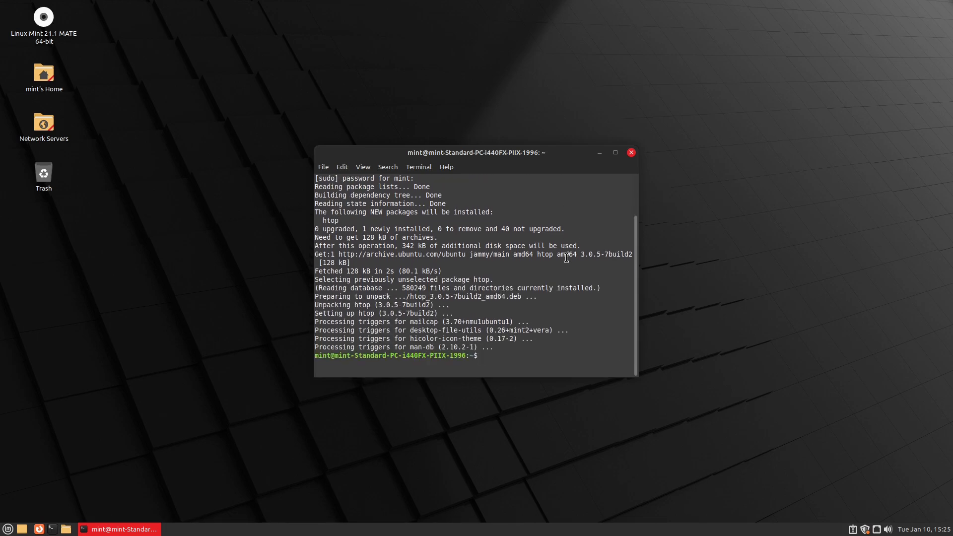
pyautogui.write('htop')
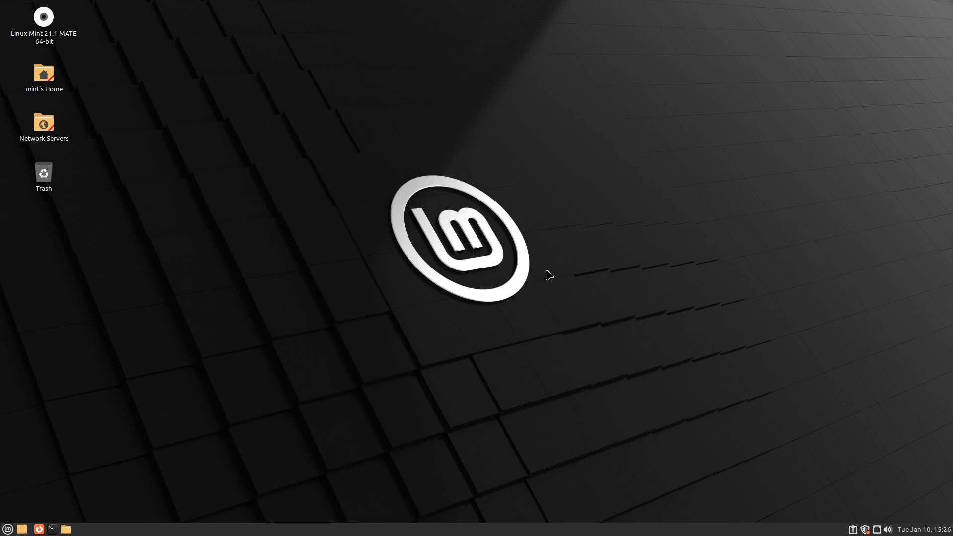
# Launch System Monitor from the menu search and move it aside to the right.
pyautogui.click(7, 528)
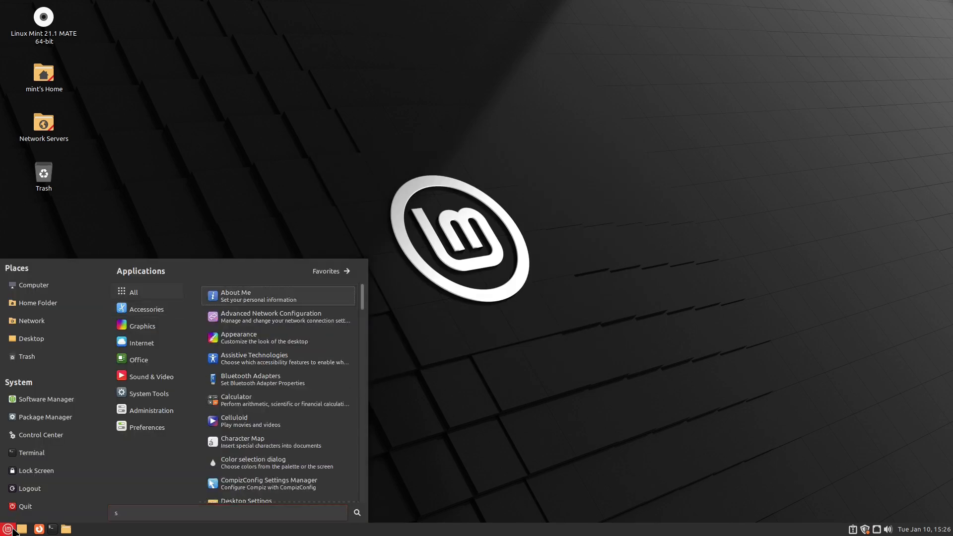
pyautogui.write('ys')
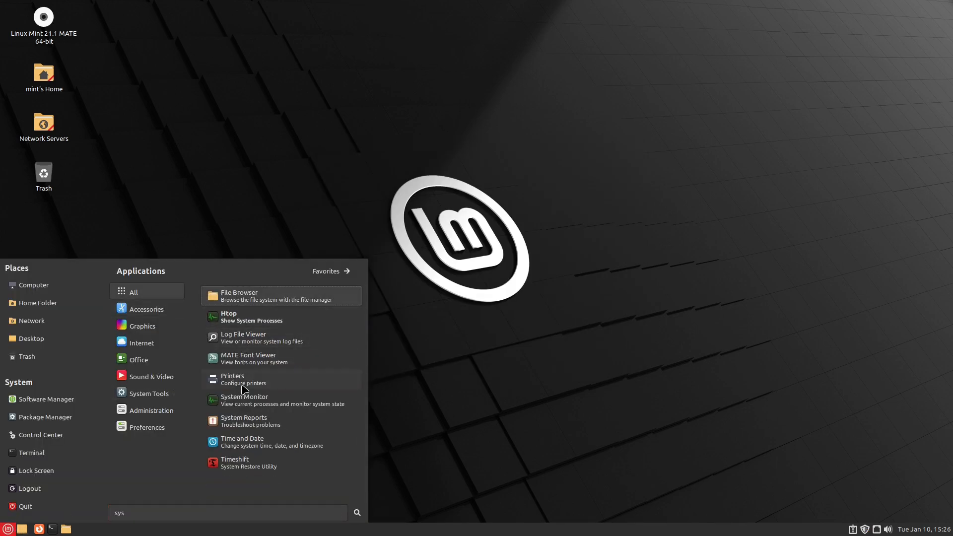
pyautogui.click(244, 400)
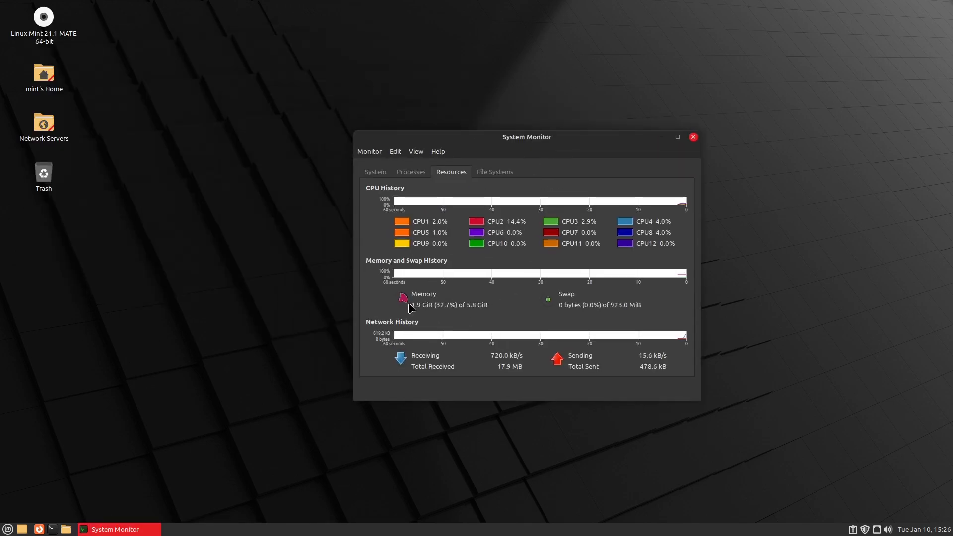
pyautogui.moveTo(526, 137); pyautogui.dragTo(646, 134)
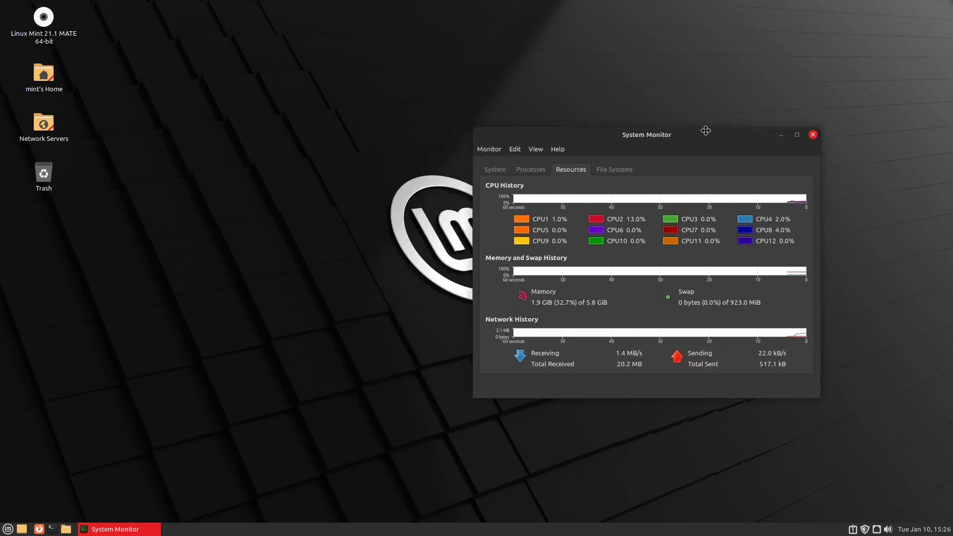
pyautogui.moveTo(646, 134); pyautogui.dragTo(716, 128)
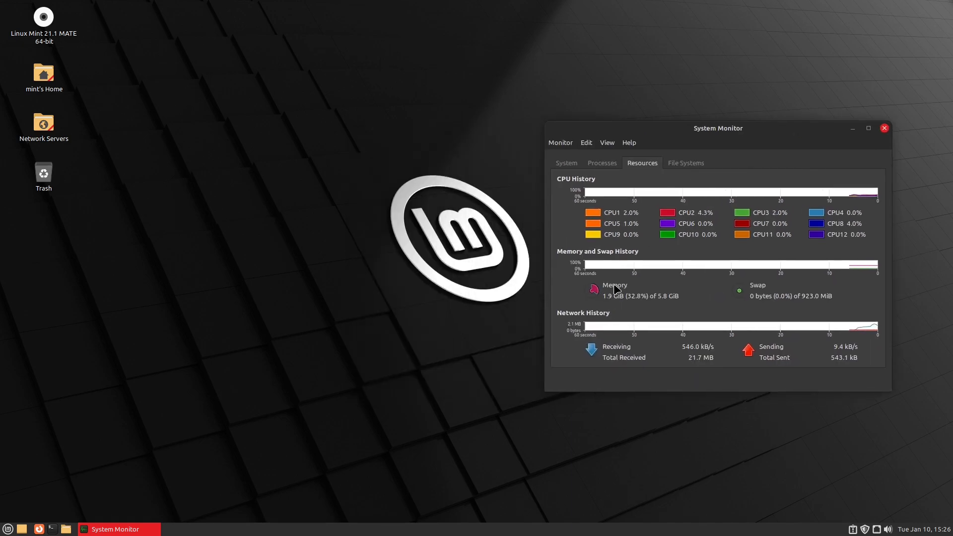
# Run htop in a terminal alongside it, then close the terminal, confirming htop is killed.
pyautogui.click(51, 529)
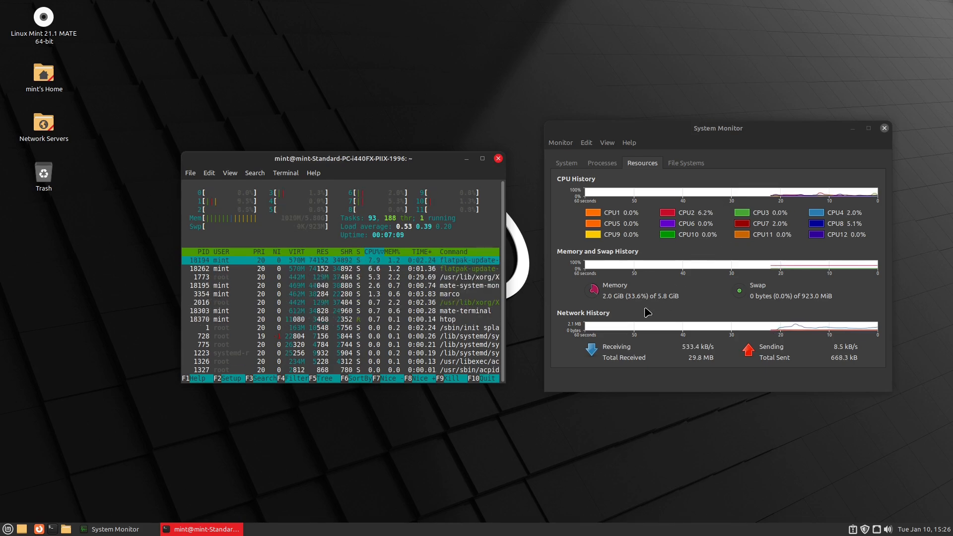
pyautogui.moveTo(621, 305)
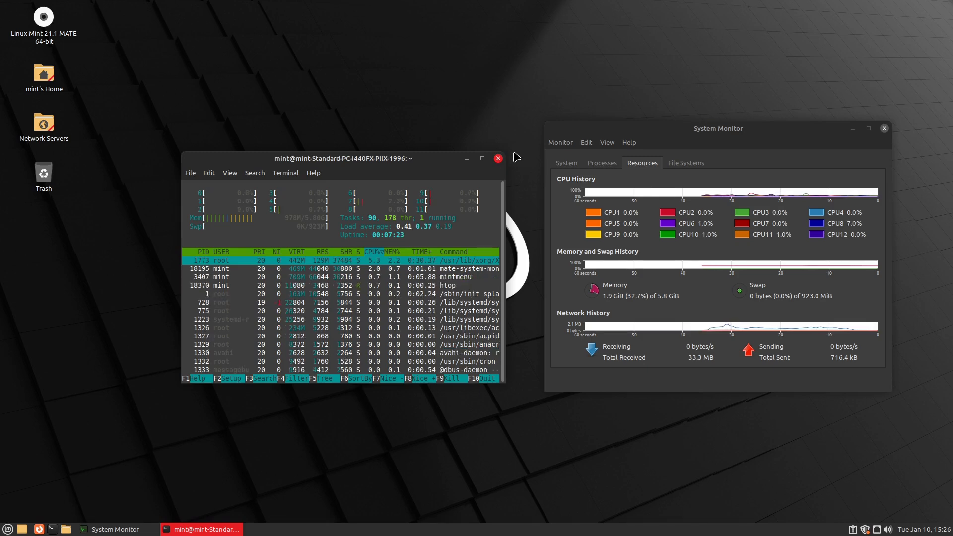
pyautogui.click(189, 172)
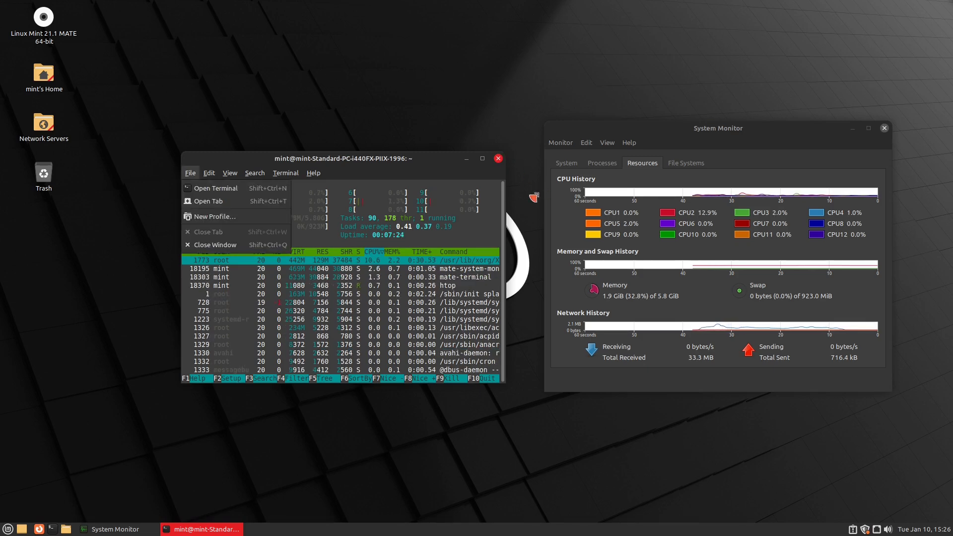
pyautogui.click(214, 244)
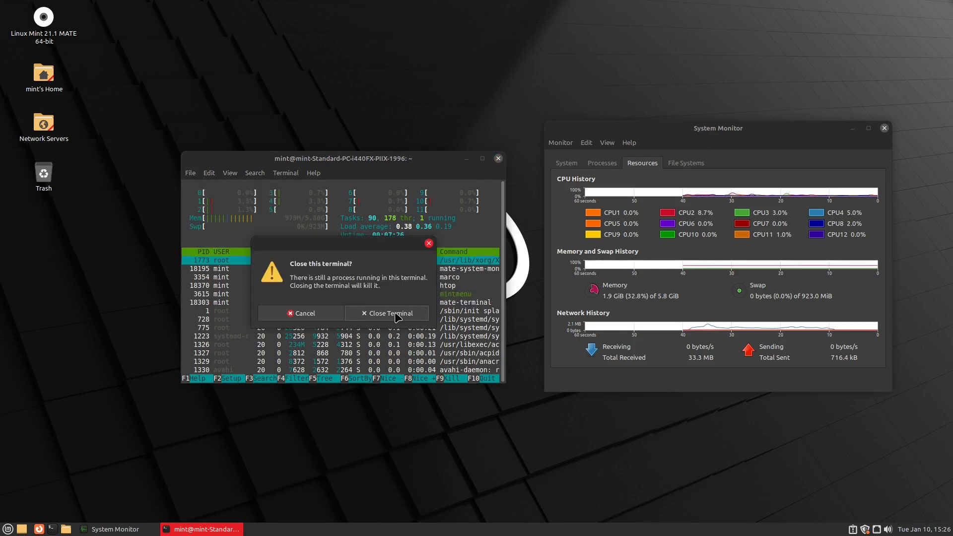
pyautogui.click(386, 312)
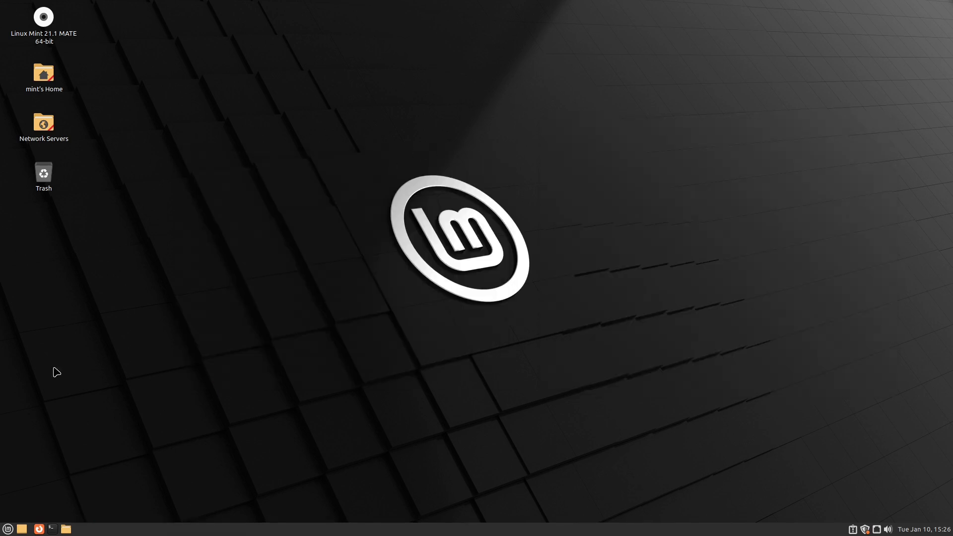
pyautogui.click(7, 527)
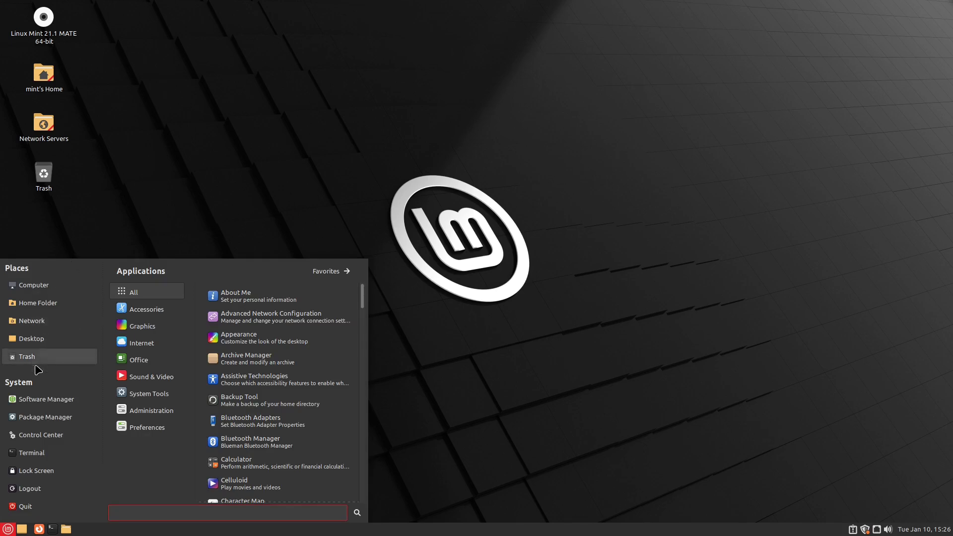
pyautogui.click(139, 359)
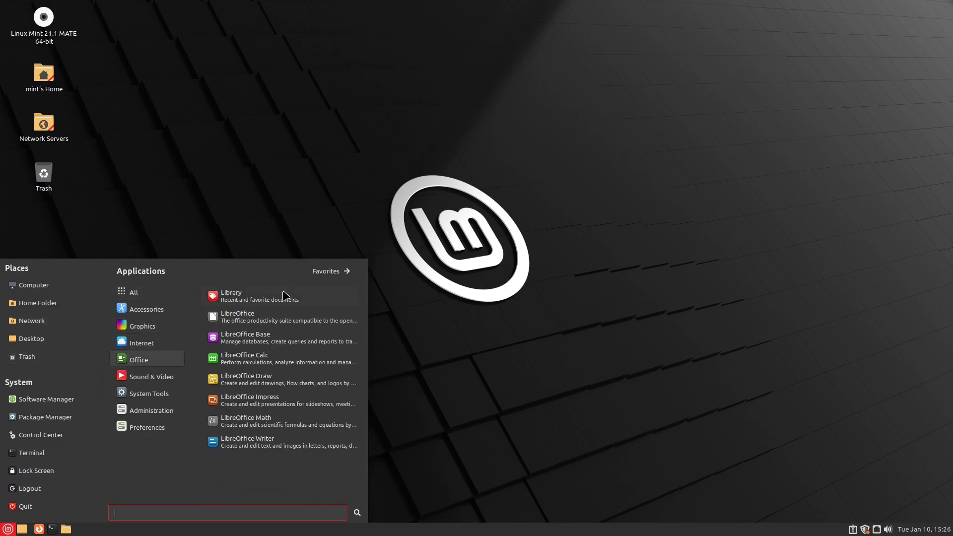
pyautogui.moveTo(254, 423)
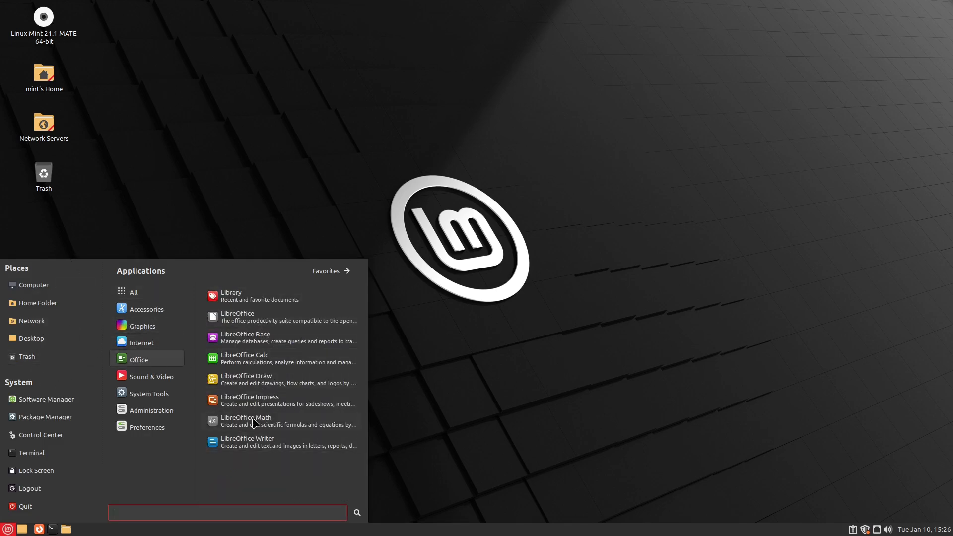
pyautogui.moveTo(255, 338)
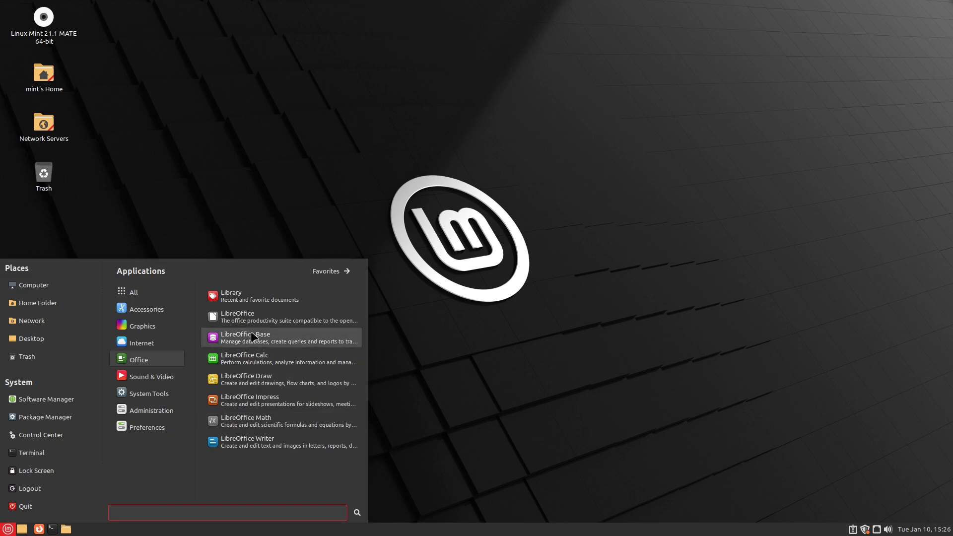
pyautogui.moveTo(231, 296)
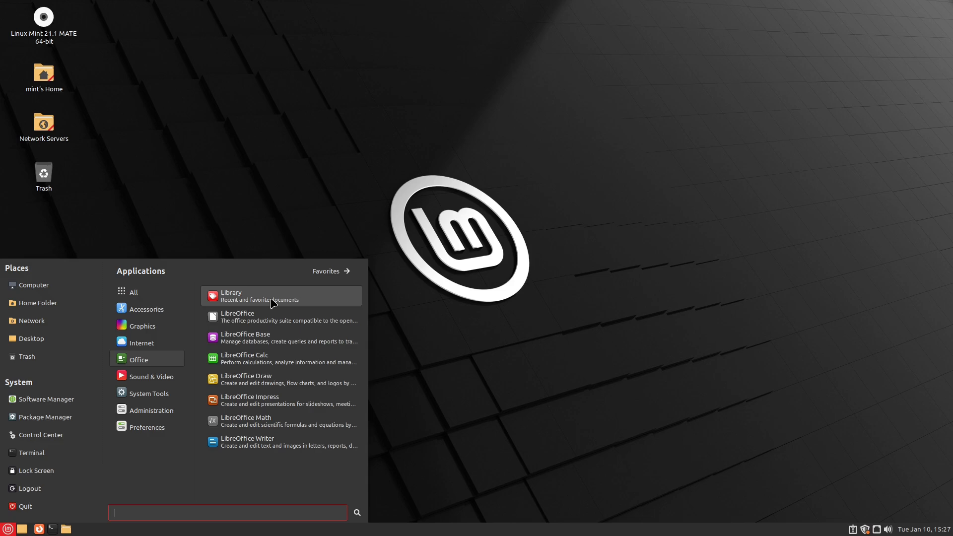
pyautogui.moveTo(250, 330)
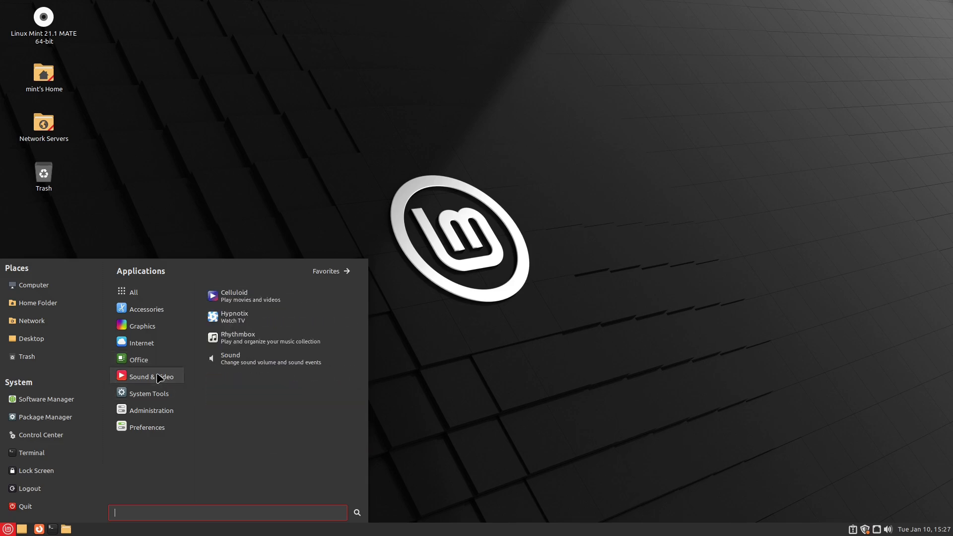
pyautogui.moveTo(295, 316)
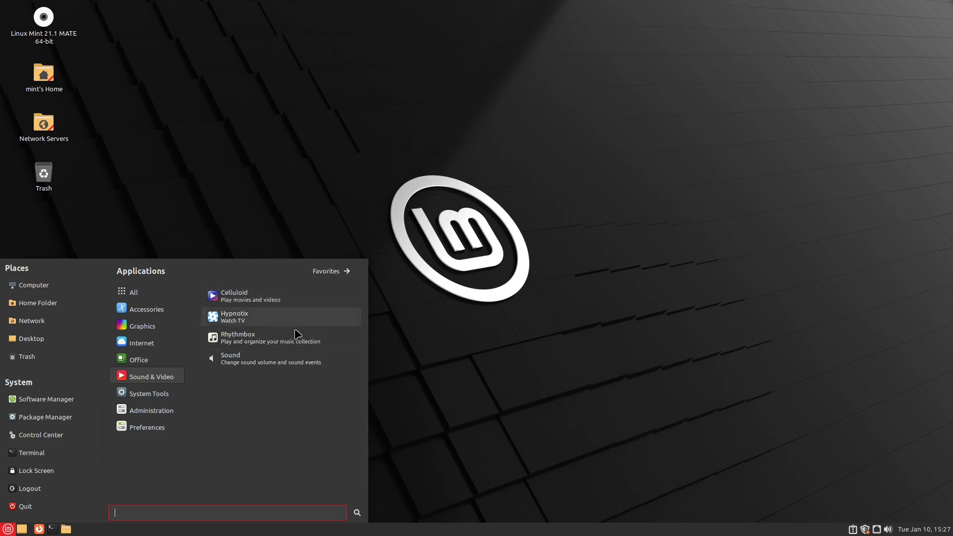
pyautogui.moveTo(258, 317)
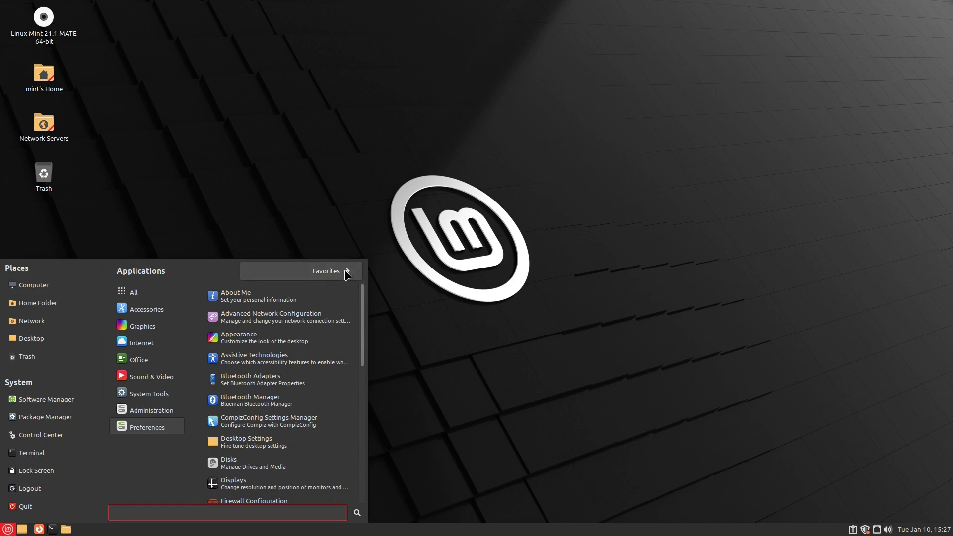
pyautogui.click(326, 271)
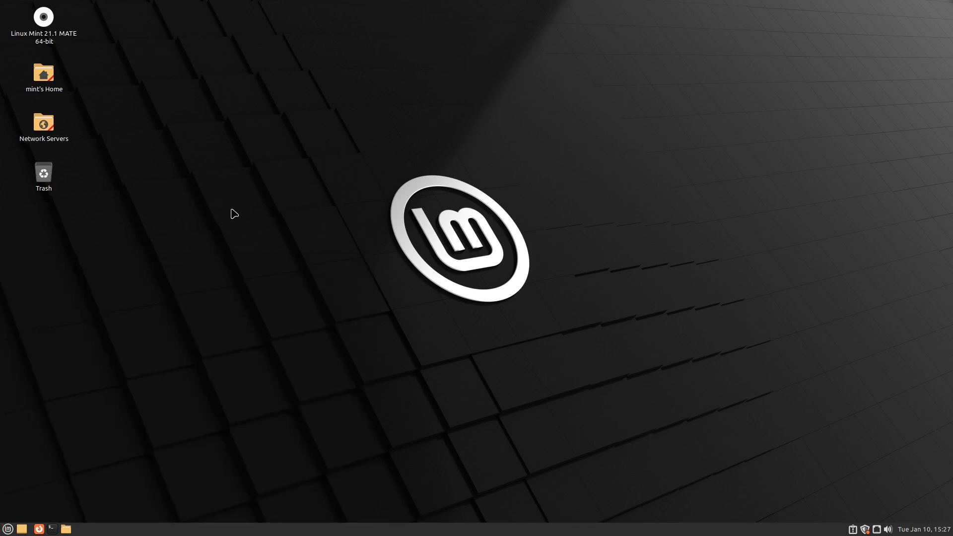
pyautogui.moveTo(9, 526)
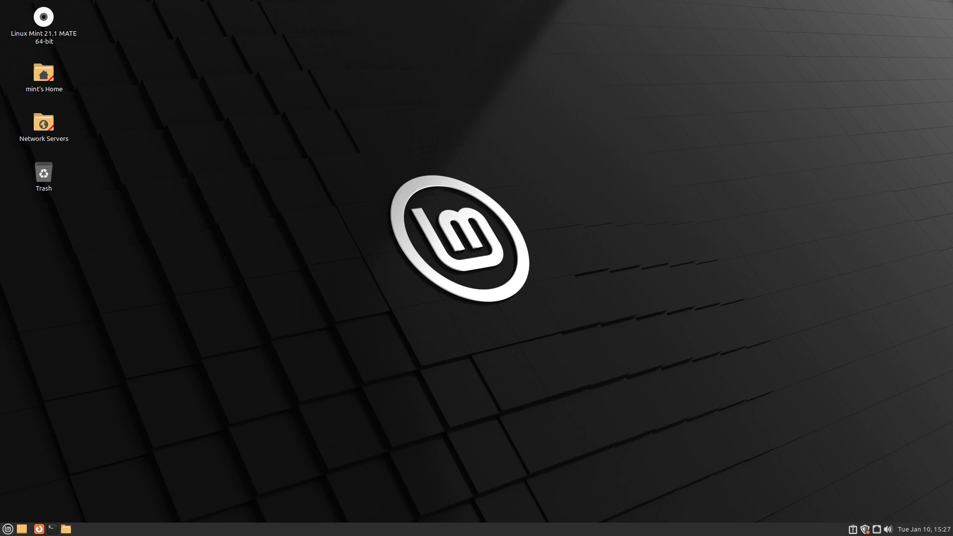
pyautogui.click(8, 528)
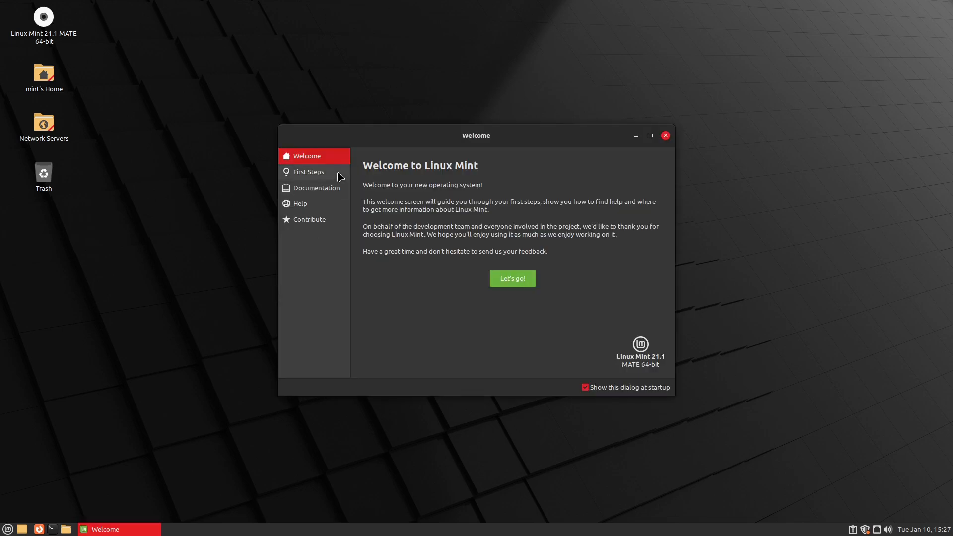
pyautogui.click(308, 172)
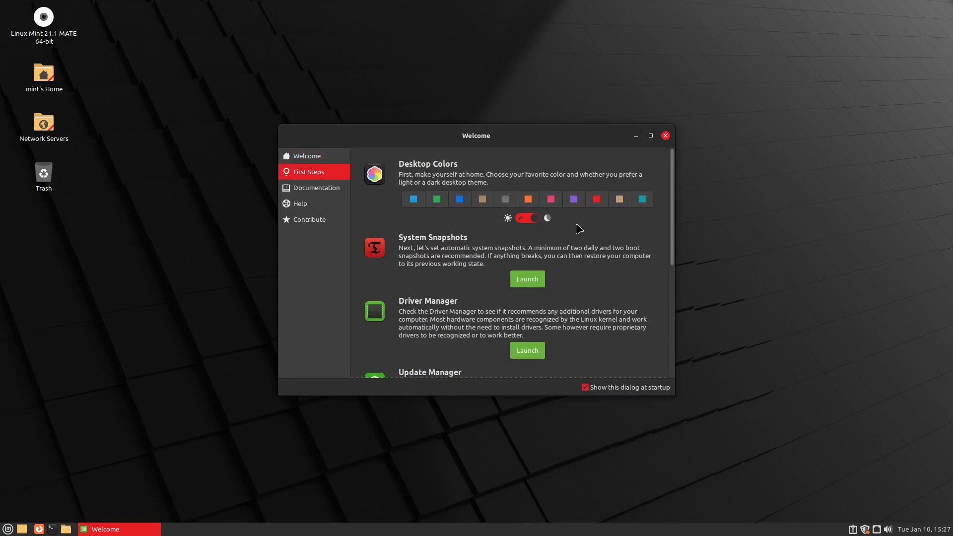
pyautogui.scroll(-3)
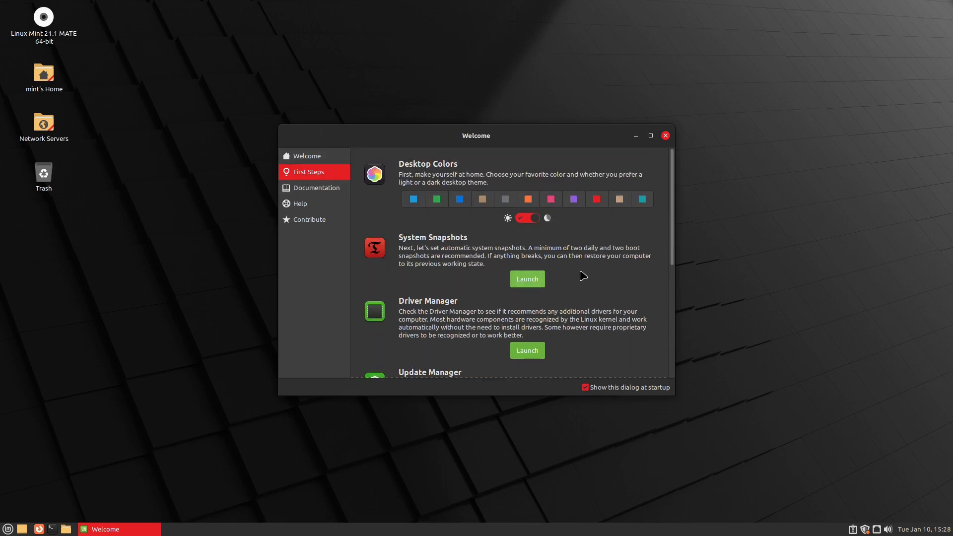
pyautogui.scroll(-3)
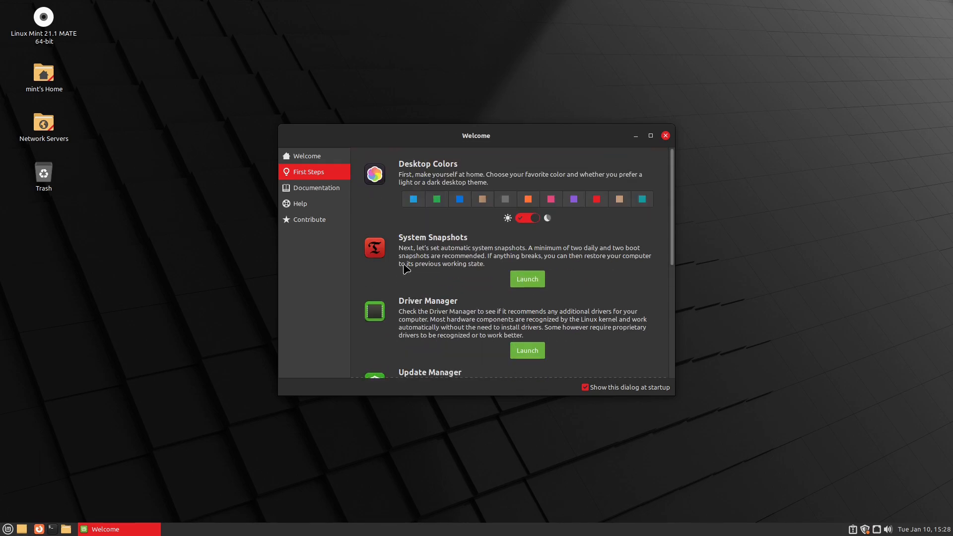
pyautogui.moveTo(645, 303)
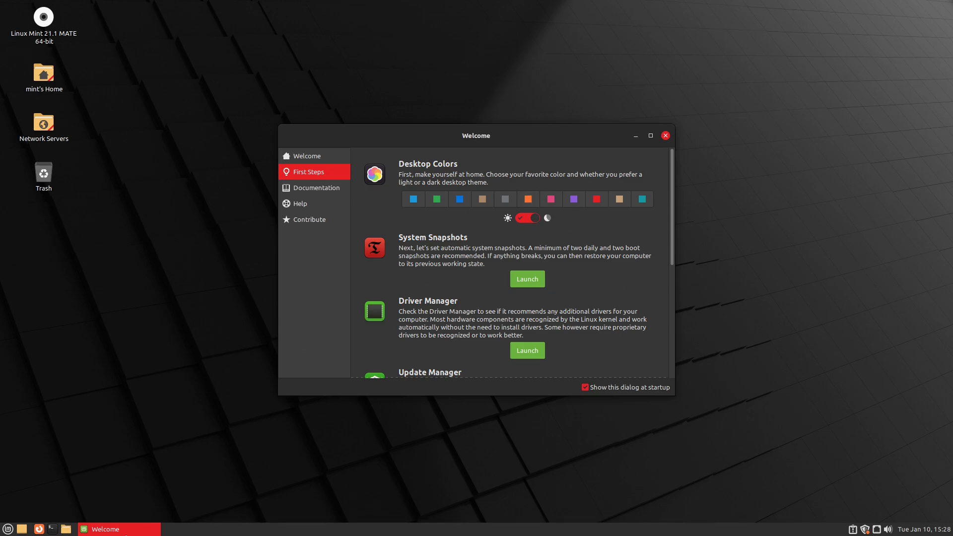
pyautogui.click(664, 135)
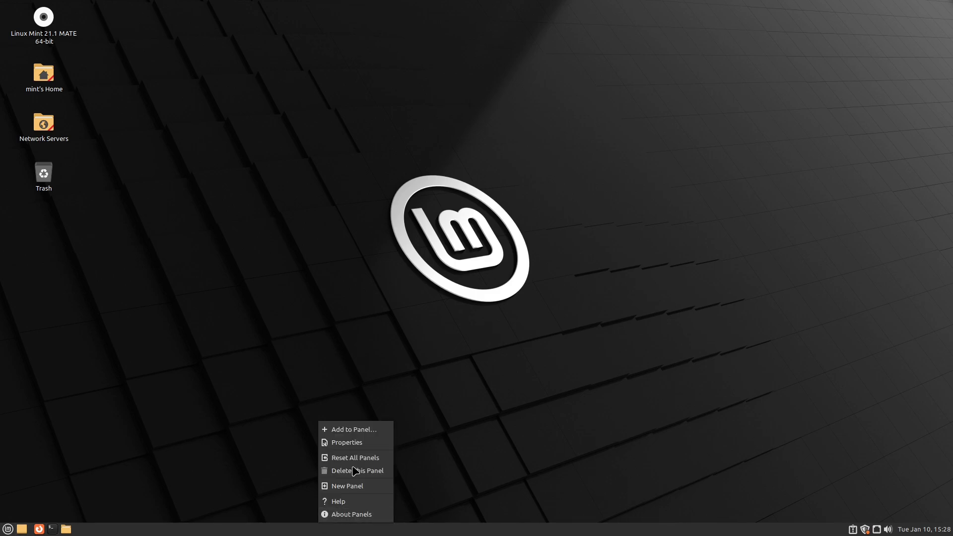
# Enlarge the bottom panel from 27 to 42 pixels via Panel Properties and close the dialog.
pyautogui.click(345, 442)
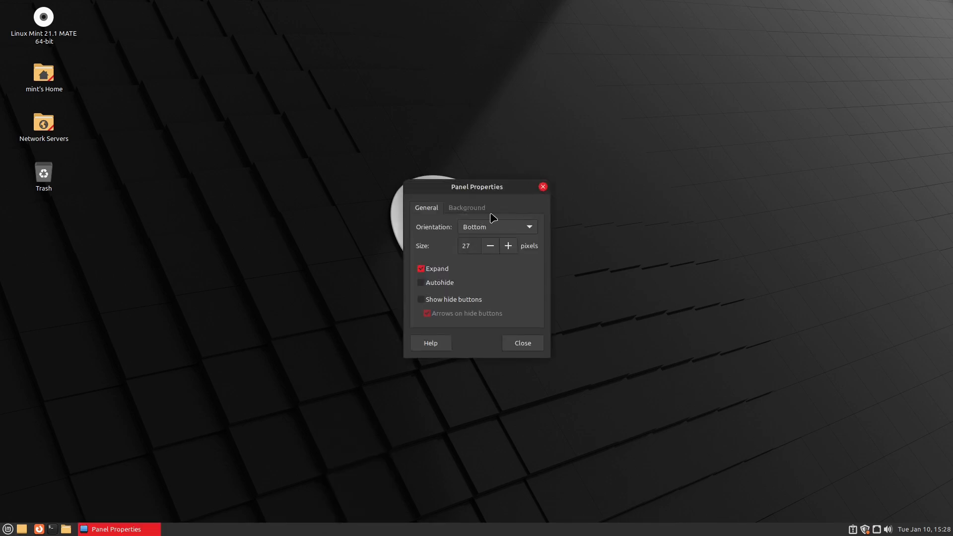
pyautogui.click(508, 246)
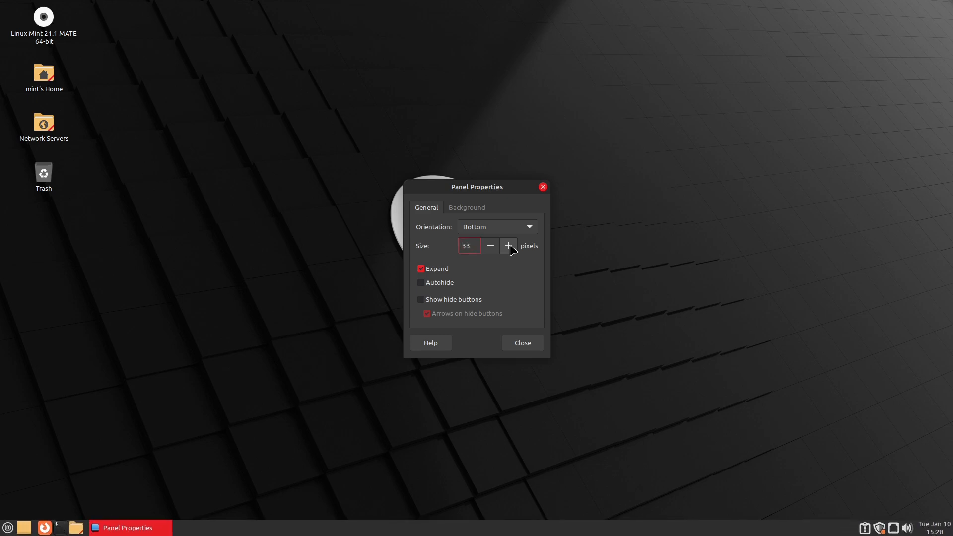
pyautogui.click(509, 245)
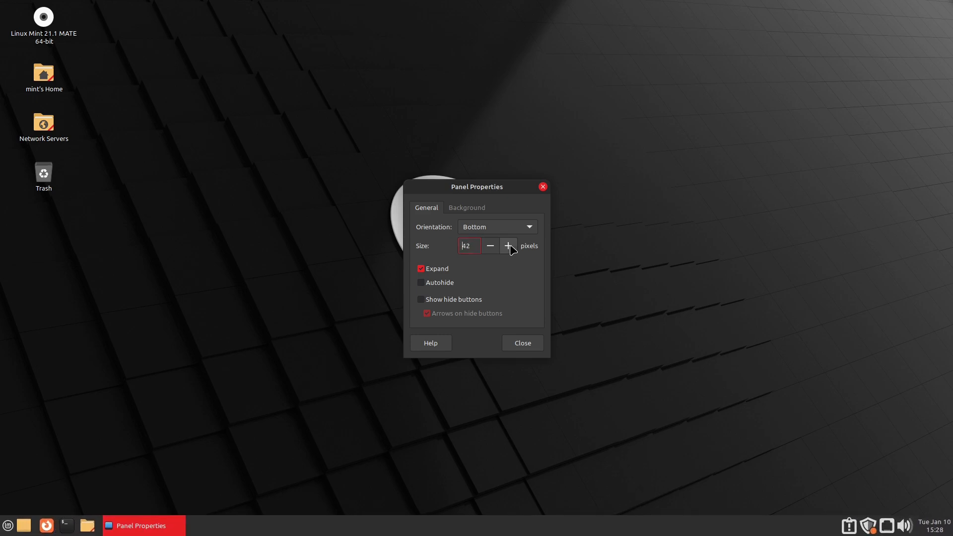
pyautogui.click(520, 342)
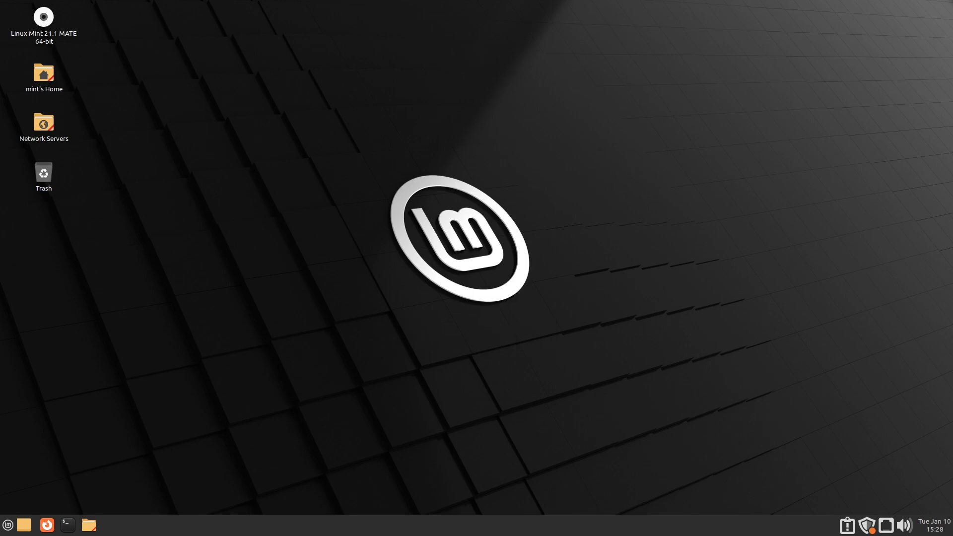
pyautogui.moveTo(366, 136)
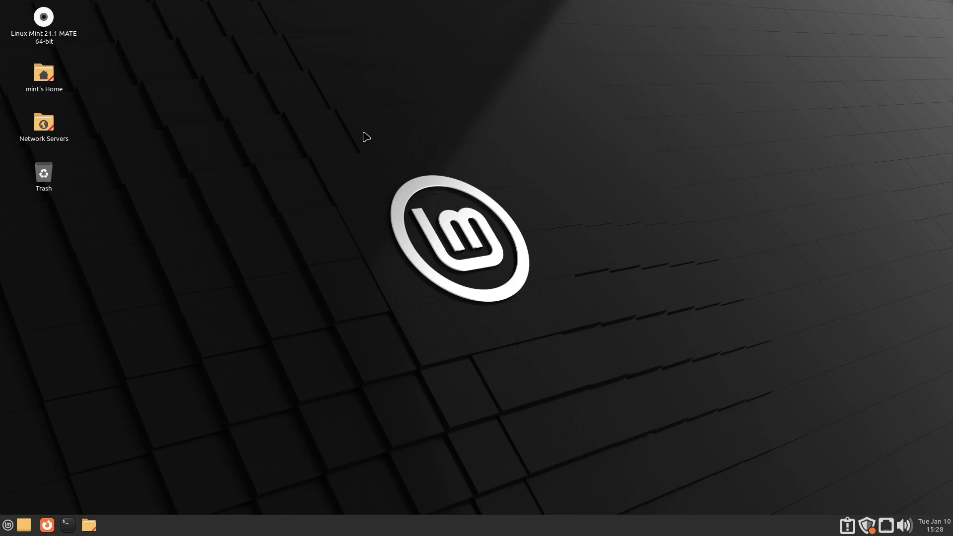
pyautogui.click(43, 18)
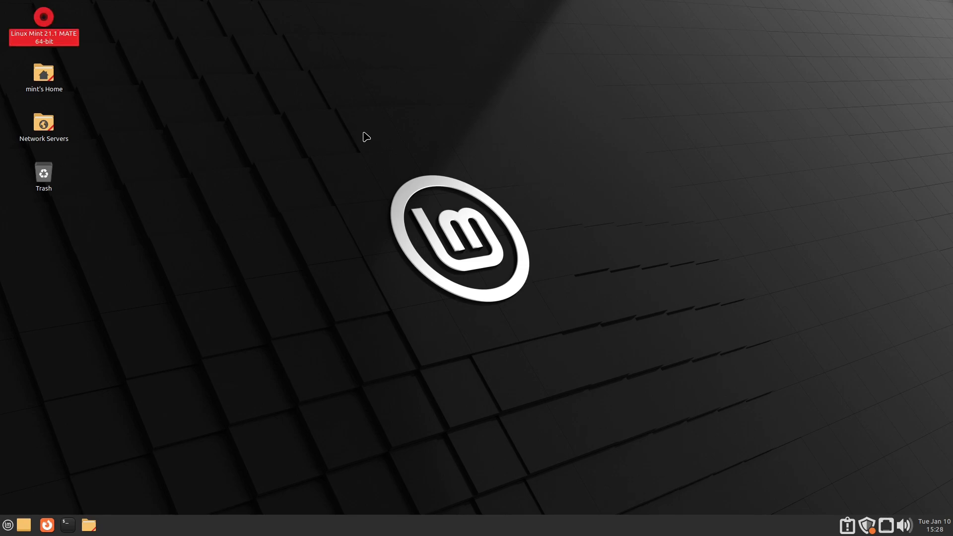